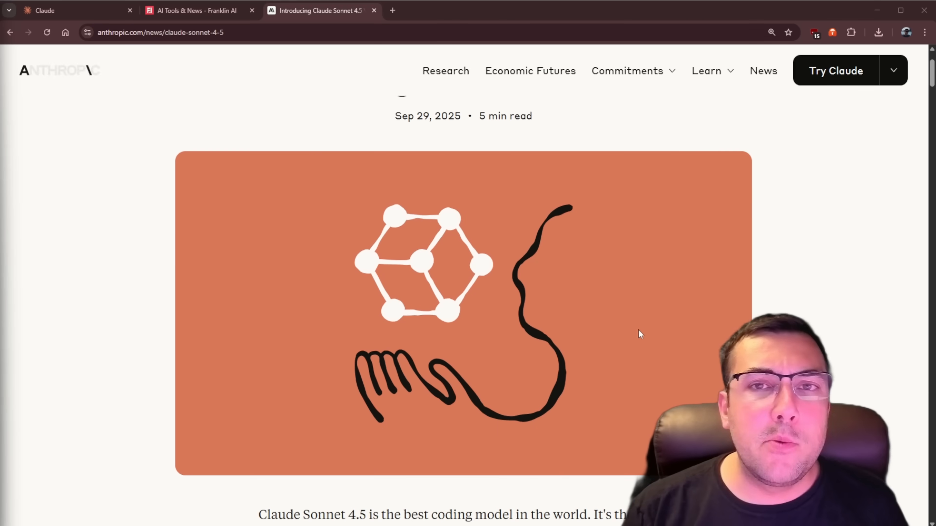
Step: Scroll through the Sonnet 4.5 announcement's benchmark charts and comparison table
scroll(down, 3)
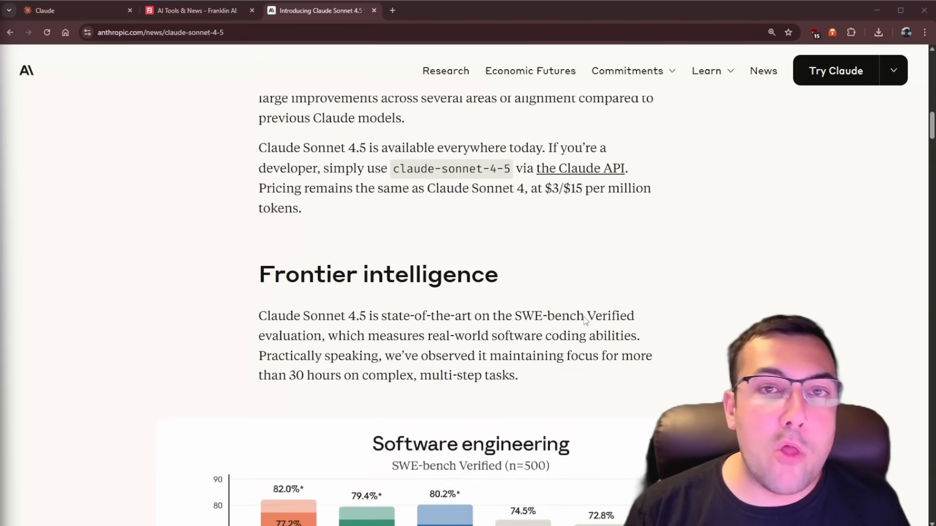
scroll(down, 3)
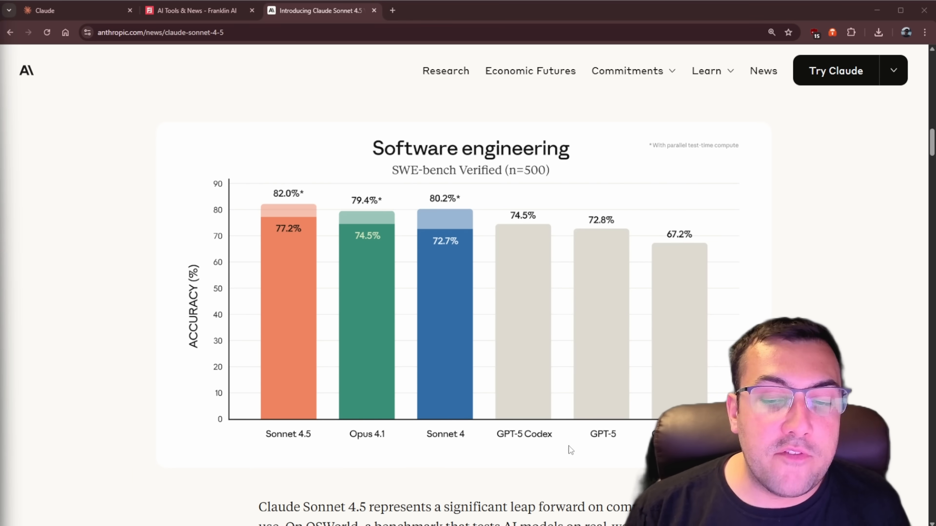
mouse_move(387, 353)
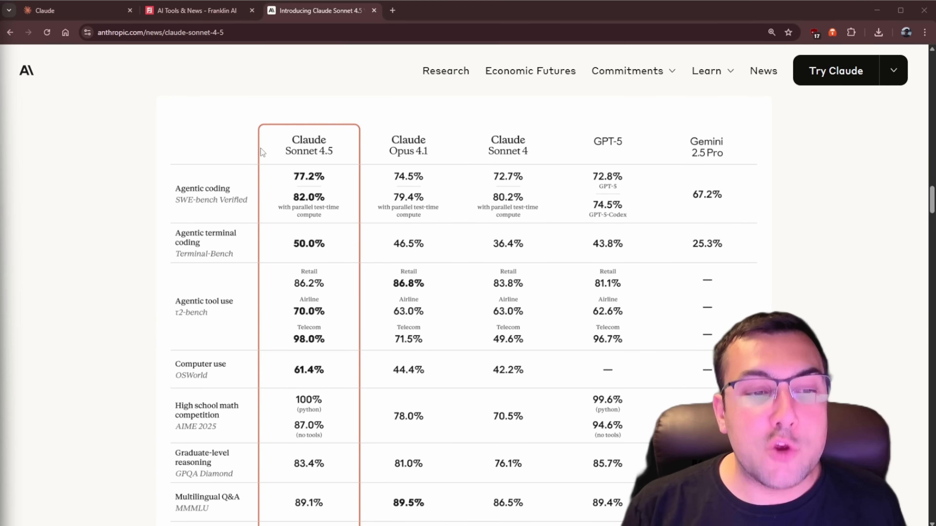
mouse_move(287, 319)
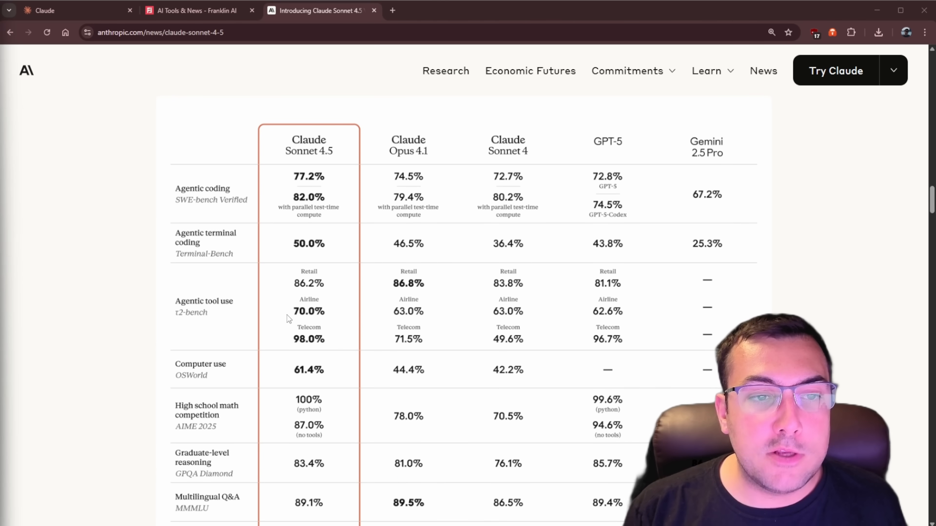
scroll(down, 3)
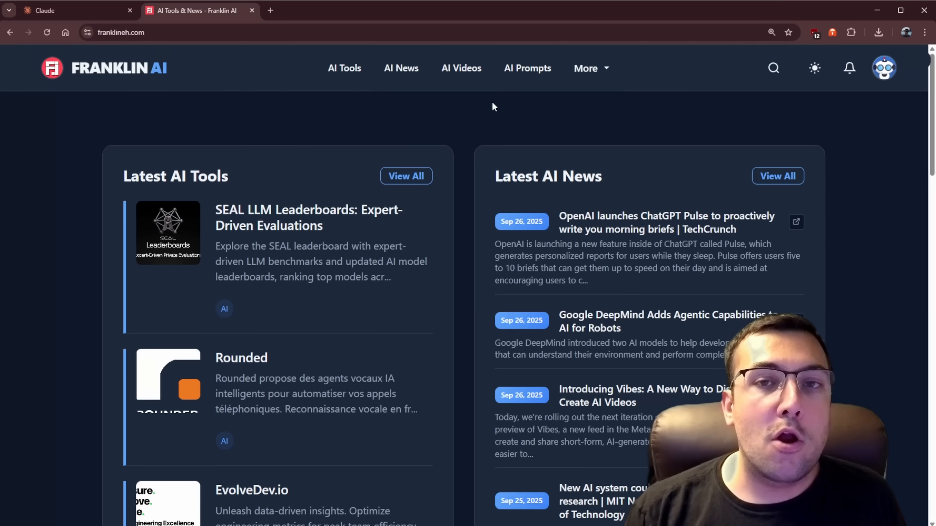
Step: Navigate via the More menu to the AI Code Test comparison page
click(585, 68)
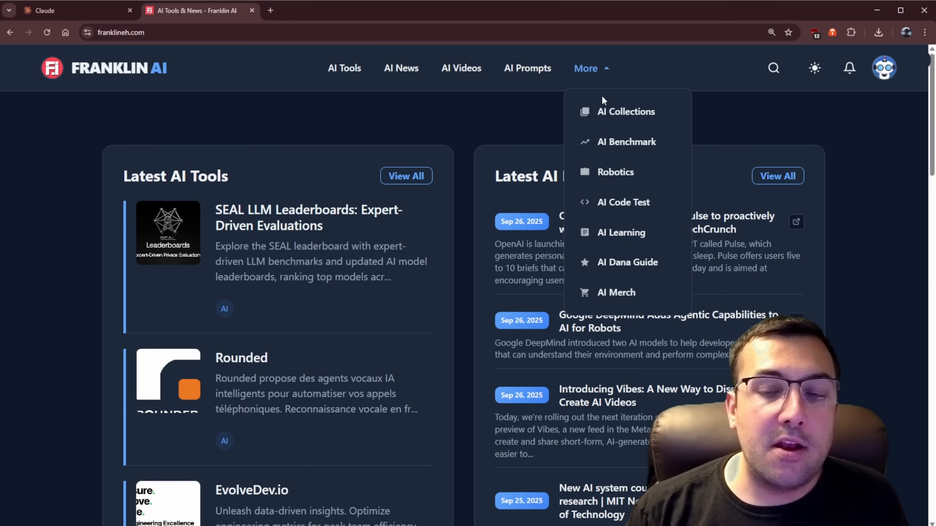
mouse_move(625, 202)
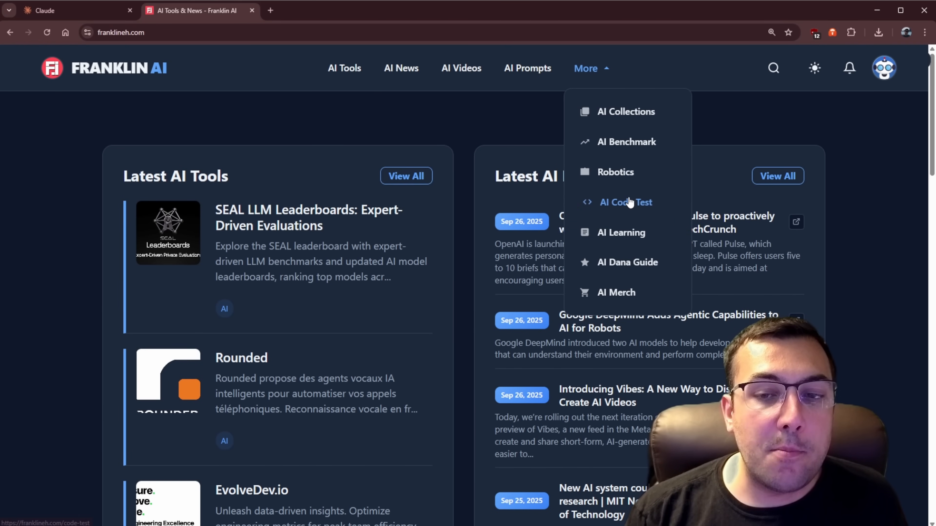
click(626, 202)
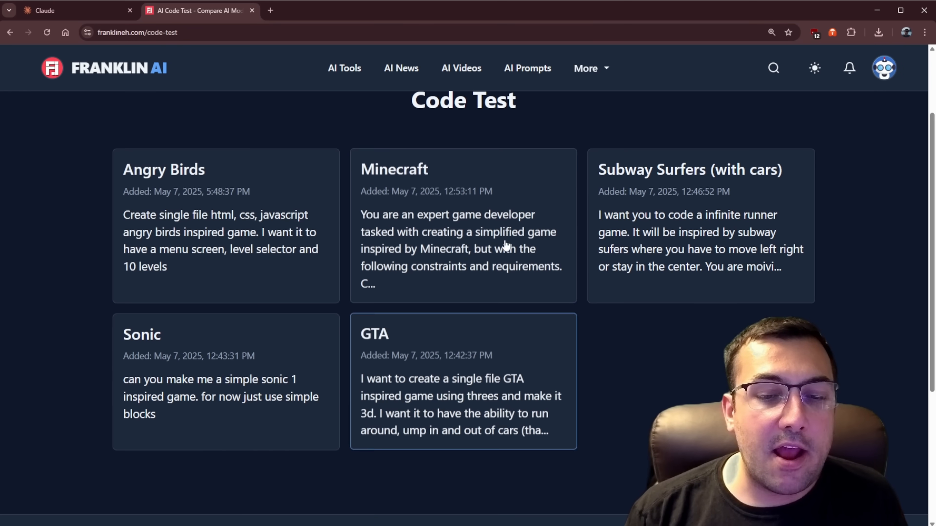
mouse_move(250, 278)
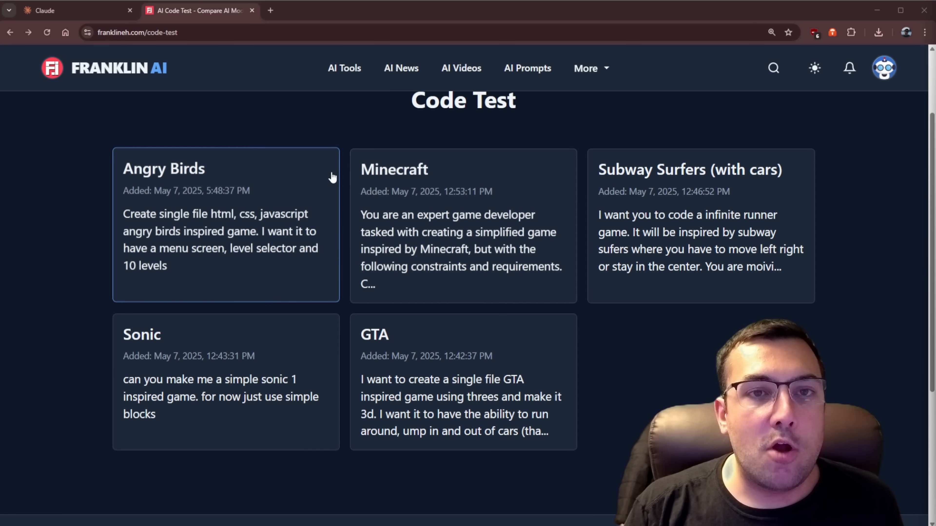
Step: Send the single-file HTML/CSS/JS Angry Birds game prompt to Claude Sonnet 4.5
click(72, 10)
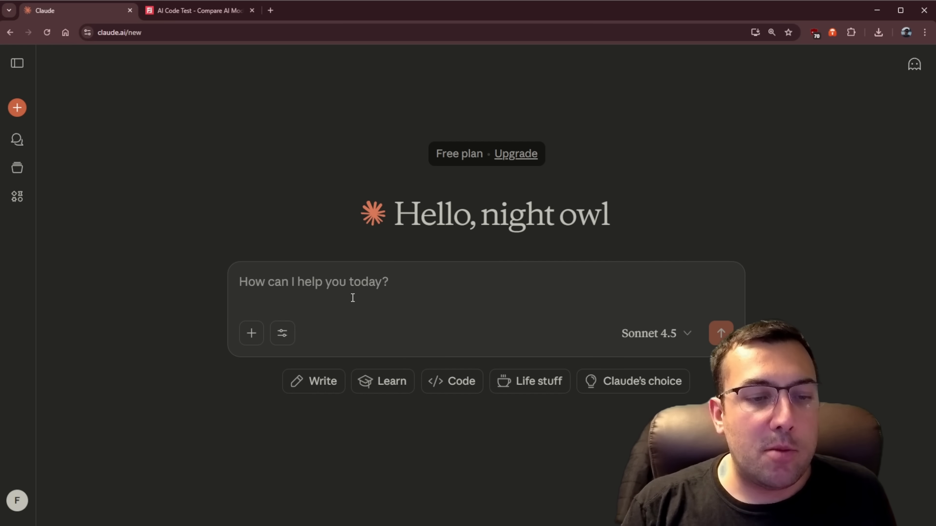
text(Create single file html, css, javascript angry birds inspired game. I want it to have a menu screen, level selector and 10 levels)
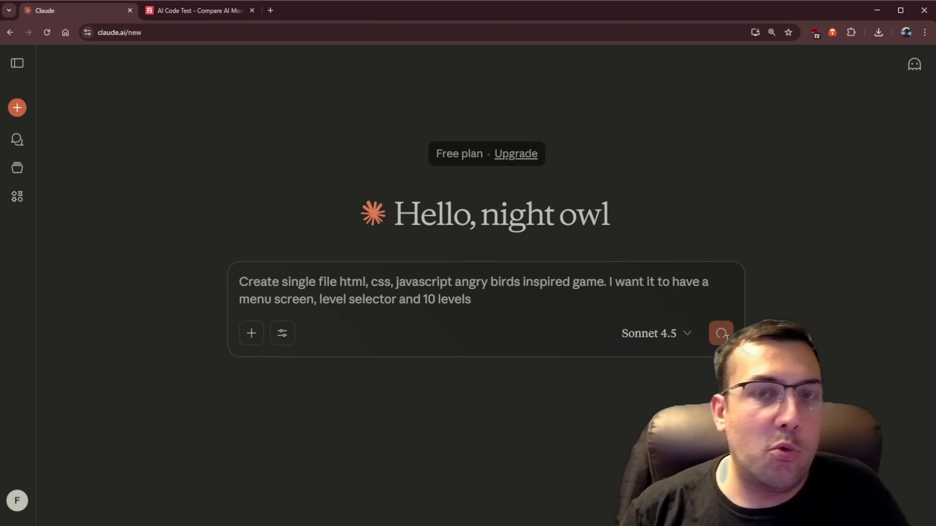
click(720, 333)
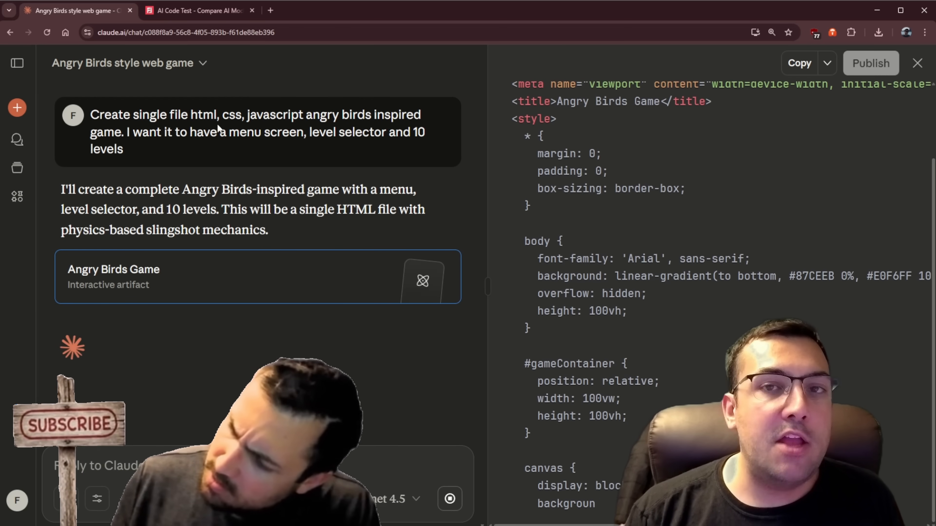
Step: Follow the streaming Angry Birds artifact through its CSS, screens and level data to Level 9
scroll(down, 3)
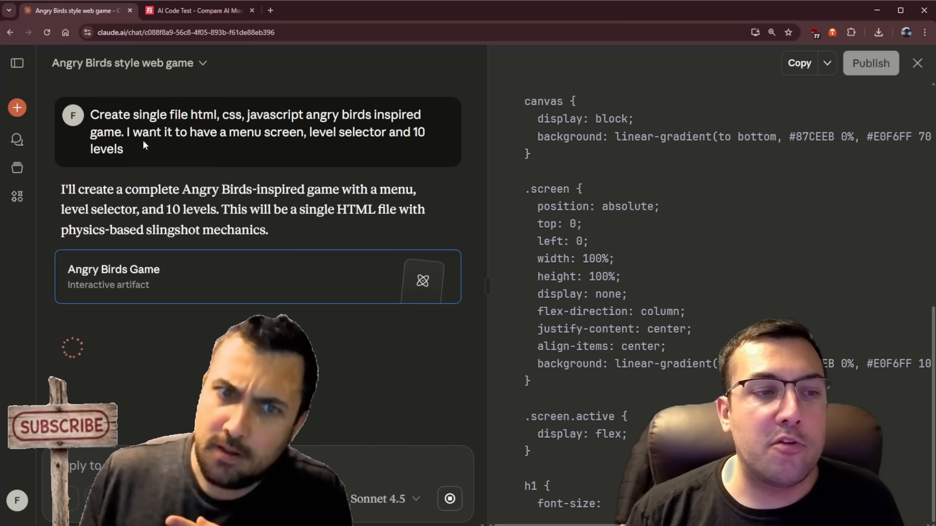
scroll(down, 3)
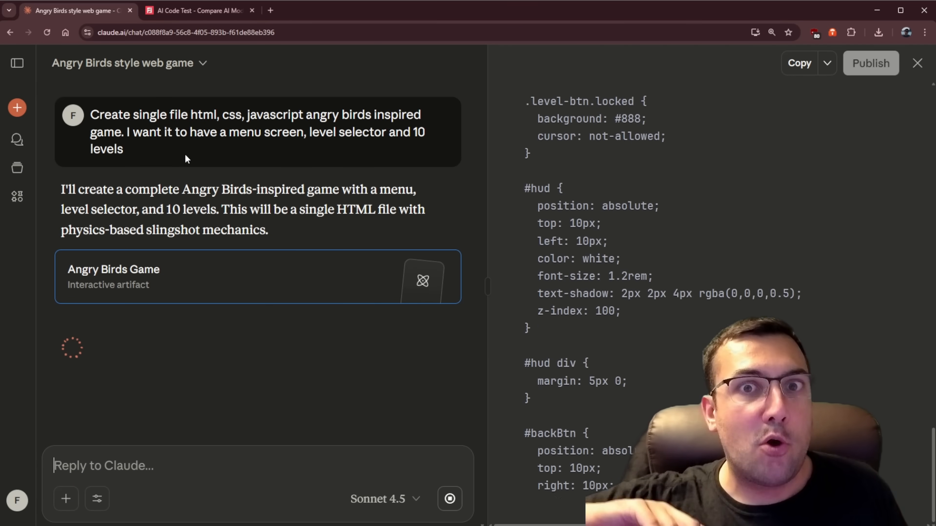
scroll(down, 3)
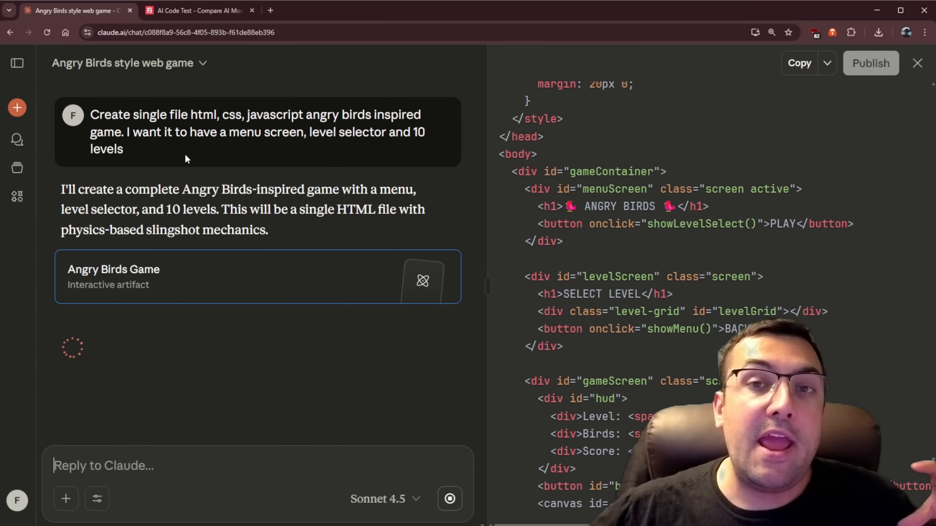
scroll(down, 3)
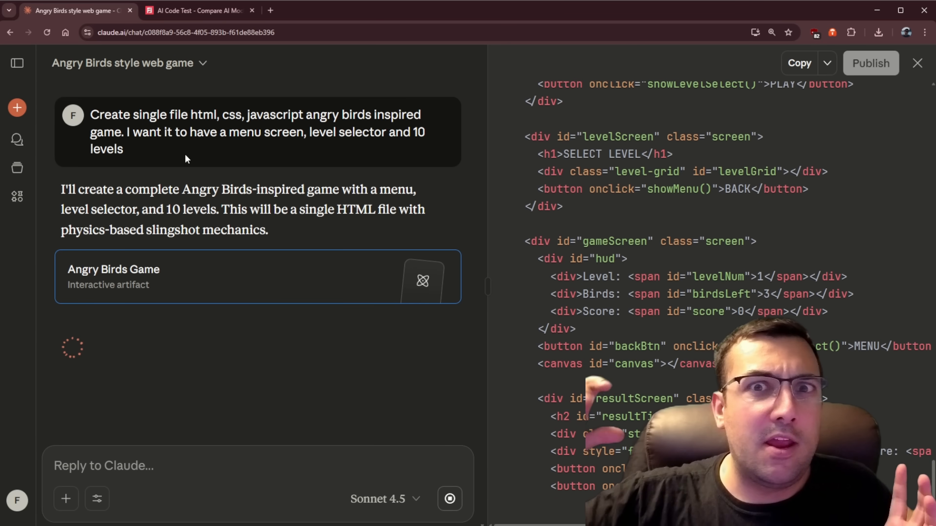
scroll(down, 3)
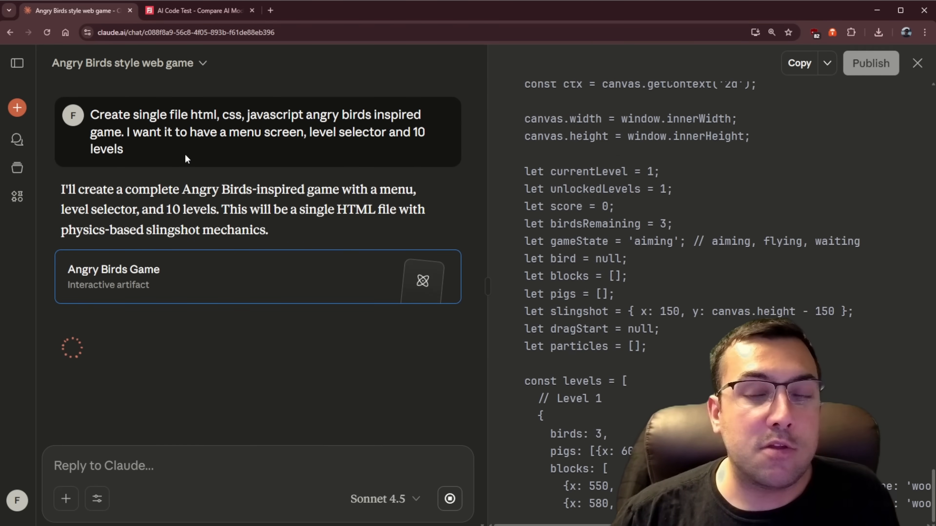
scroll(down, 3)
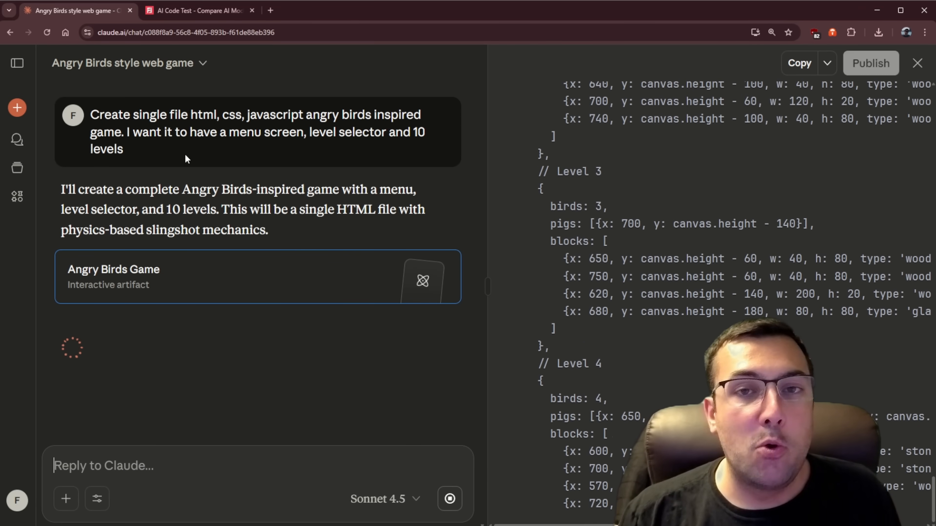
scroll(down, 3)
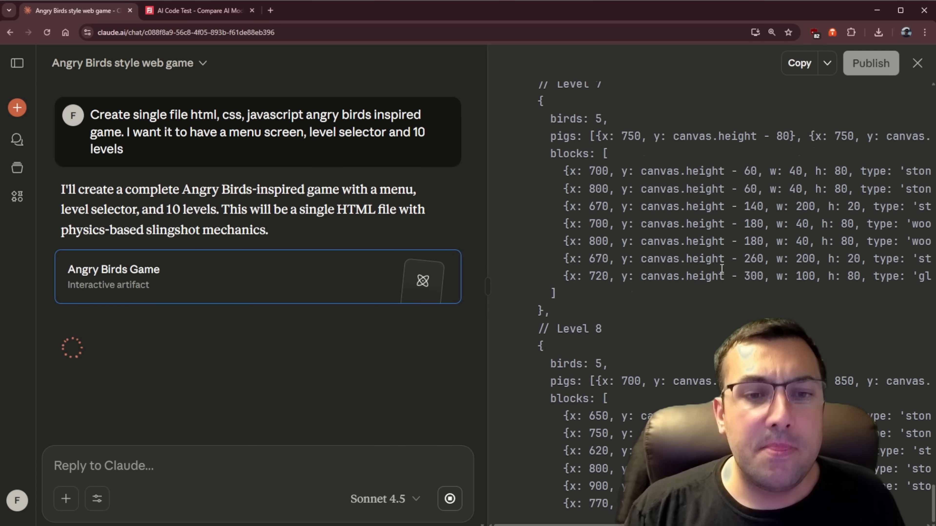
scroll(down, 3)
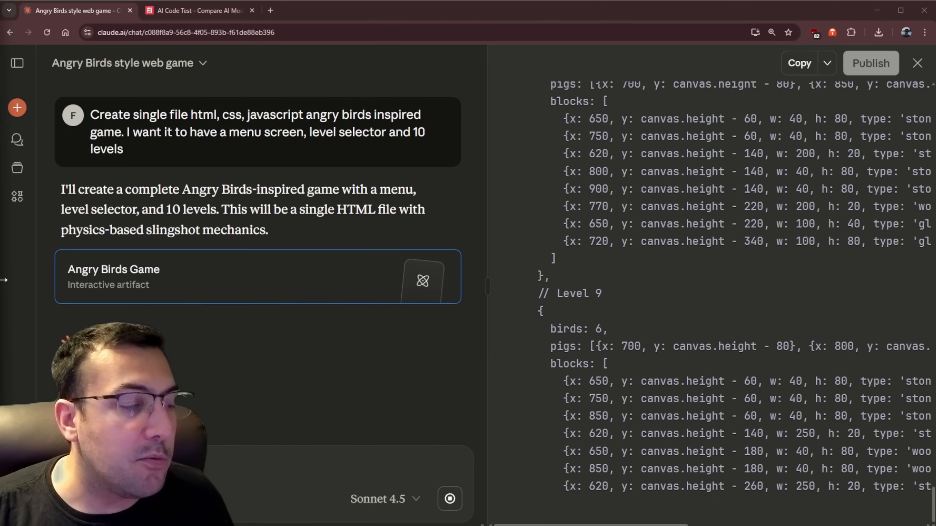
scroll(down, 3)
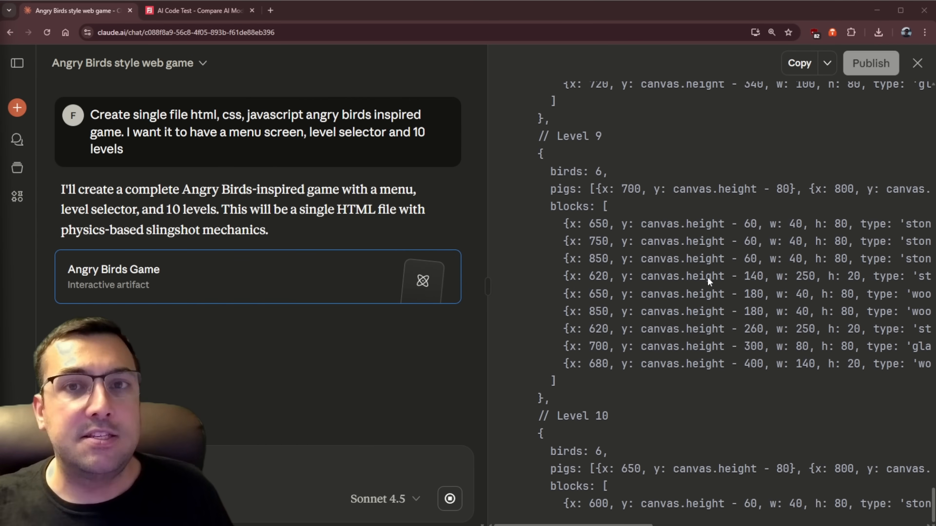
scroll(down, 3)
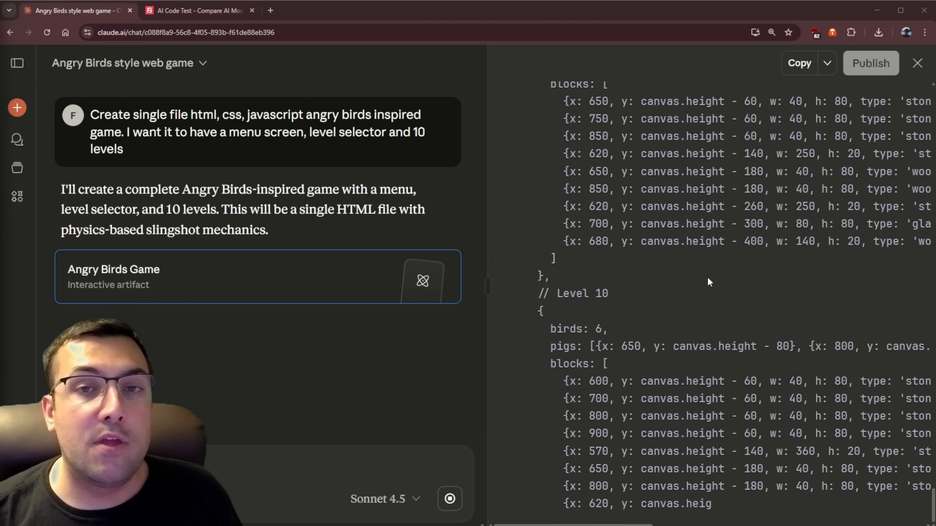
scroll(down, 3)
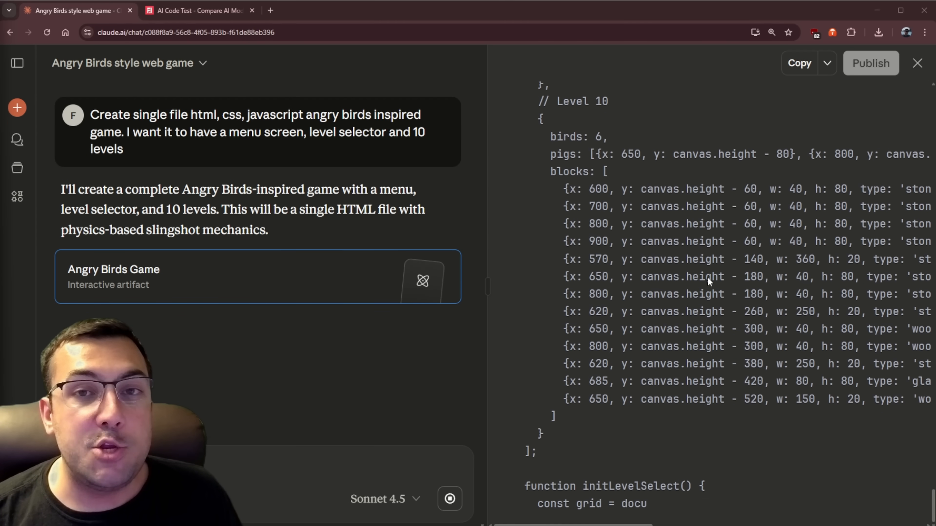
scroll(down, 3)
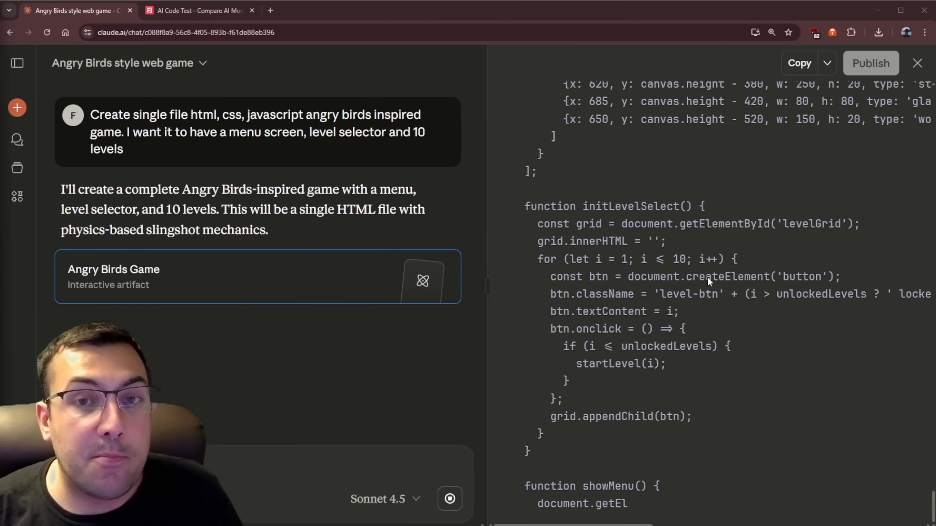
scroll(down, 3)
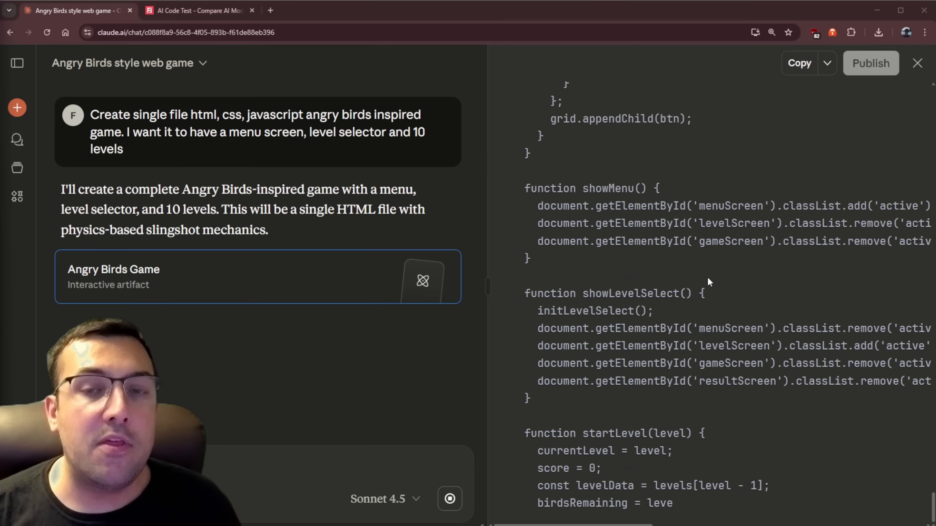
scroll(down, 3)
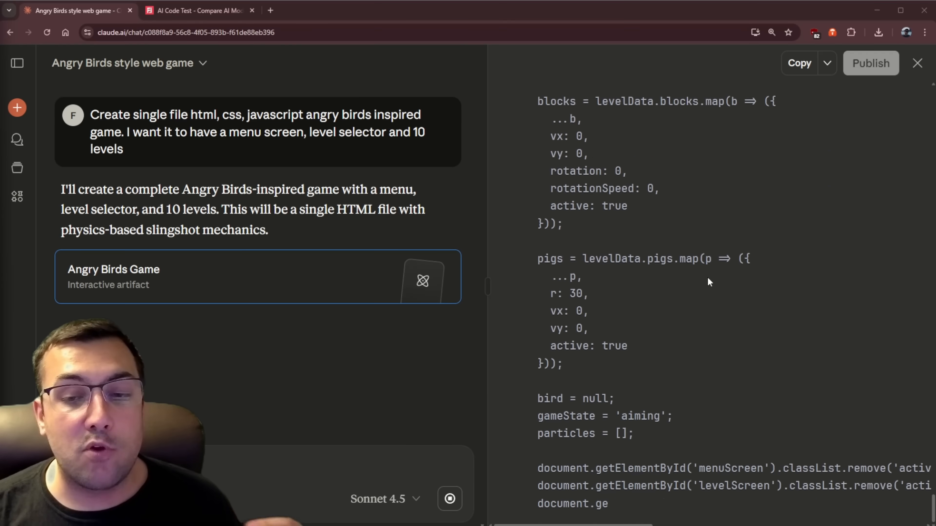
scroll(down, 3)
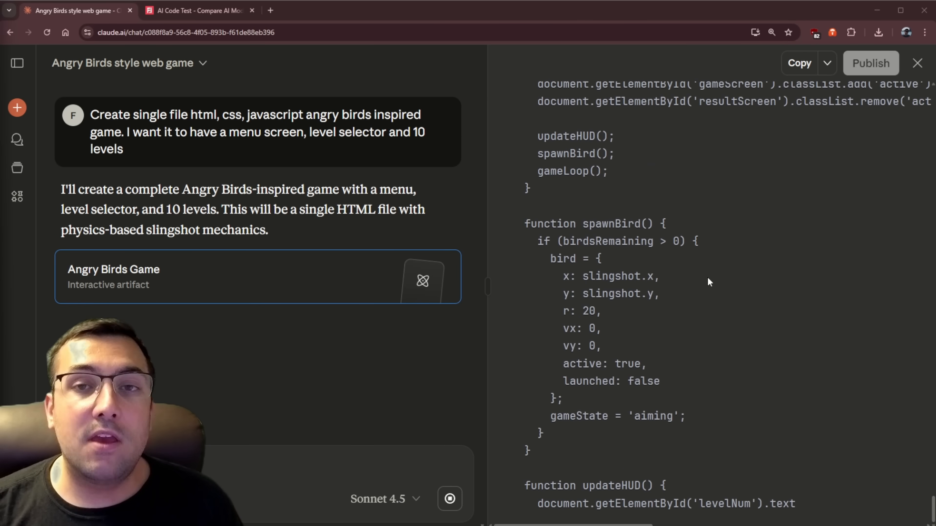
scroll(down, 3)
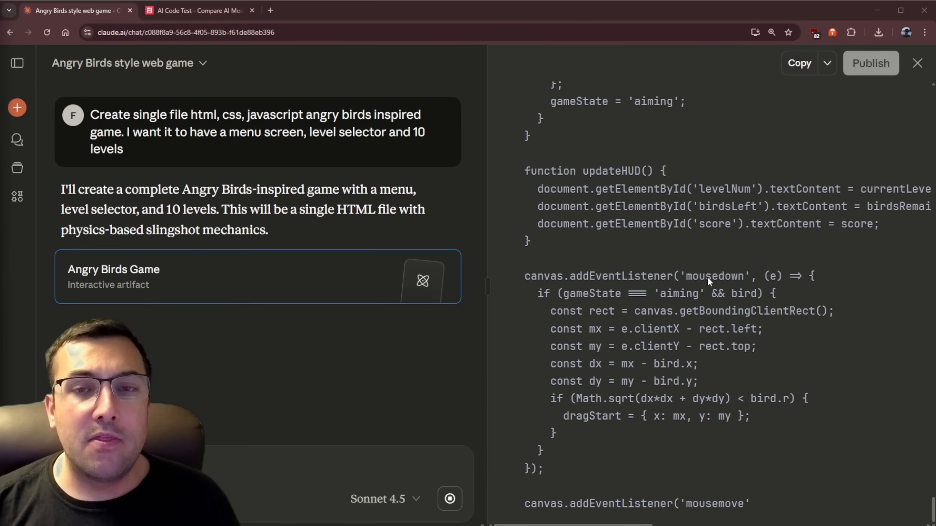
scroll(down, 3)
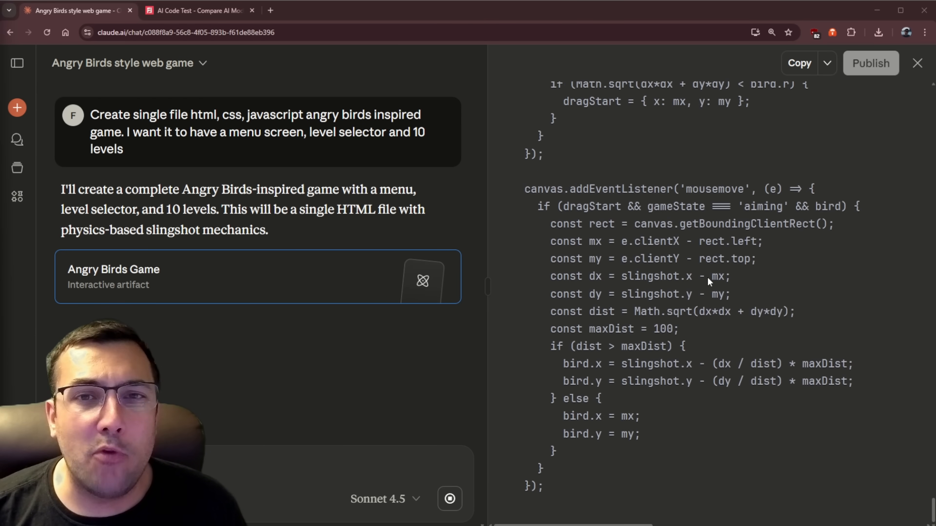
scroll(down, 3)
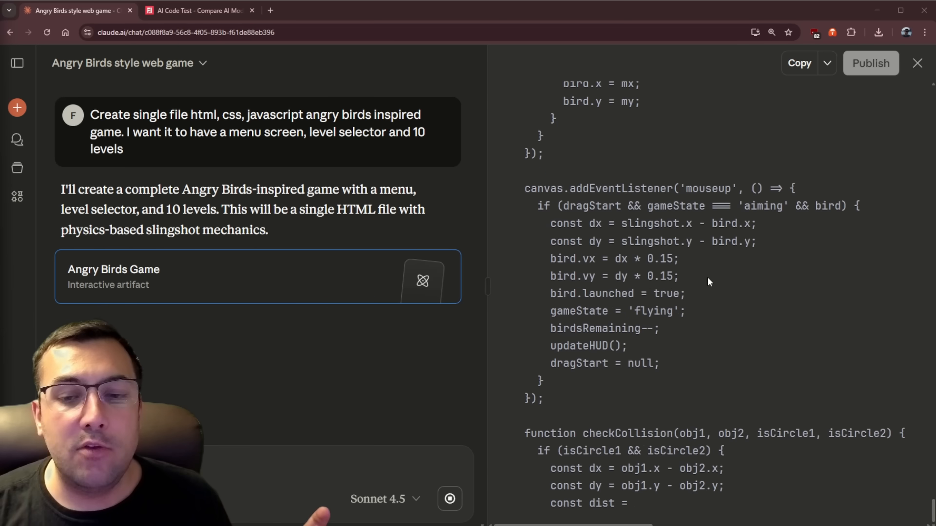
scroll(down, 3)
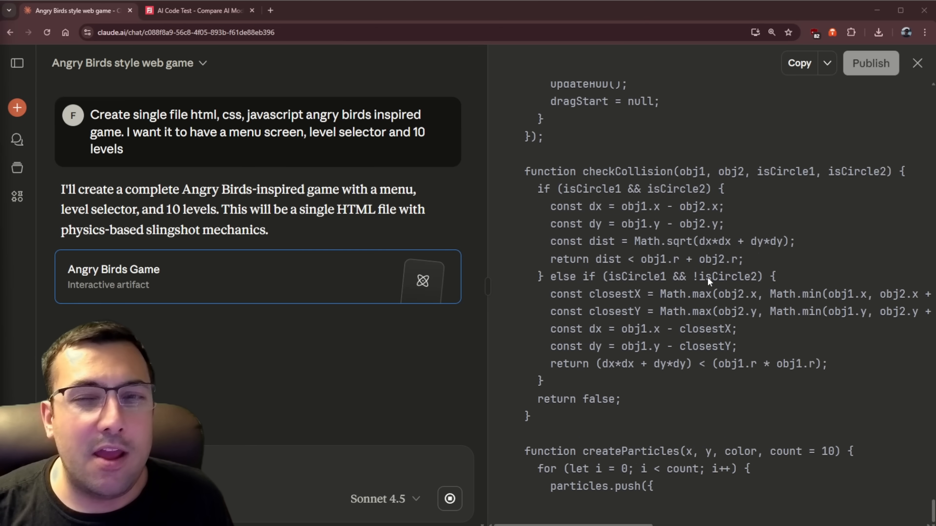
scroll(down, 3)
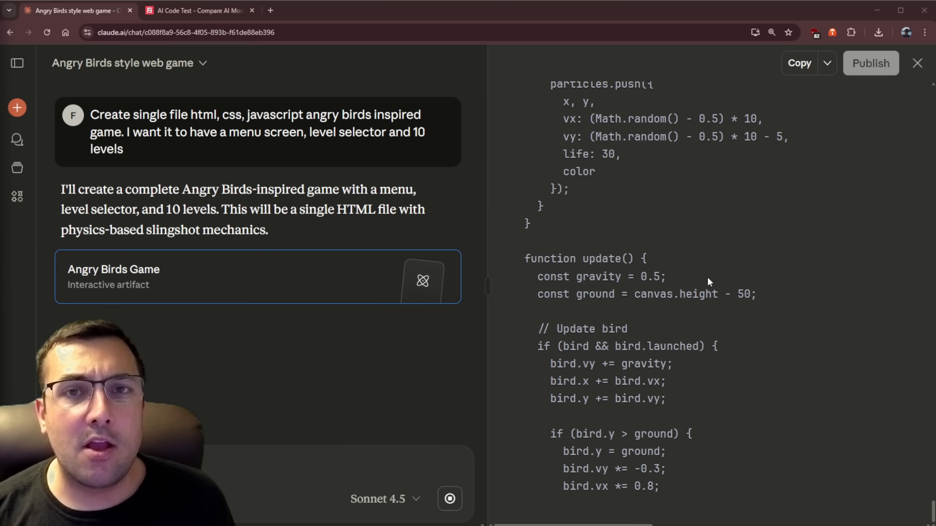
scroll(down, 3)
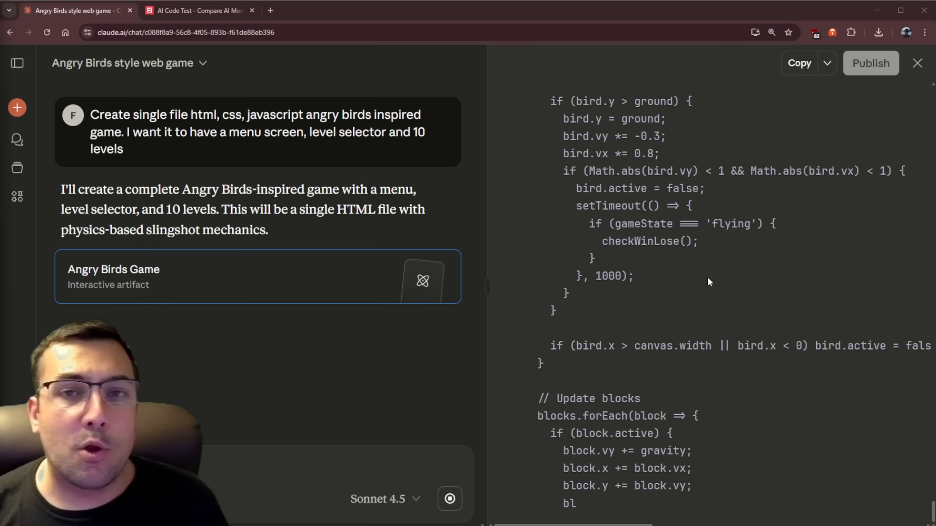
scroll(down, 3)
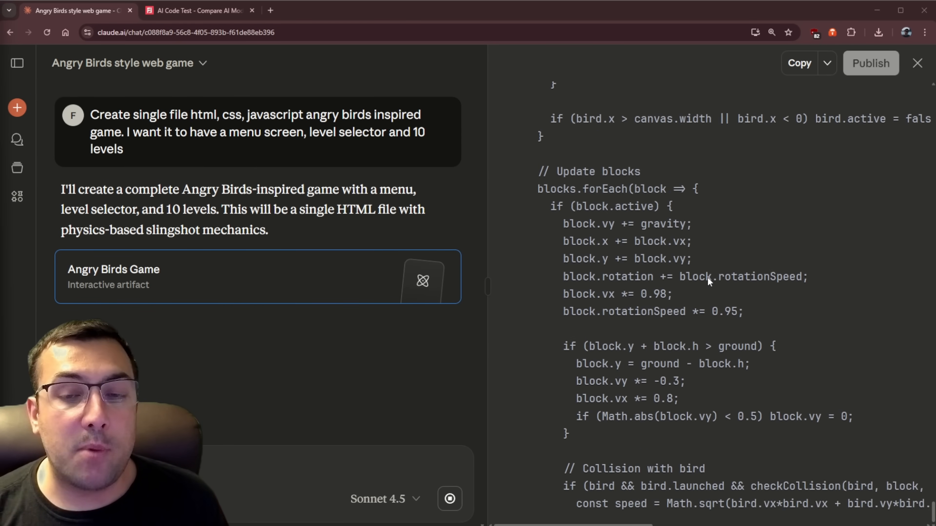
scroll(down, 3)
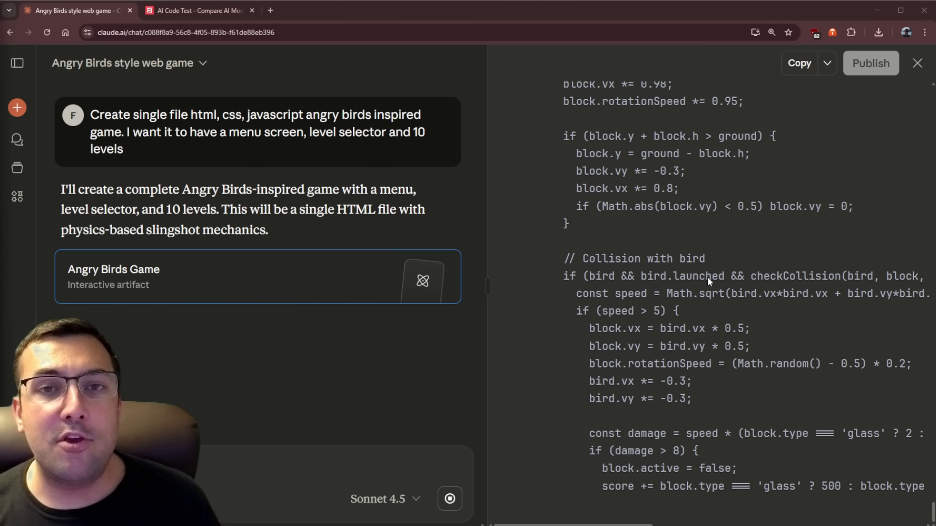
scroll(down, 3)
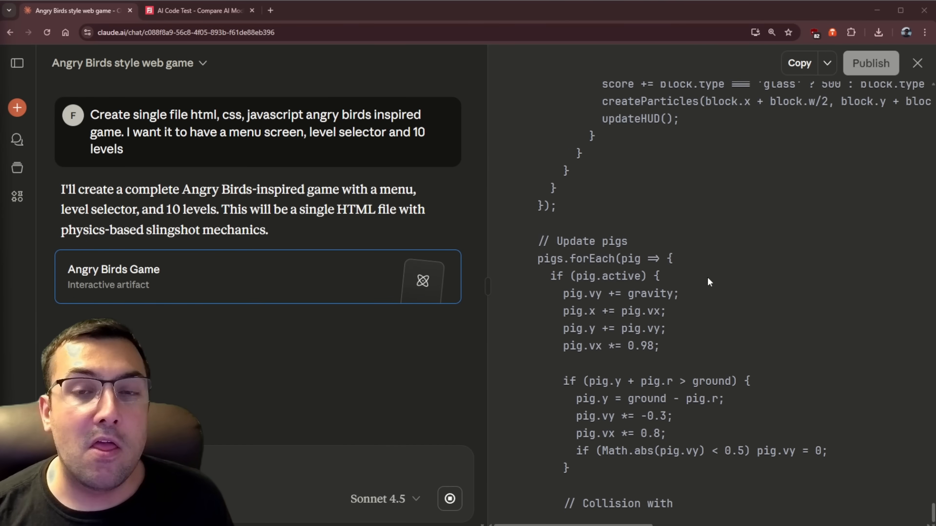
scroll(down, 3)
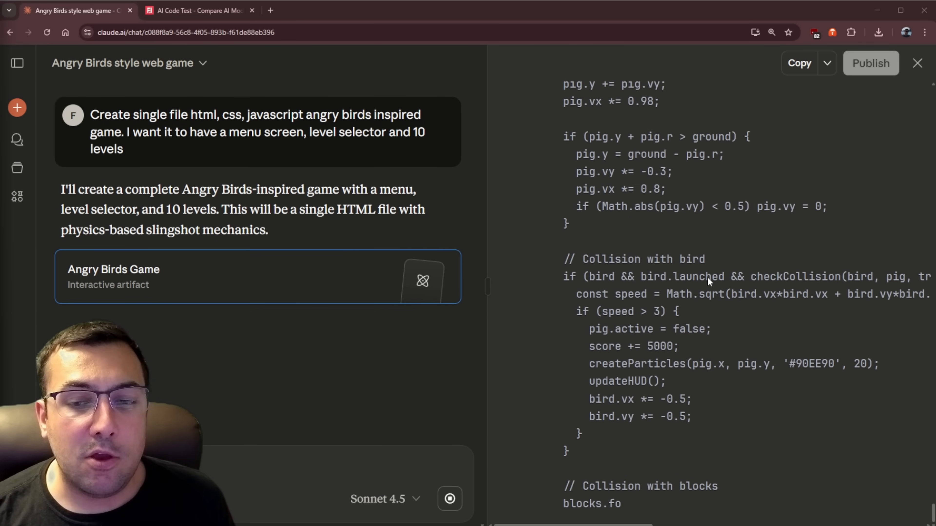
scroll(down, 3)
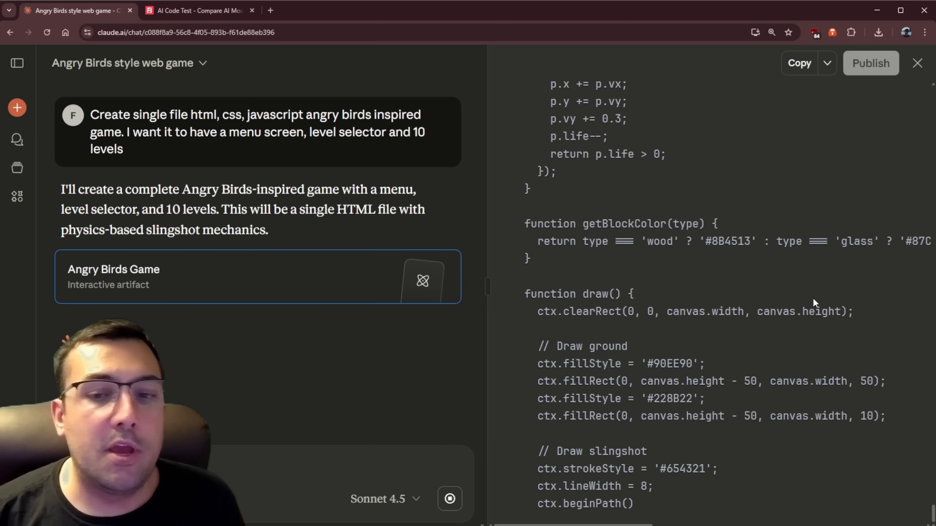
scroll(down, 3)
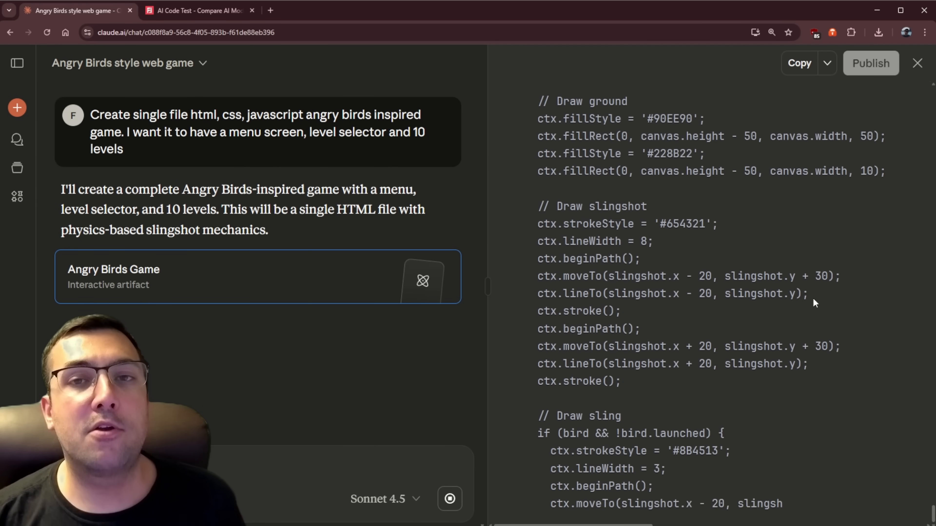
scroll(down, 3)
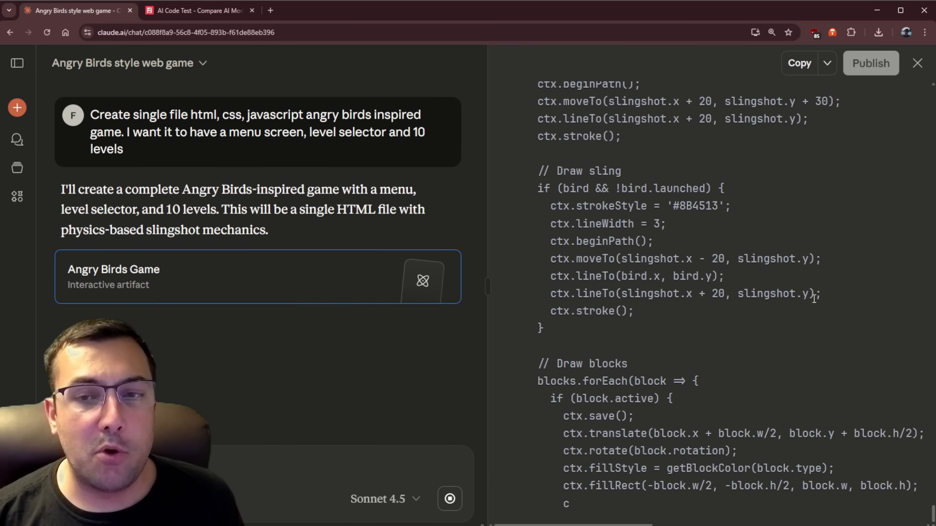
scroll(down, 3)
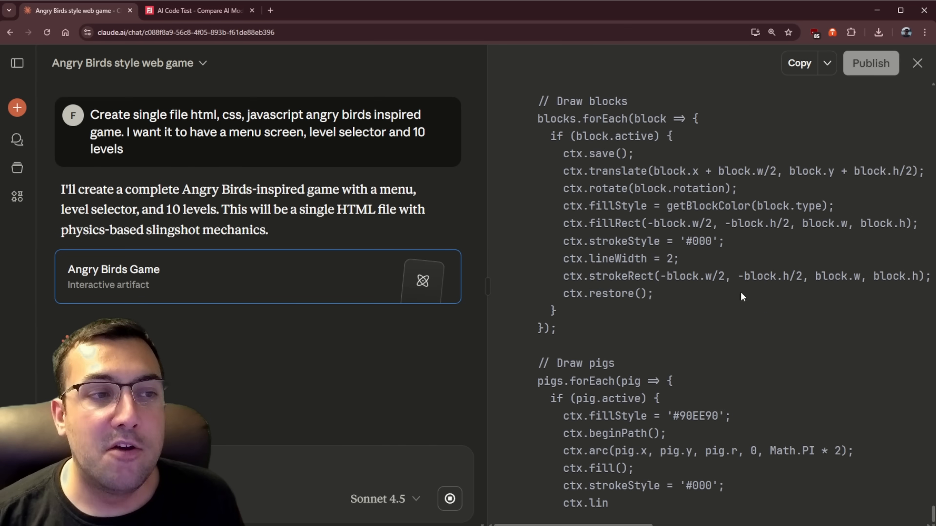
click(507, 63)
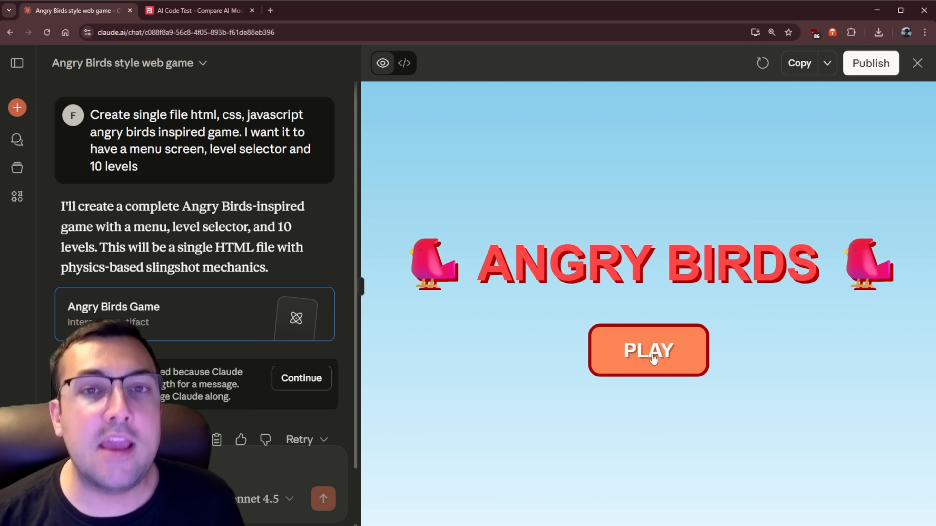
Step: Start the game from its title screen, hit the showLevelSelect error, and let Claude continue
click(648, 351)
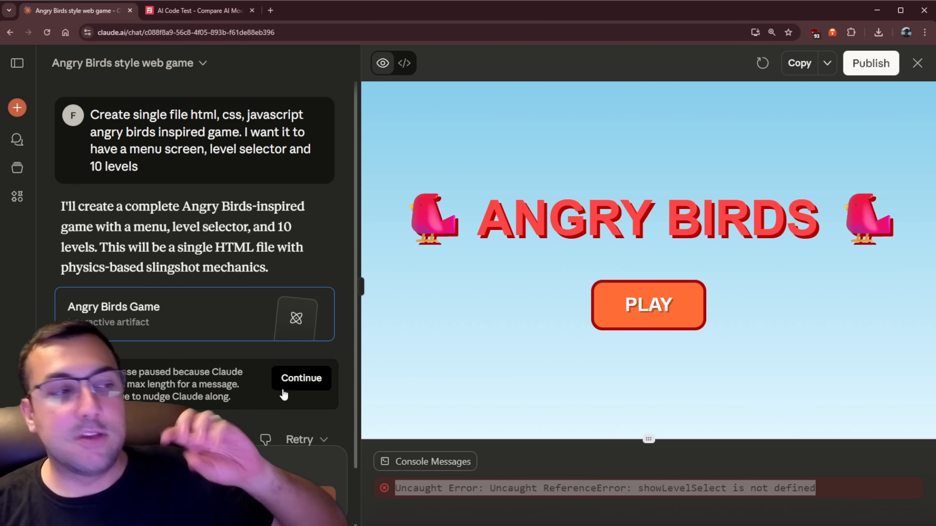
click(404, 63)
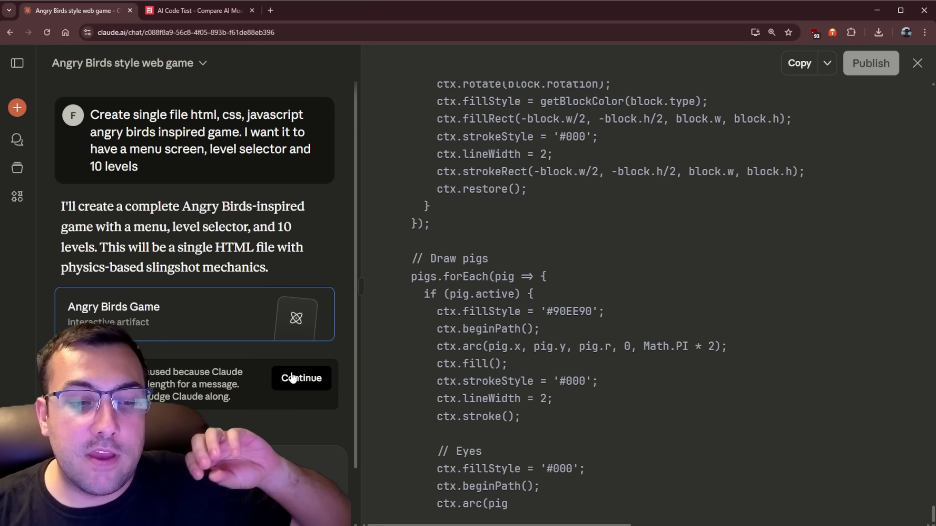
Step: Resume generation and follow the v2 artifact's menu, level-select, HUD and result HTML
click(300, 378)
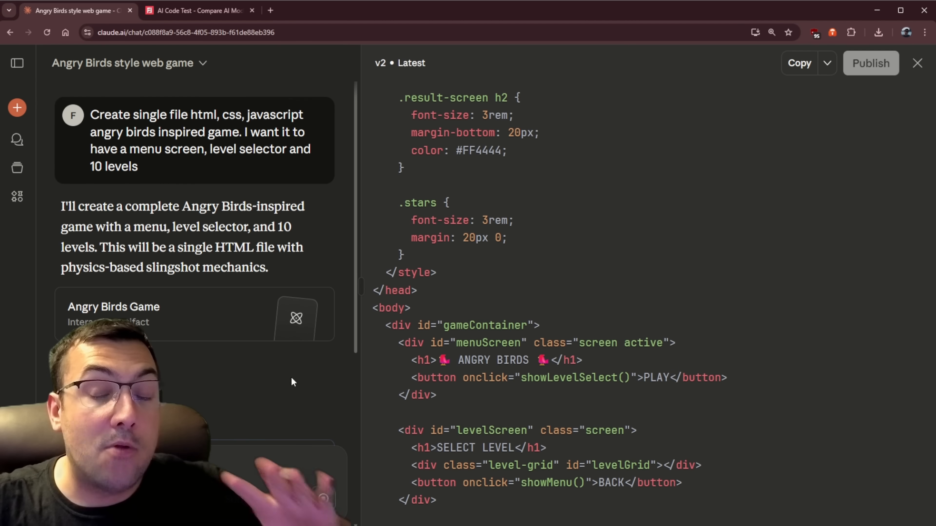
scroll(down, 3)
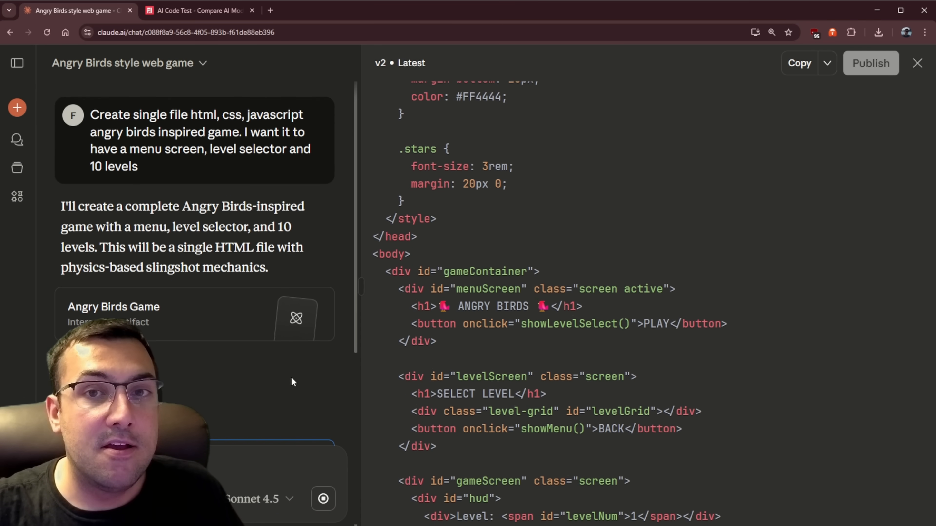
scroll(down, 3)
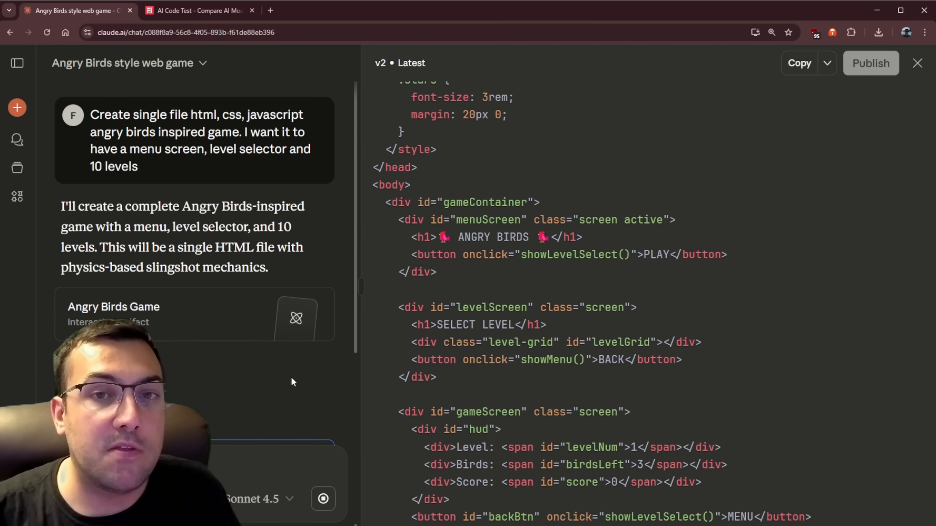
scroll(down, 3)
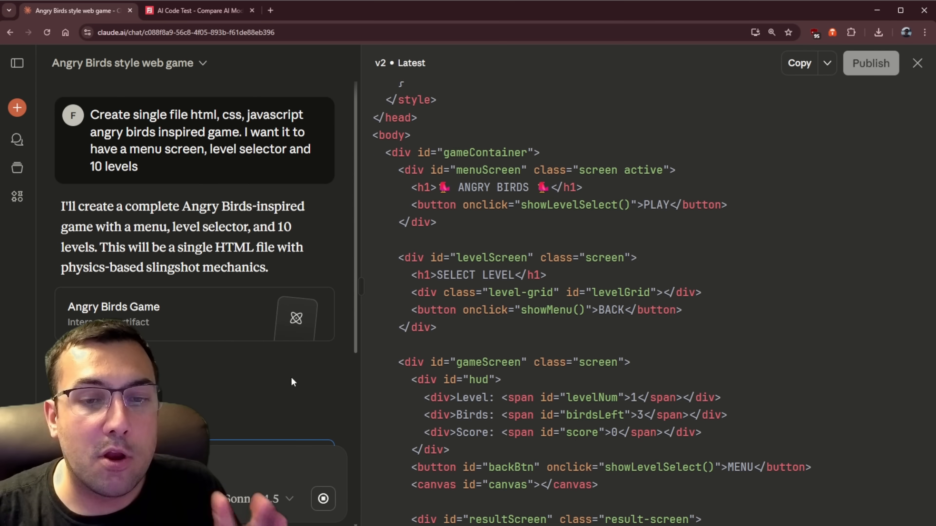
scroll(down, 3)
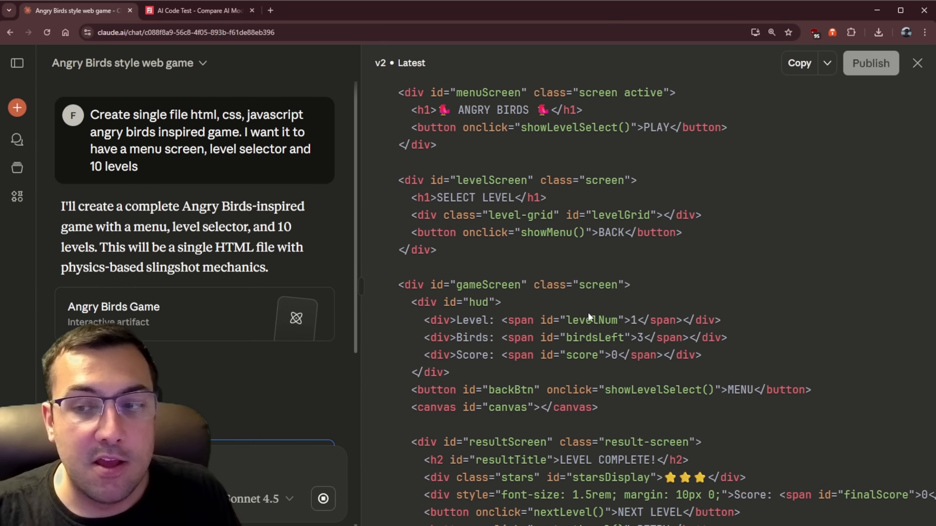
Step: Run the v2 preview, clear level 1 and advance to level 2
click(382, 63)
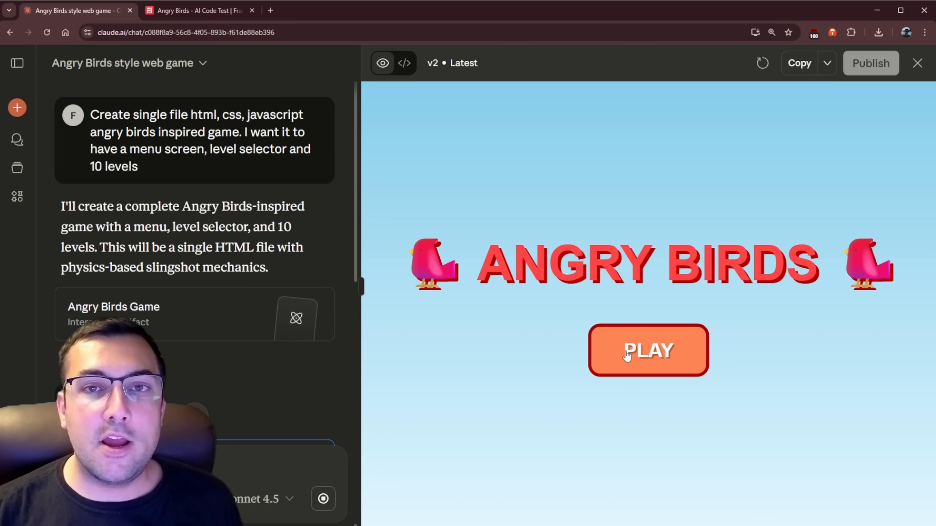
click(648, 351)
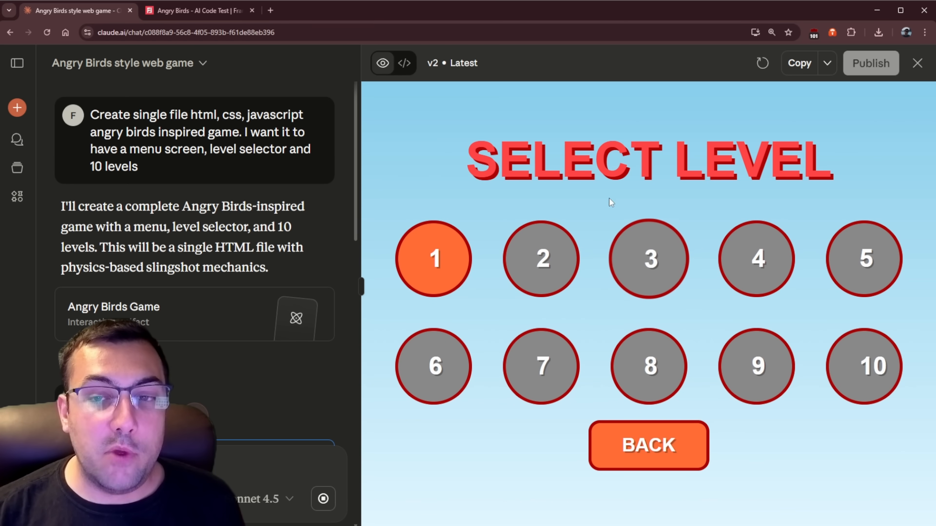
mouse_move(497, 266)
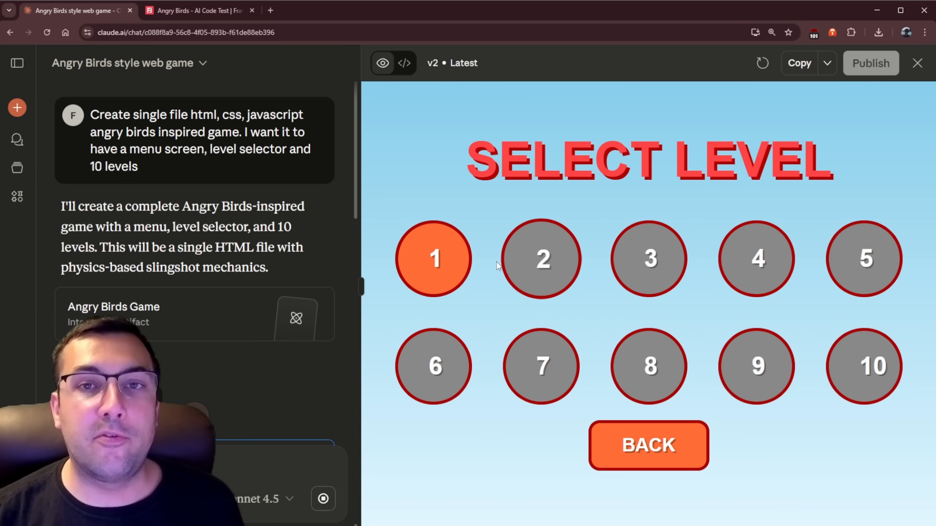
click(433, 258)
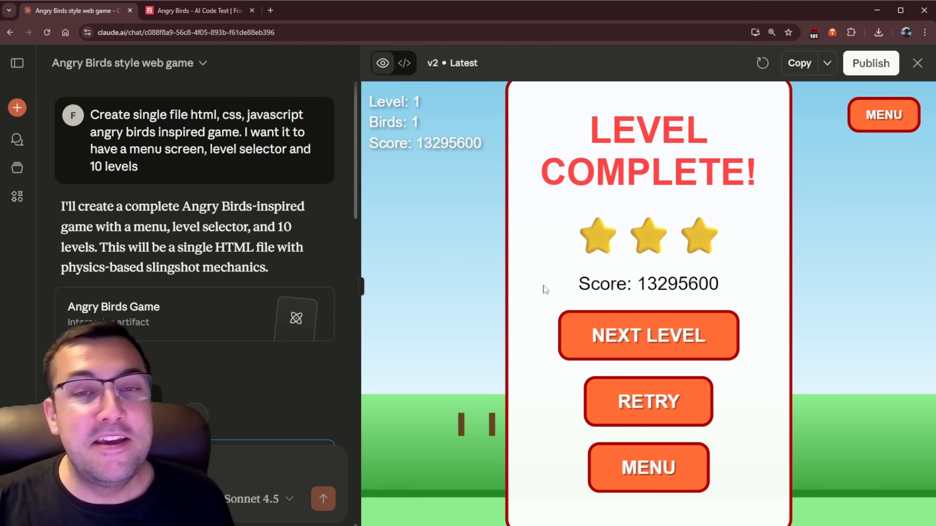
click(648, 334)
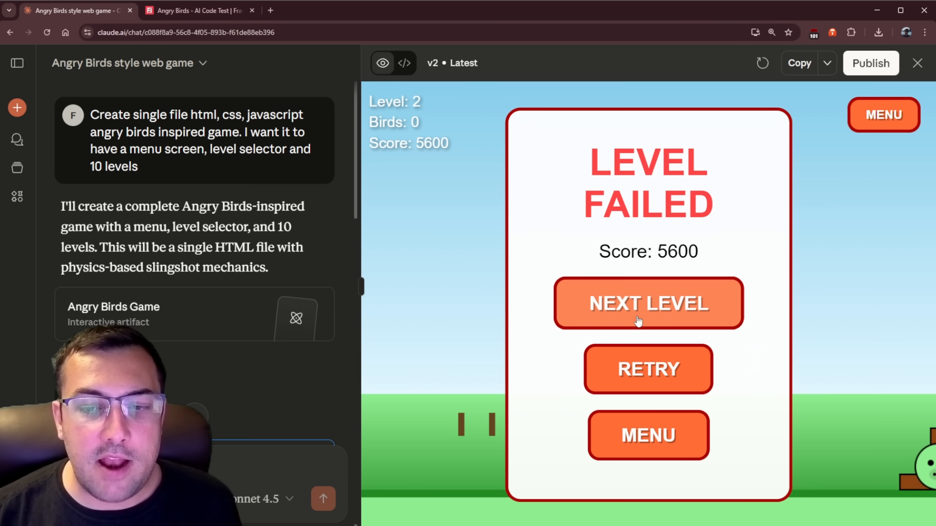
Step: Fail levels 2 and 3, return to level select and replay level 2
click(647, 303)
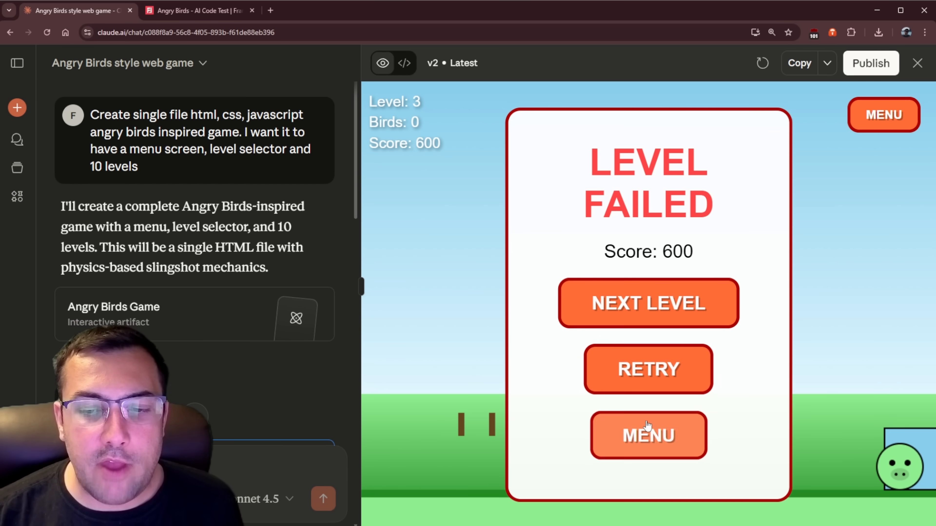
click(648, 435)
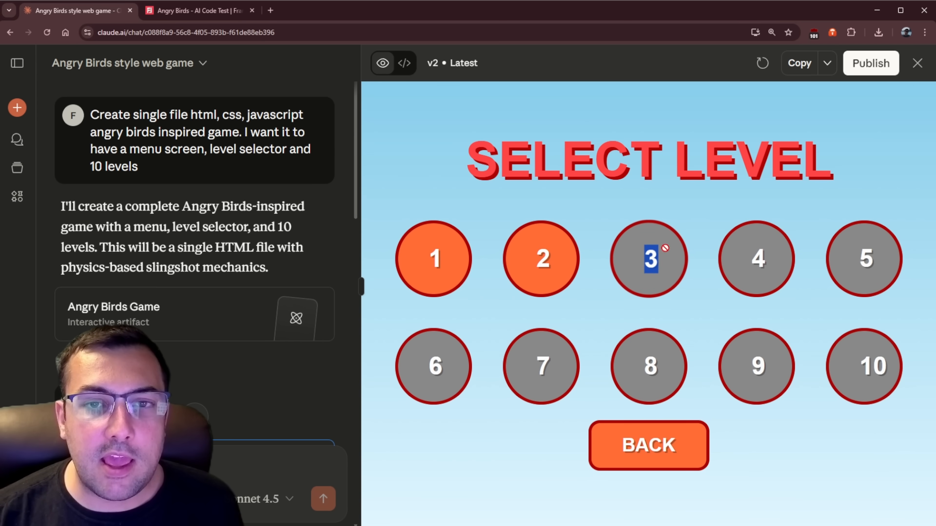
click(539, 260)
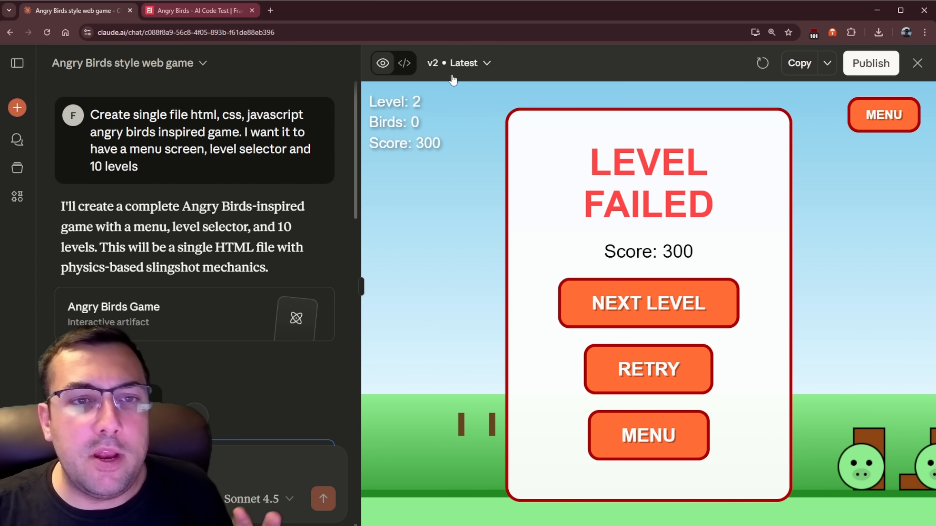
mouse_move(591, 224)
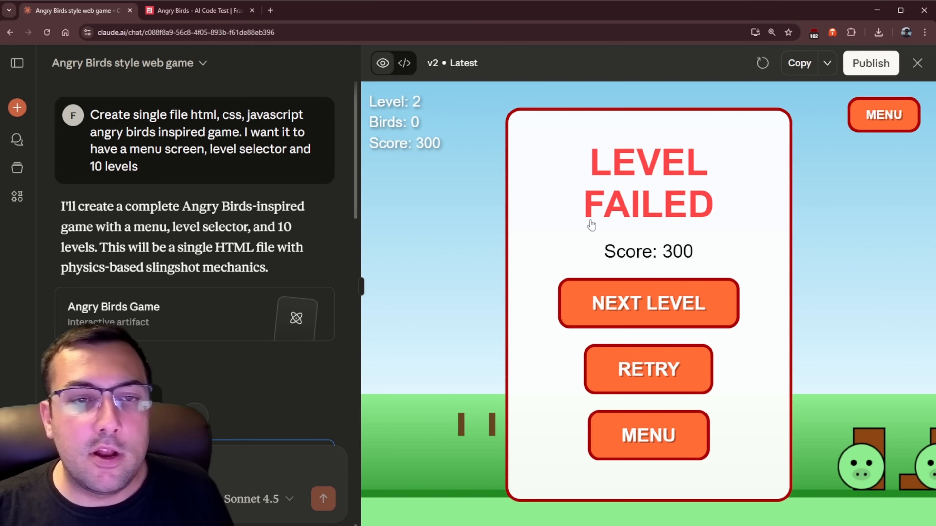
click(404, 63)
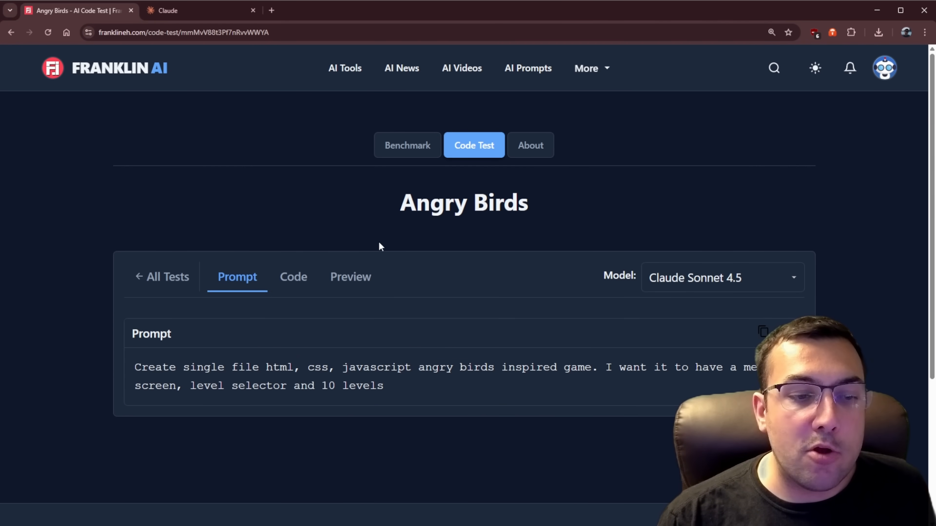
Step: View Claude Sonnet 4.5's code on the Franklin AI Angry Birds test page
scroll(down, 3)
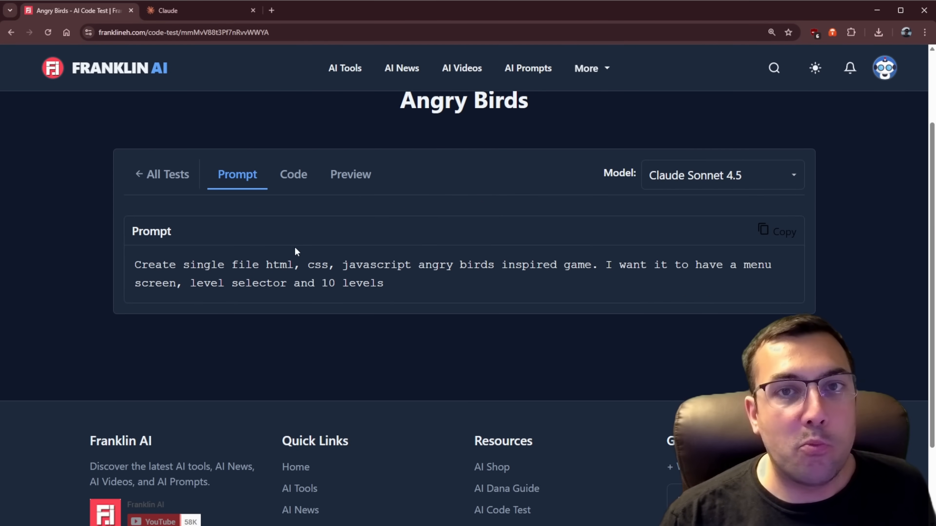
click(292, 175)
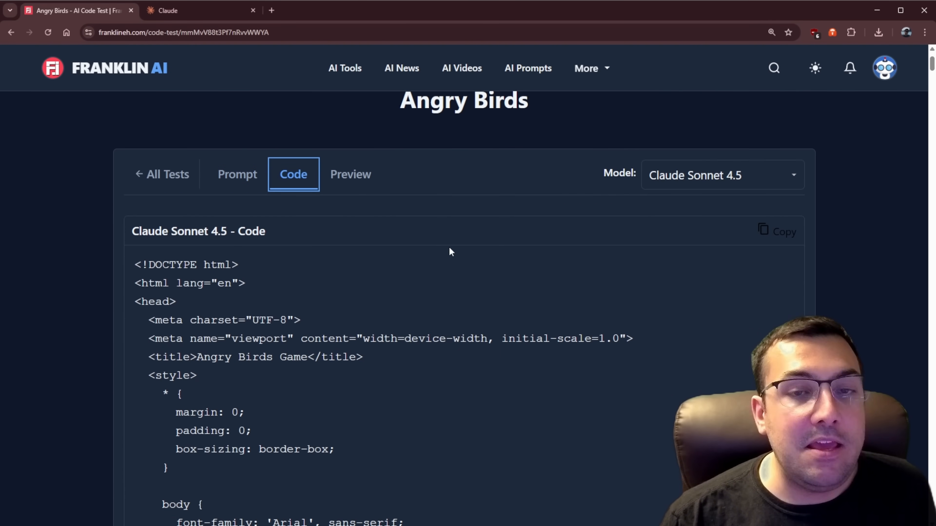
mouse_move(302, 255)
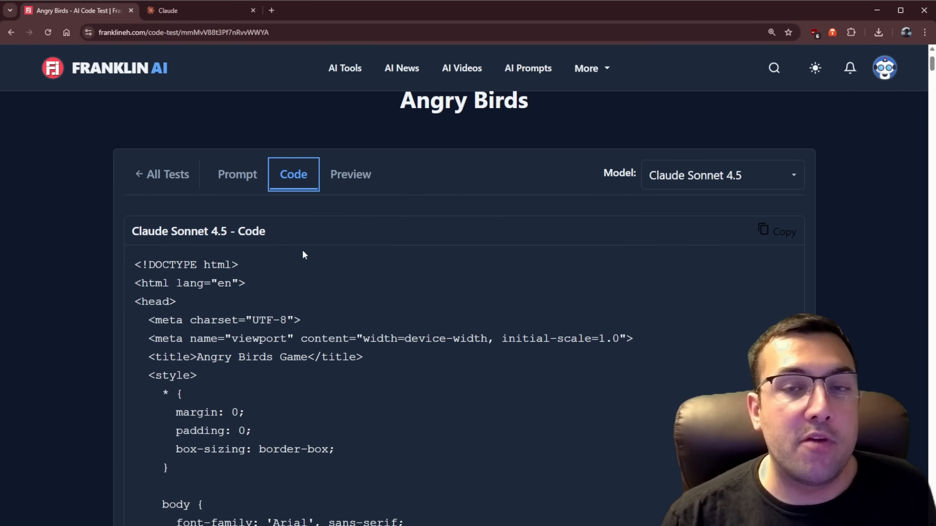
scroll(down, 3)
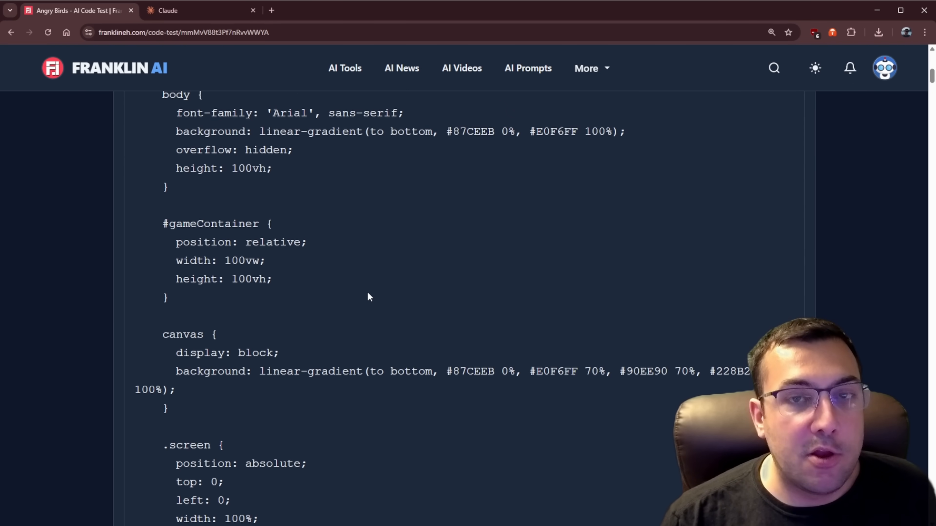
scroll(up, 3)
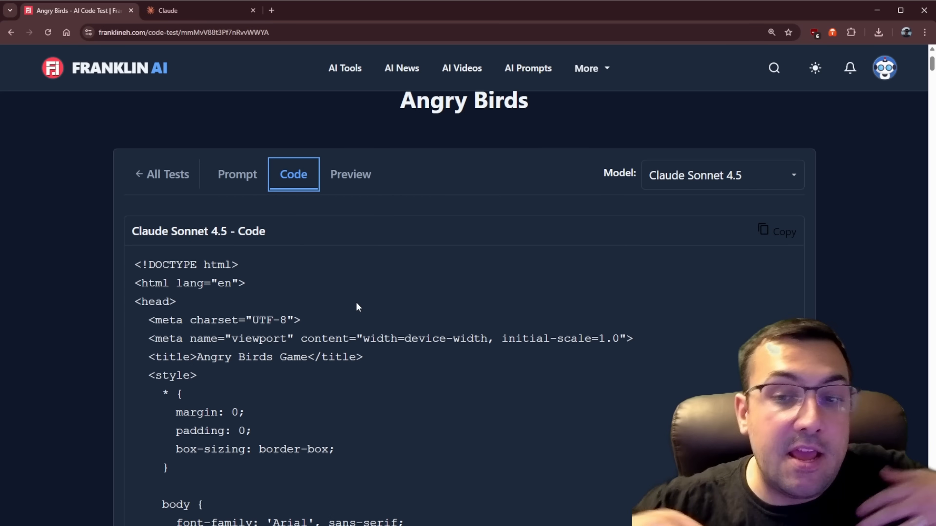
Step: Switch the Model dropdown to ChatGPT 5 (8/7/25) and view its 'Sling Critters' code
click(716, 175)
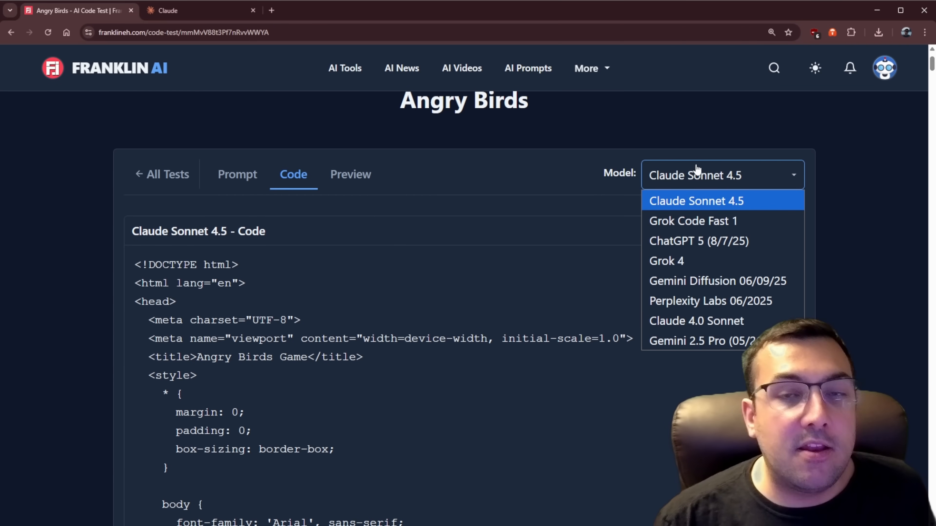
mouse_move(704, 341)
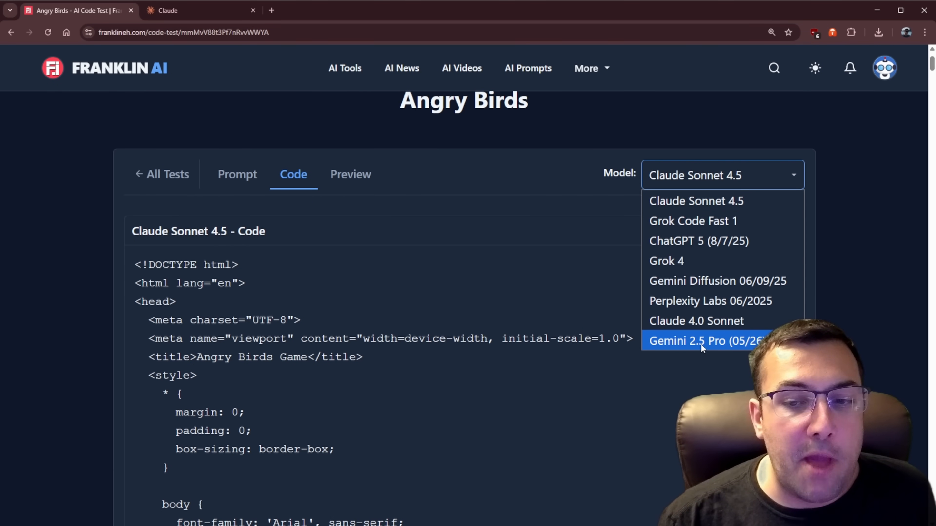
mouse_move(696, 321)
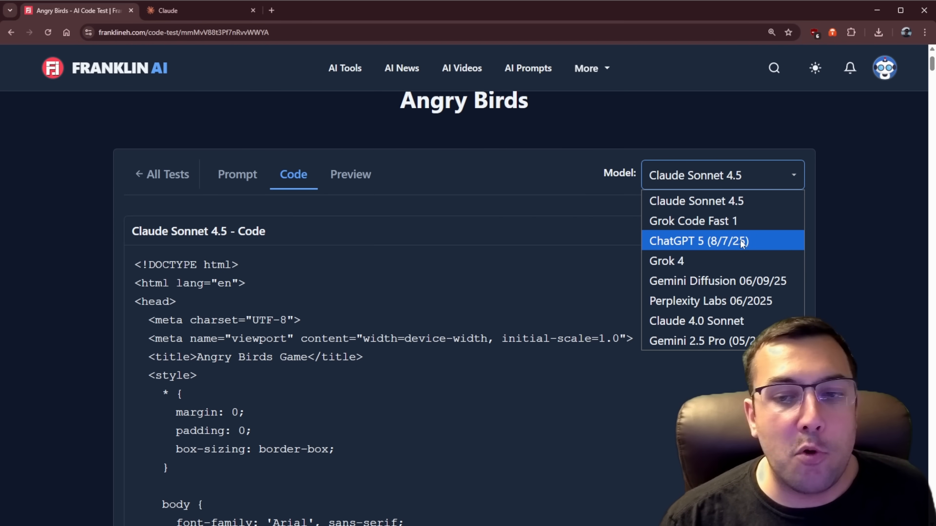
click(697, 240)
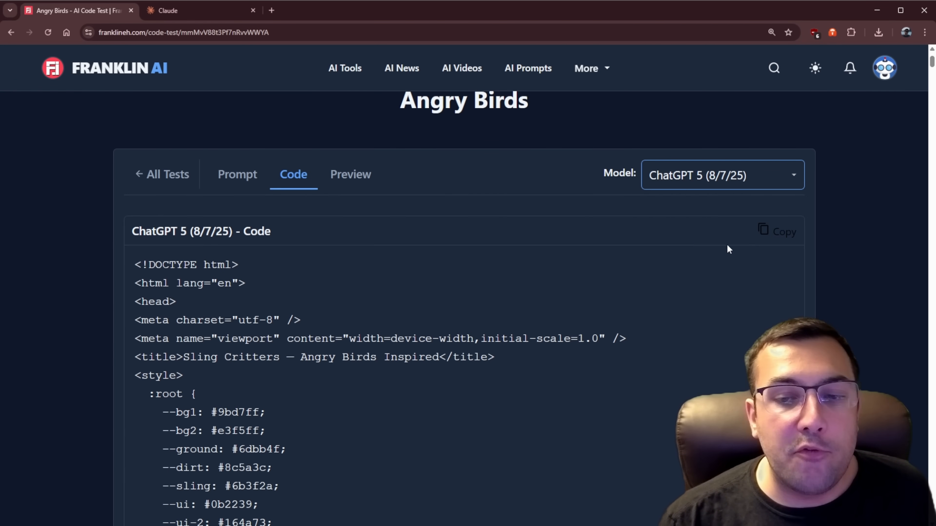
scroll(up, 3)
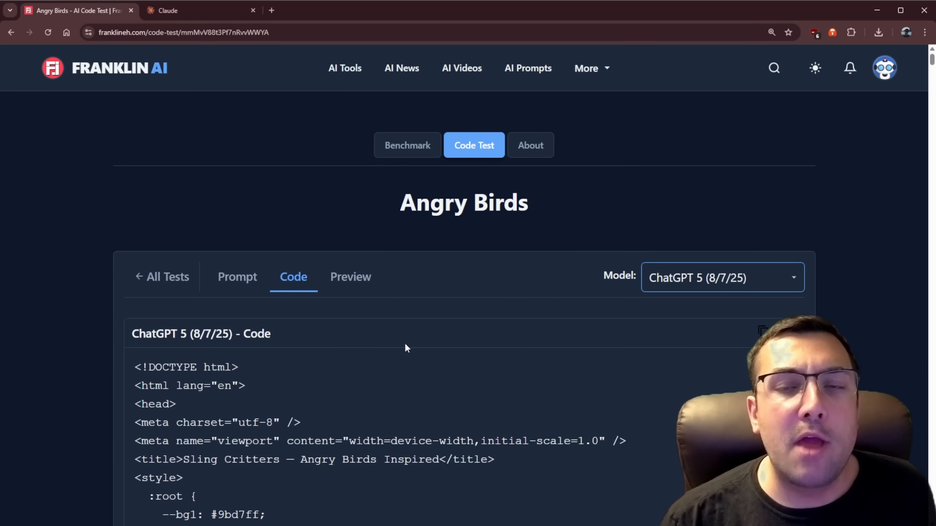
mouse_move(351, 276)
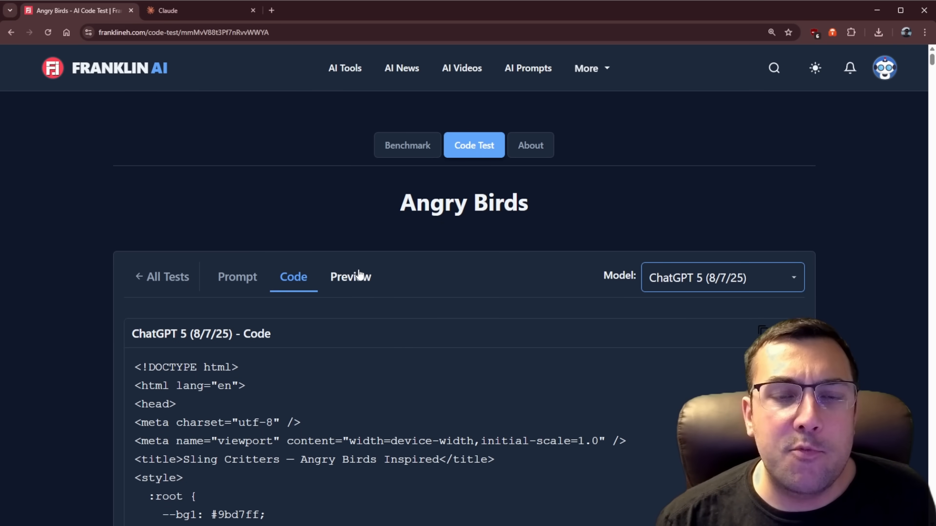
Step: Play ChatGPT 5's Sling Critters game in the Preview tab
click(351, 277)
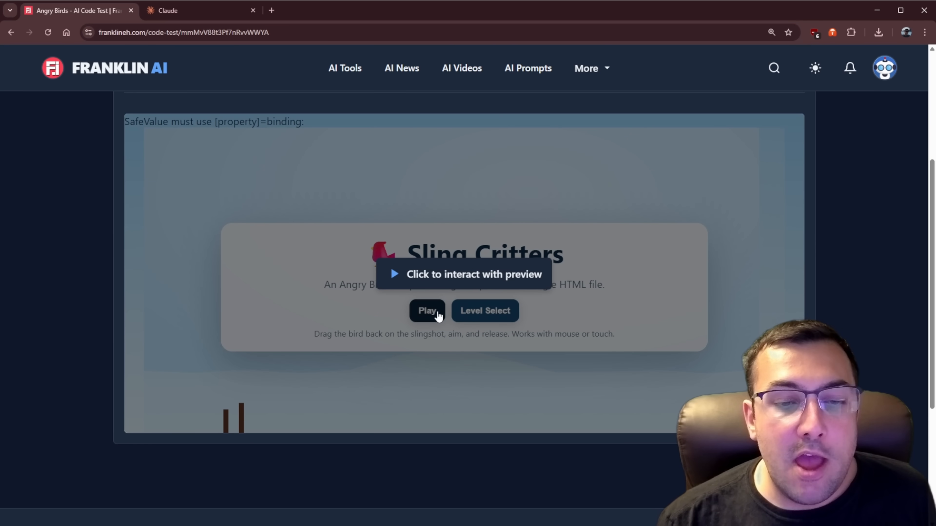
click(427, 311)
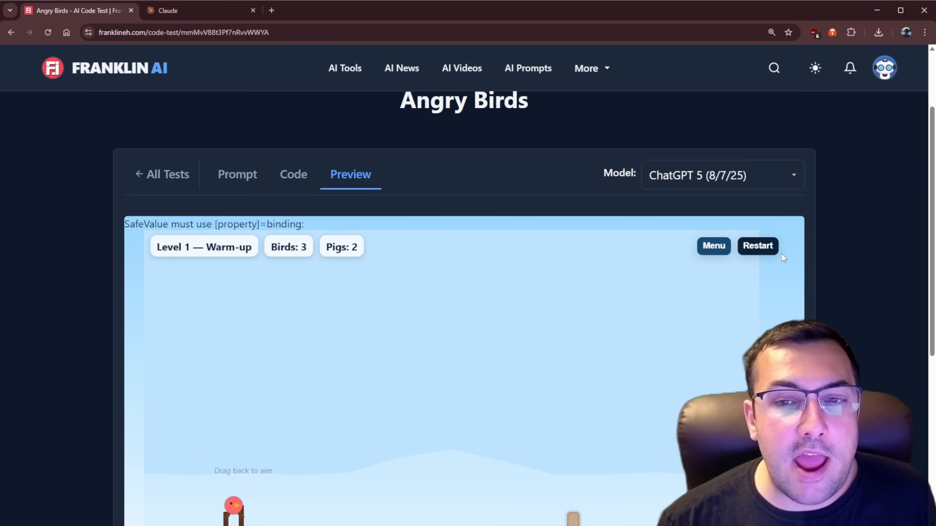
scroll(down, 3)
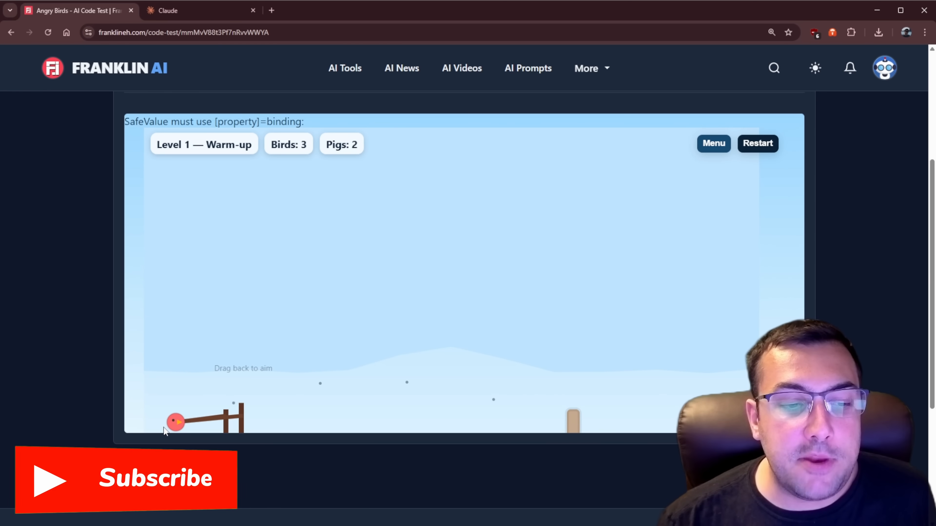
scroll(up, 3)
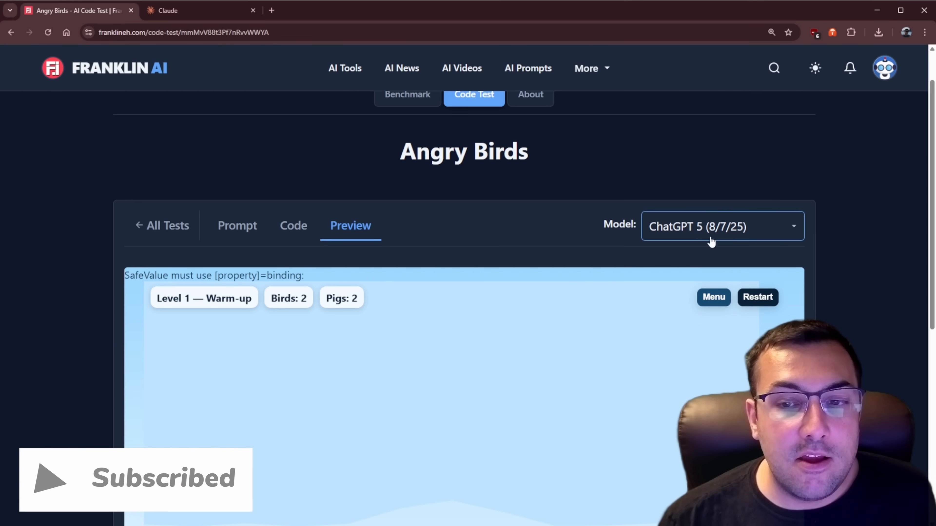
Step: Switch to Gemini 2.5 Pro and start level 1 of its Angry Shapes game
click(719, 226)
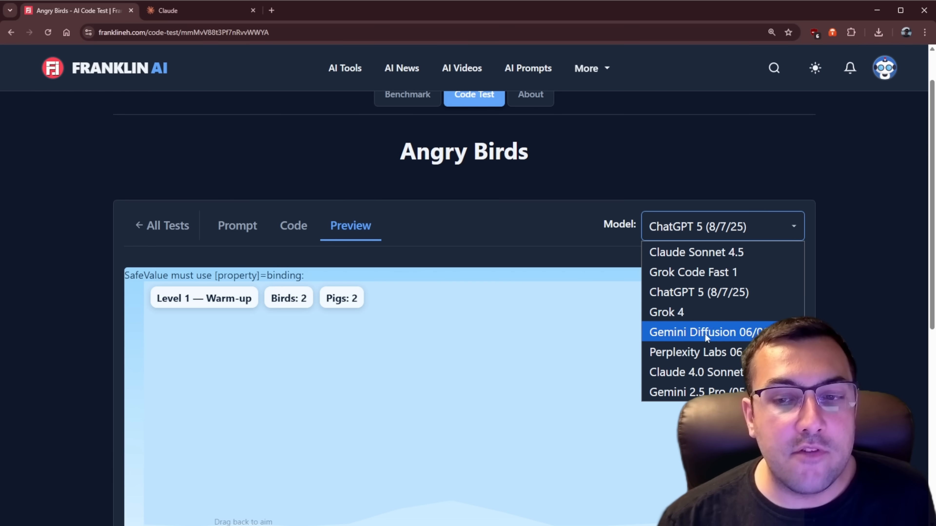
click(695, 392)
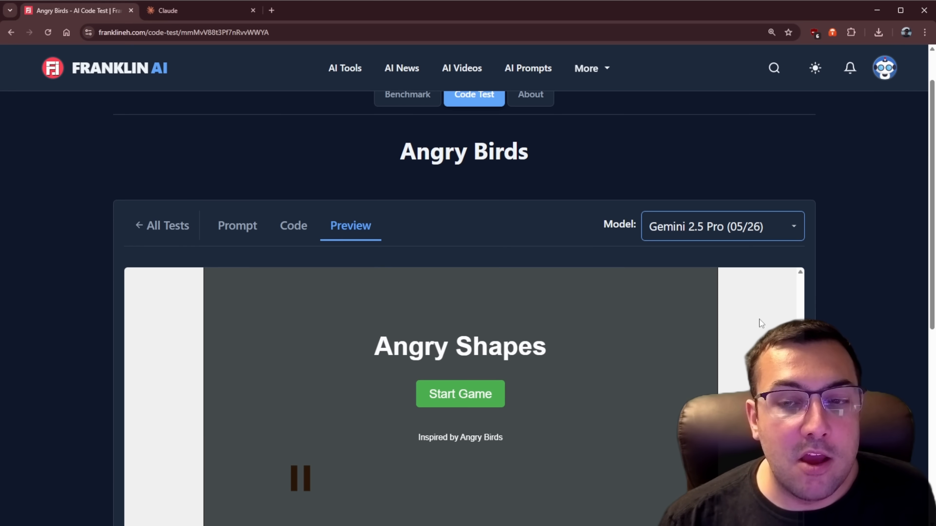
click(459, 393)
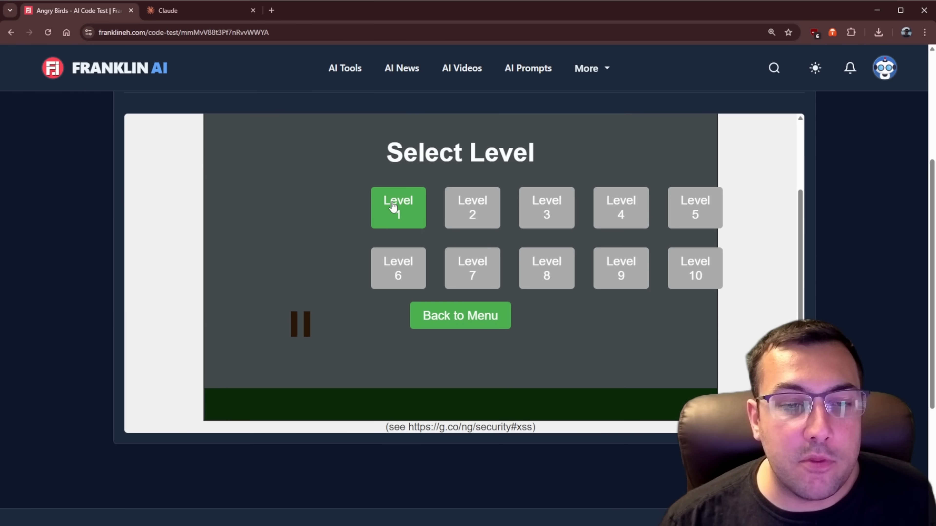
click(398, 208)
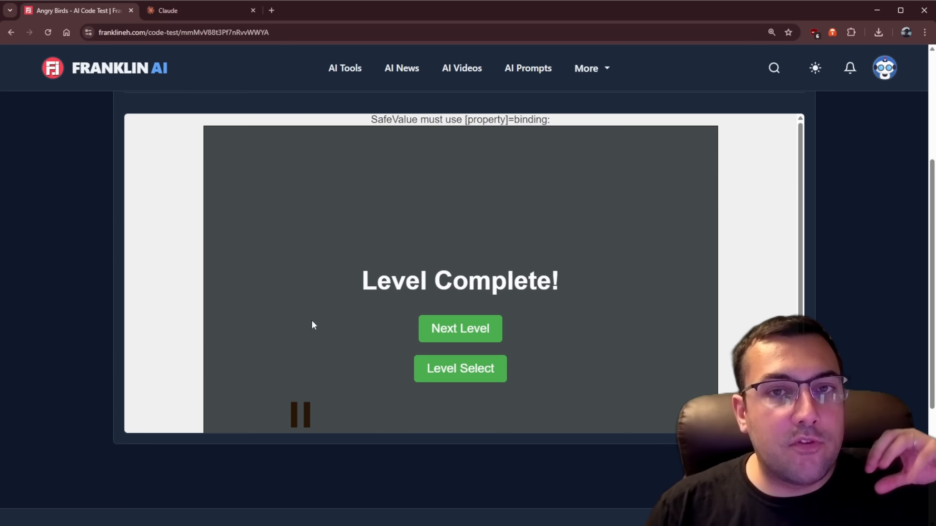
scroll(up, 3)
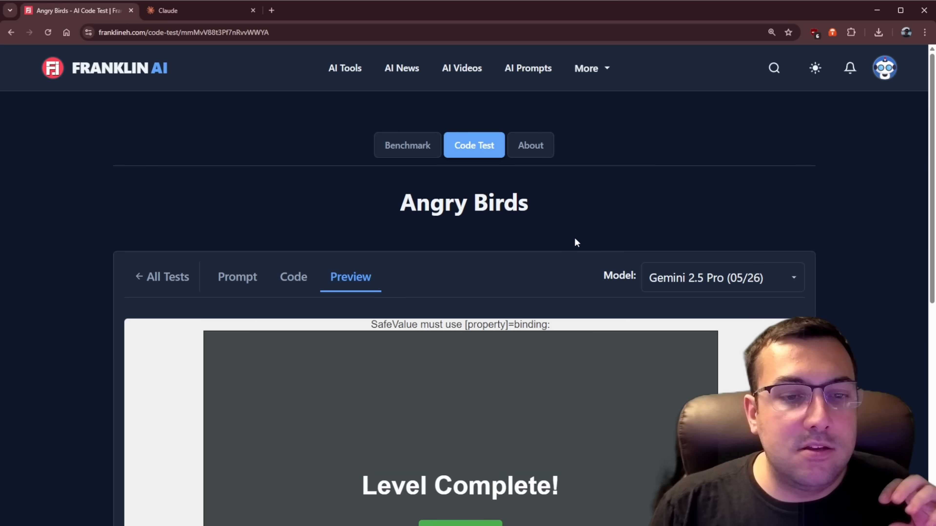
Step: Switch to Claude Sonnet 4.5's game, start level 1 and fling a bird at the pig's tower
click(721, 278)
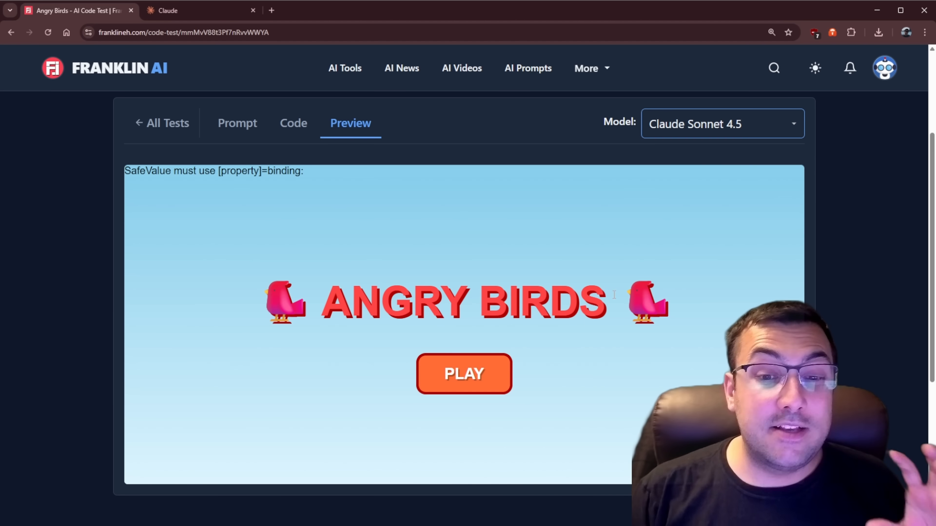
click(464, 374)
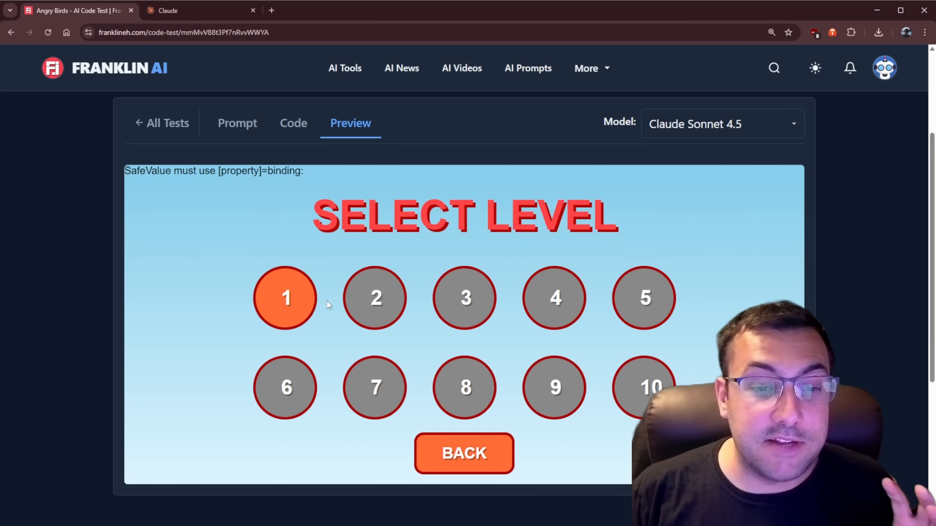
click(285, 297)
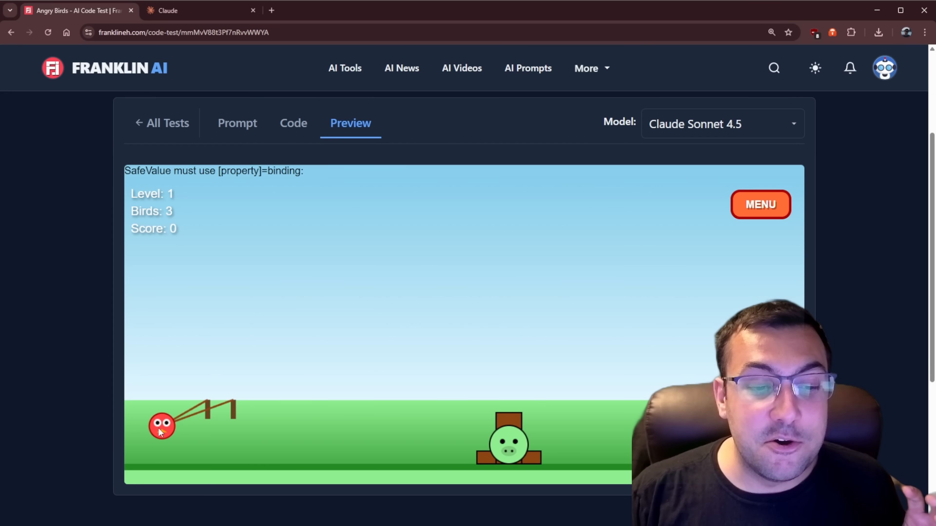
click(161, 426)
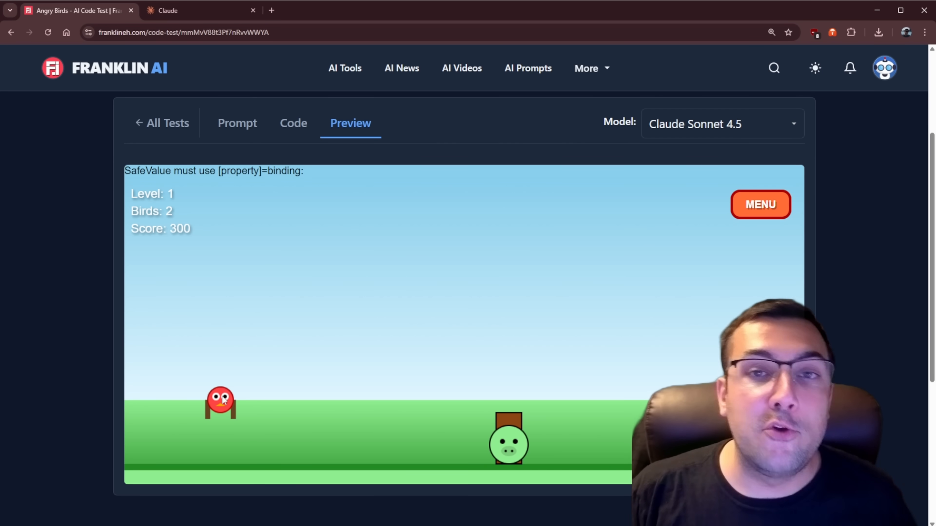
click(167, 123)
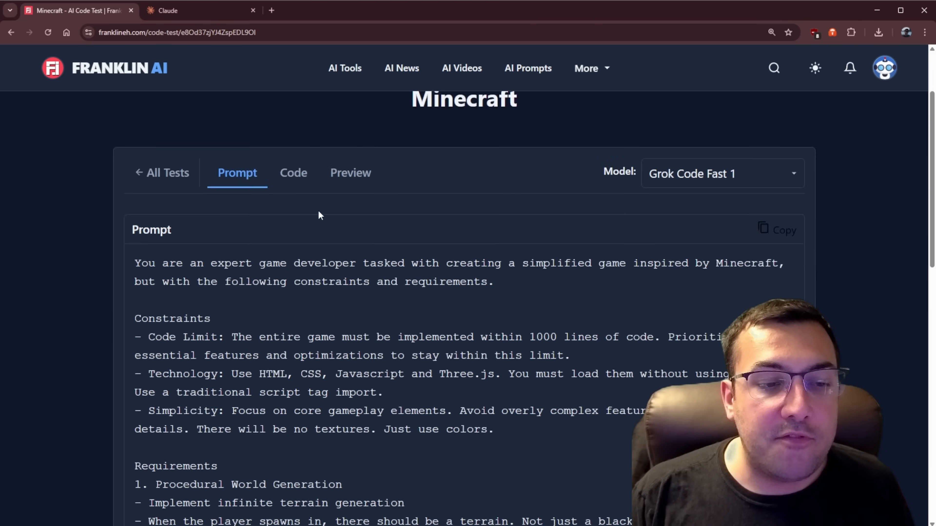
Step: Read through the Minecraft code-test prompt and go over to the Claude chat
scroll(down, 3)
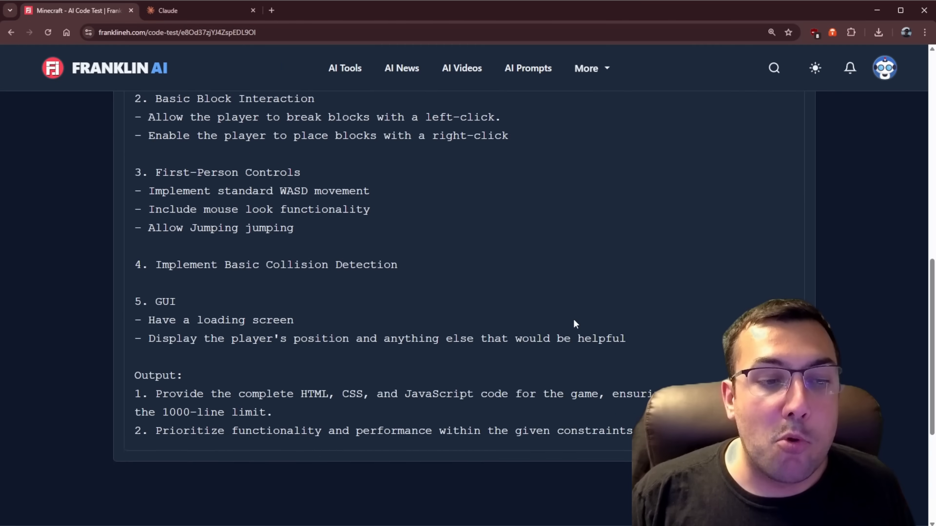
scroll(up, 3)
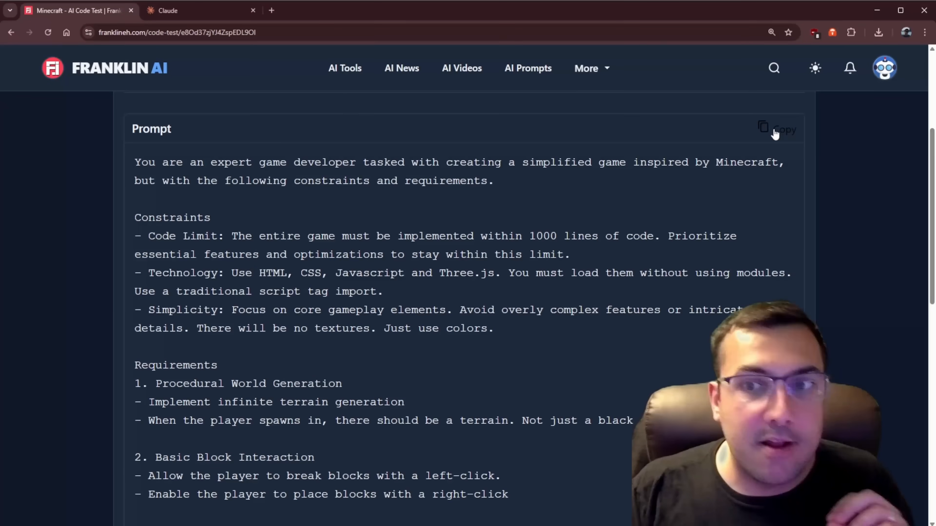
mouse_move(200, 10)
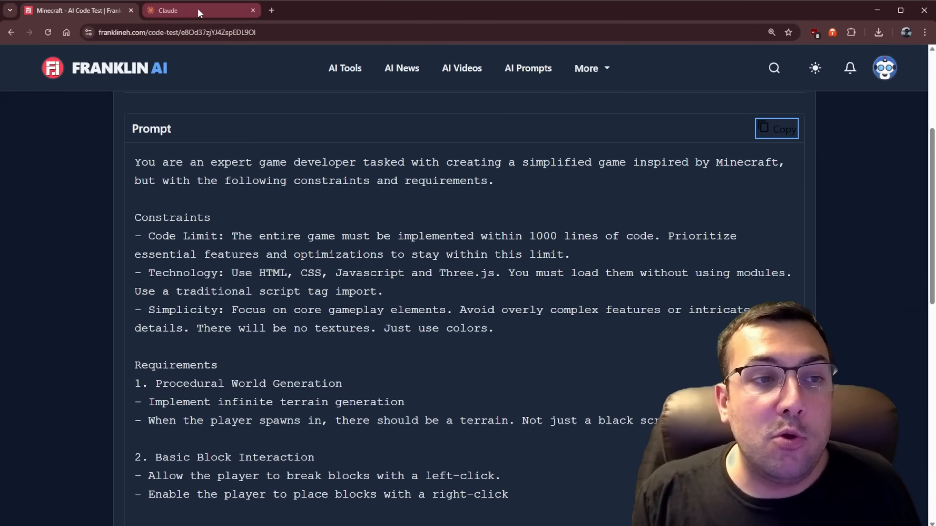
click(173, 11)
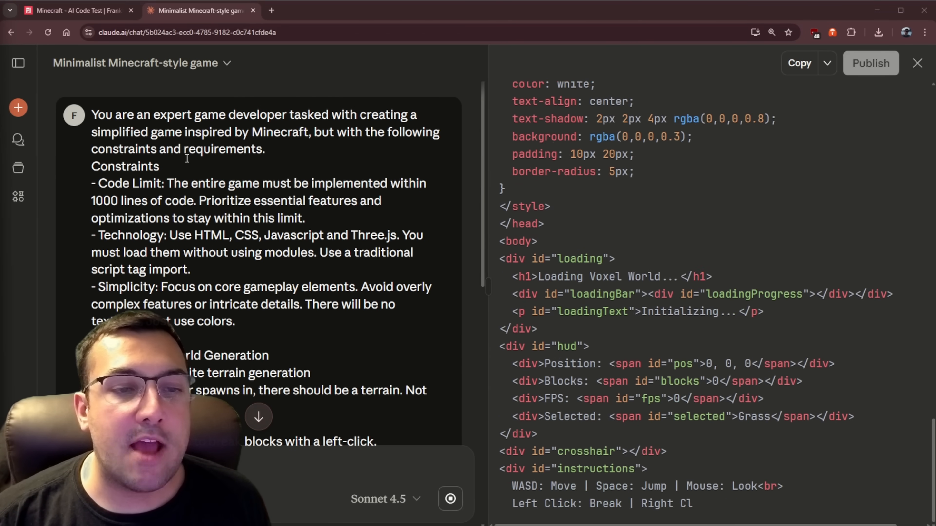
Step: Scroll through the streaming Minecraft artifact code, then return to Franklin AI's Minecraft prompt
scroll(down, 3)
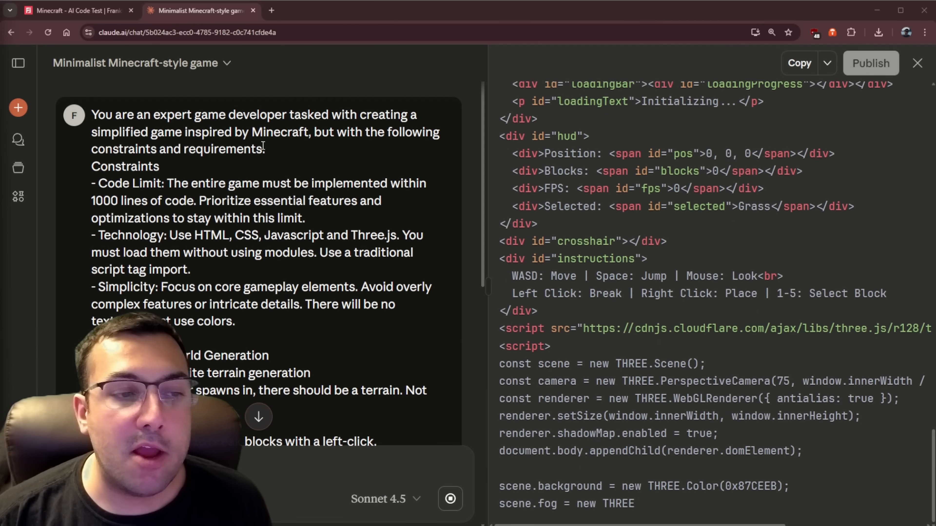
scroll(down, 3)
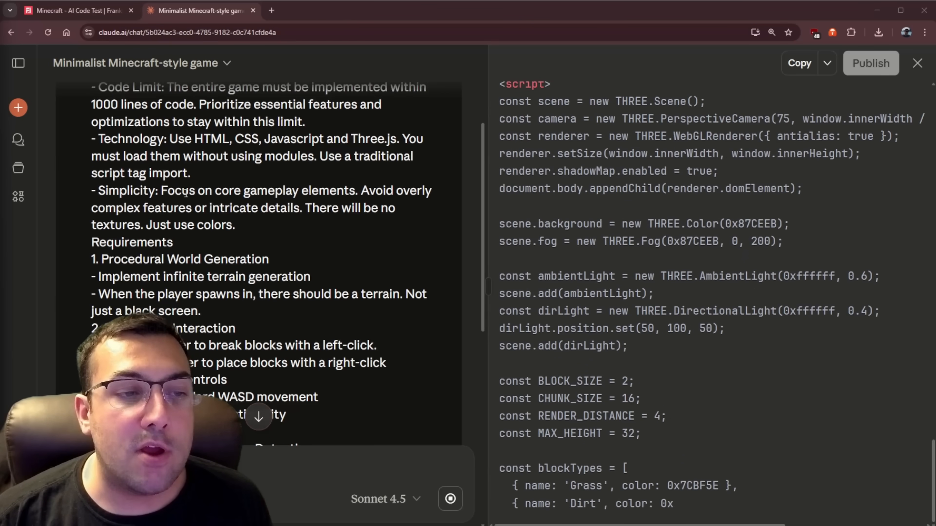
scroll(down, 3)
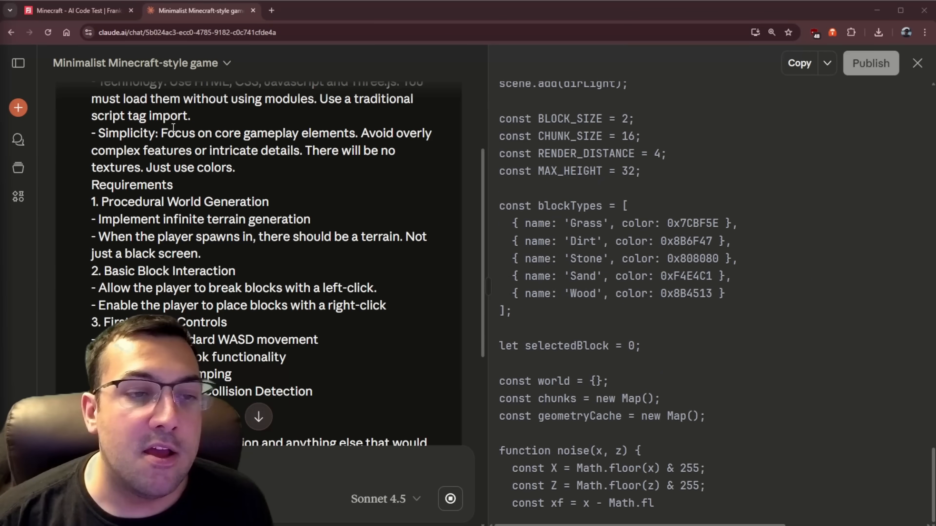
scroll(down, 3)
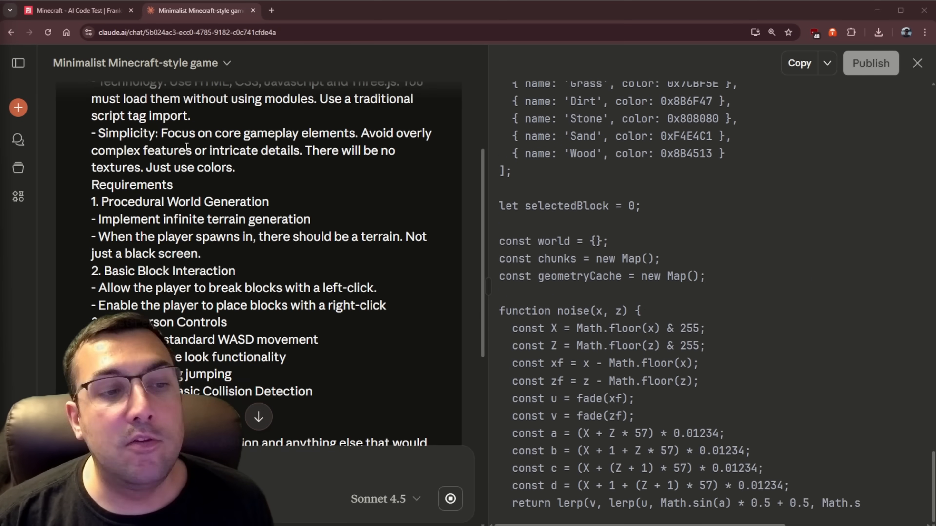
scroll(down, 3)
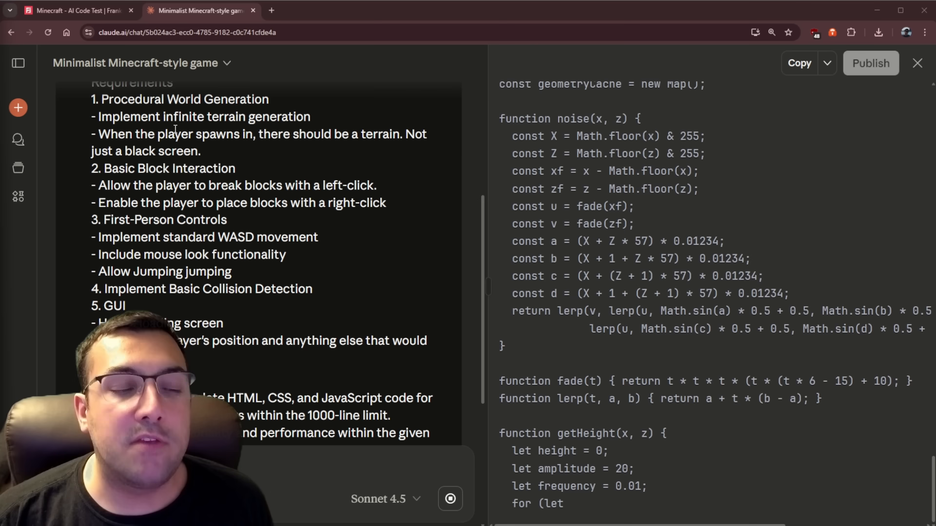
scroll(down, 3)
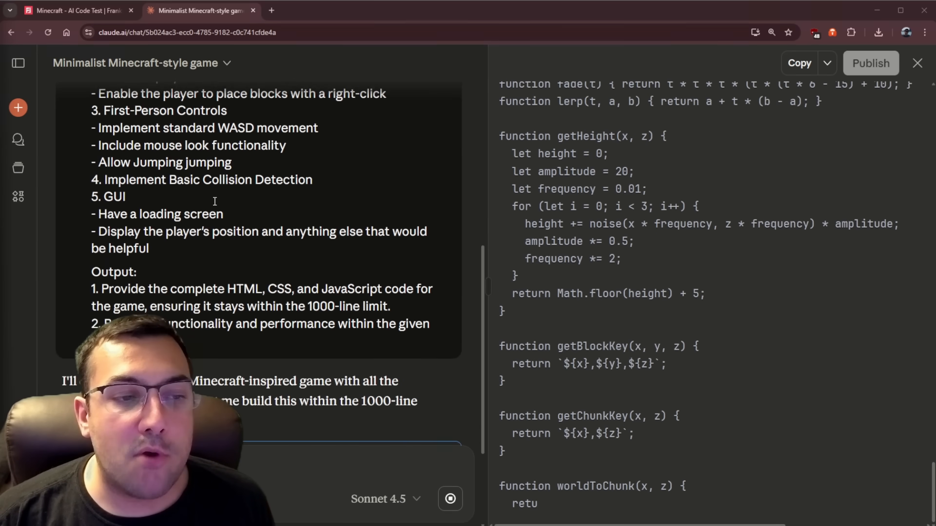
scroll(down, 3)
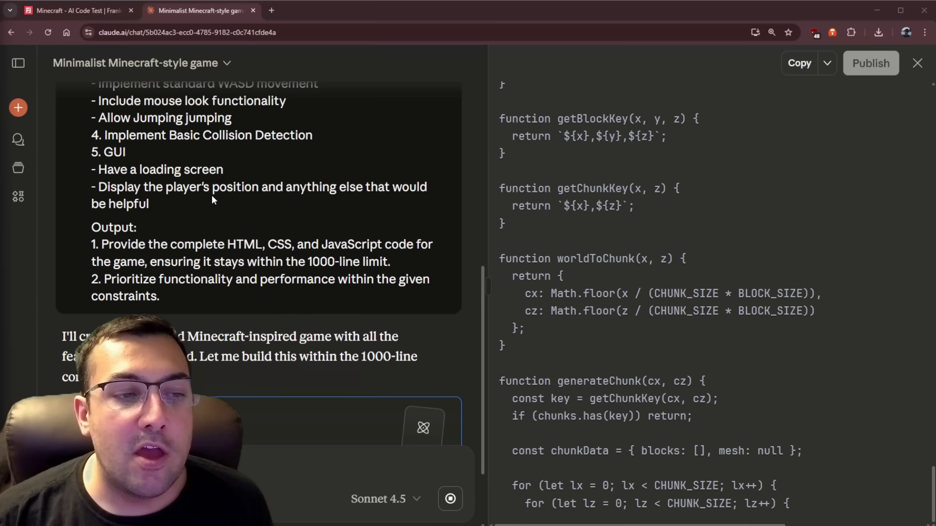
scroll(down, 3)
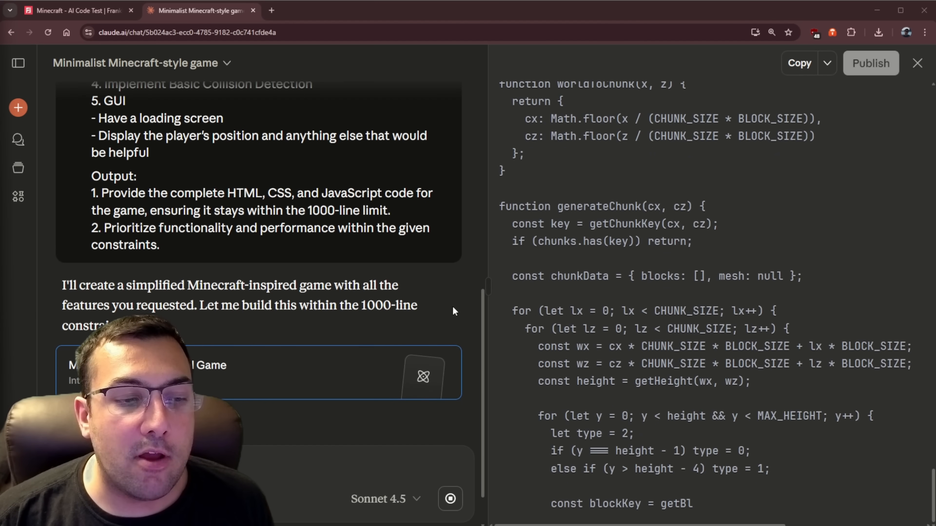
scroll(down, 3)
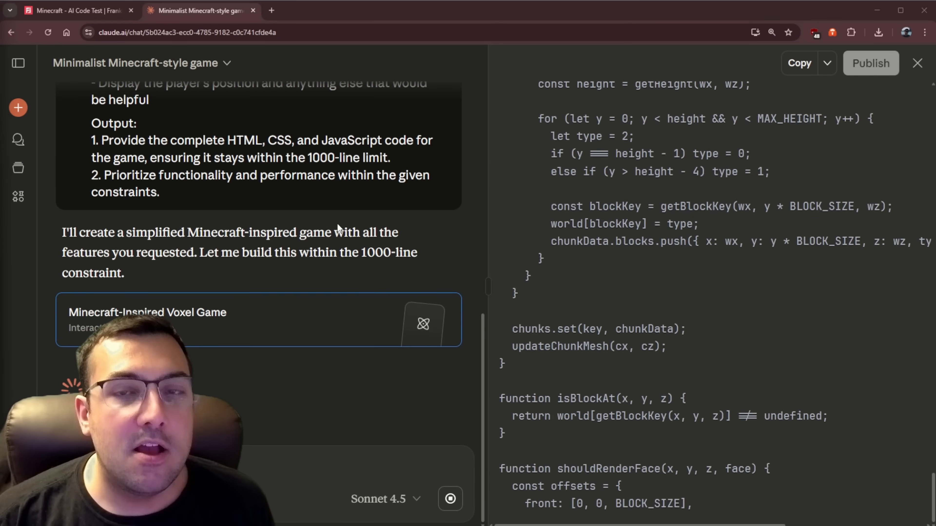
scroll(down, 3)
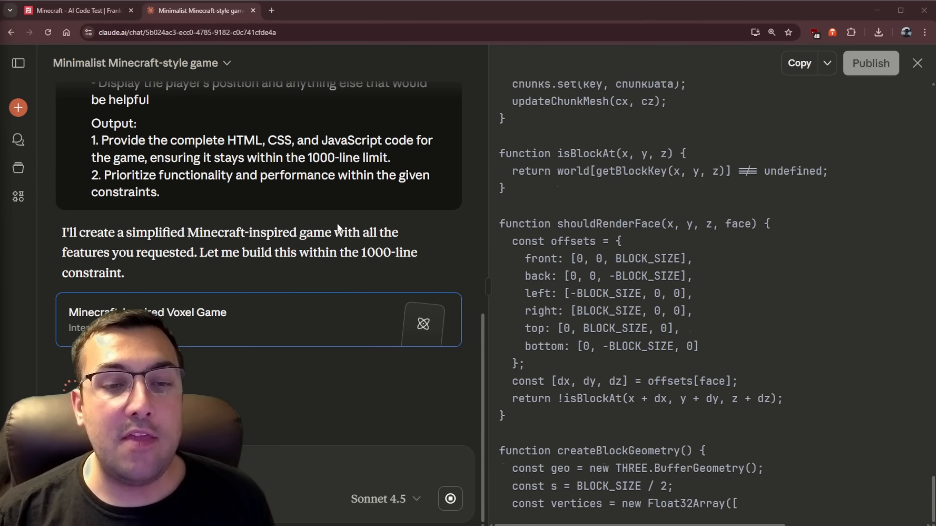
scroll(down, 3)
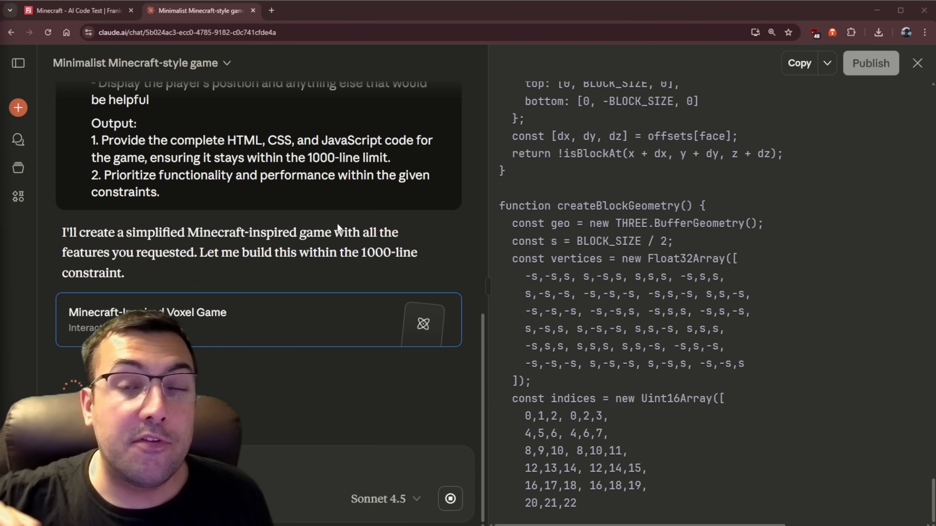
scroll(down, 3)
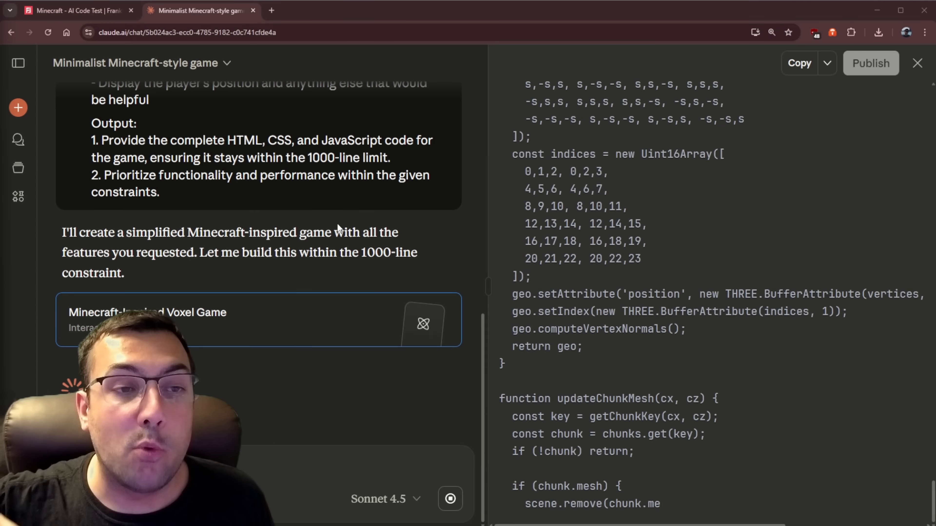
click(74, 10)
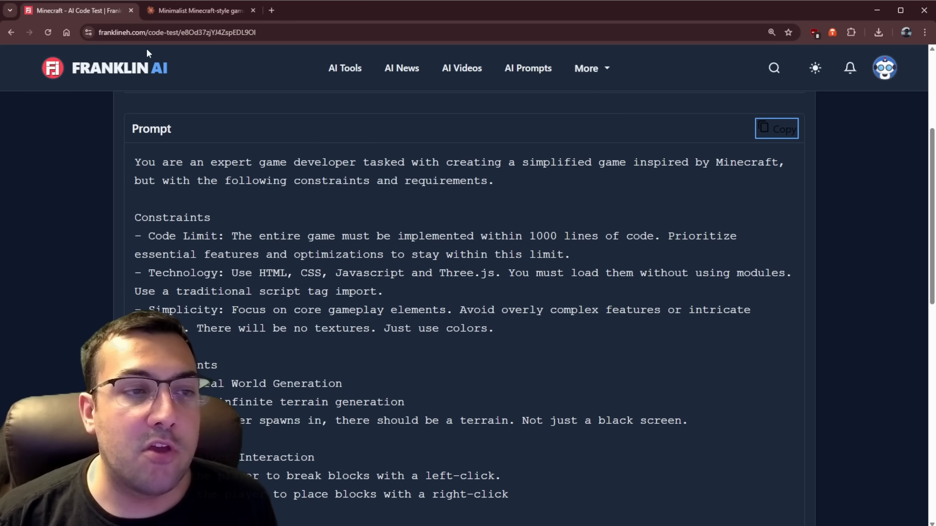
Step: Show the Minecraft preview and play ChatGPT 5's version of the game
scroll(up, 3)
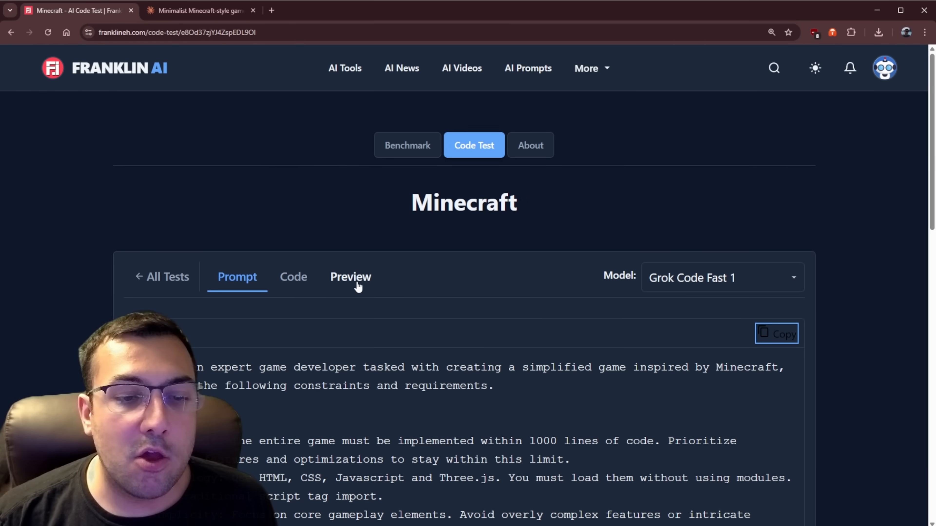
click(350, 276)
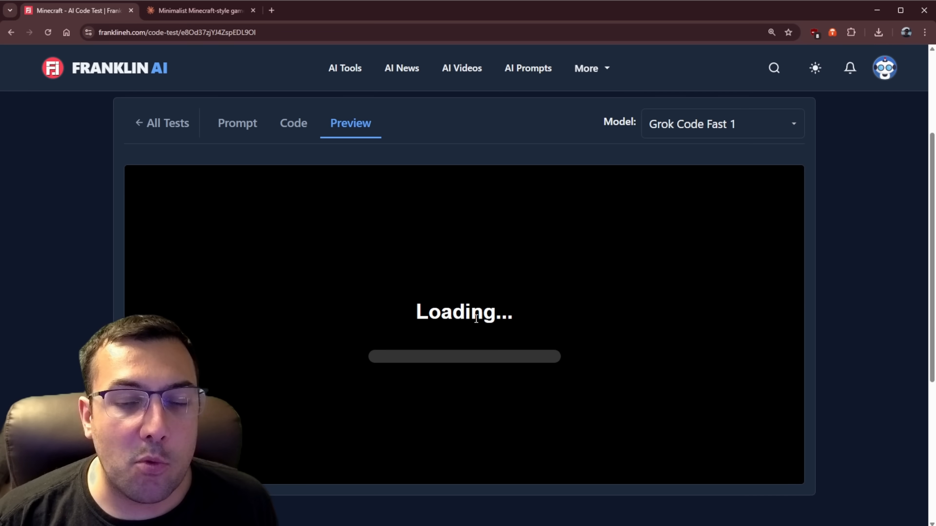
mouse_move(677, 321)
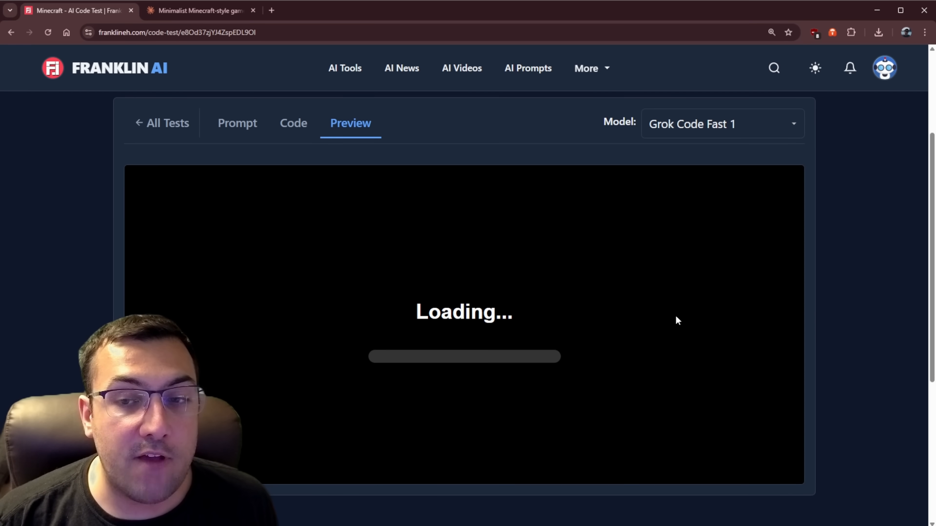
click(720, 123)
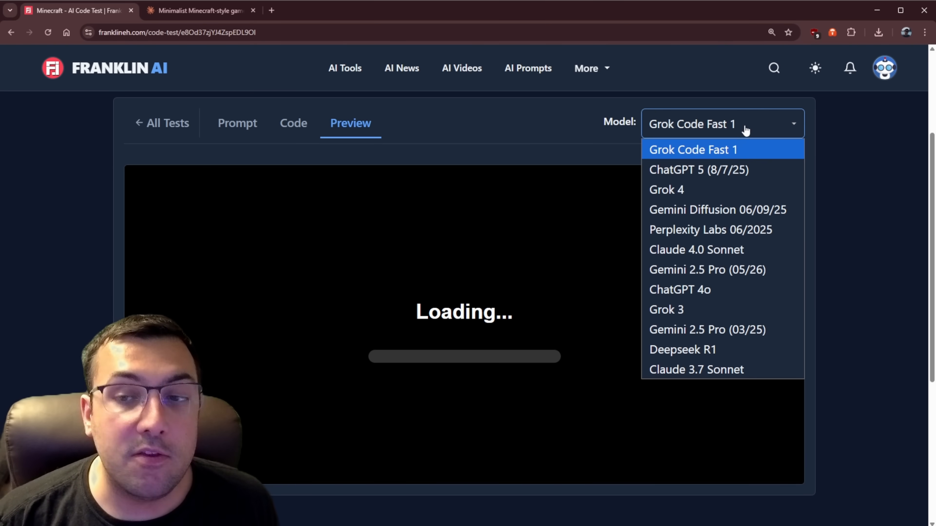
click(699, 170)
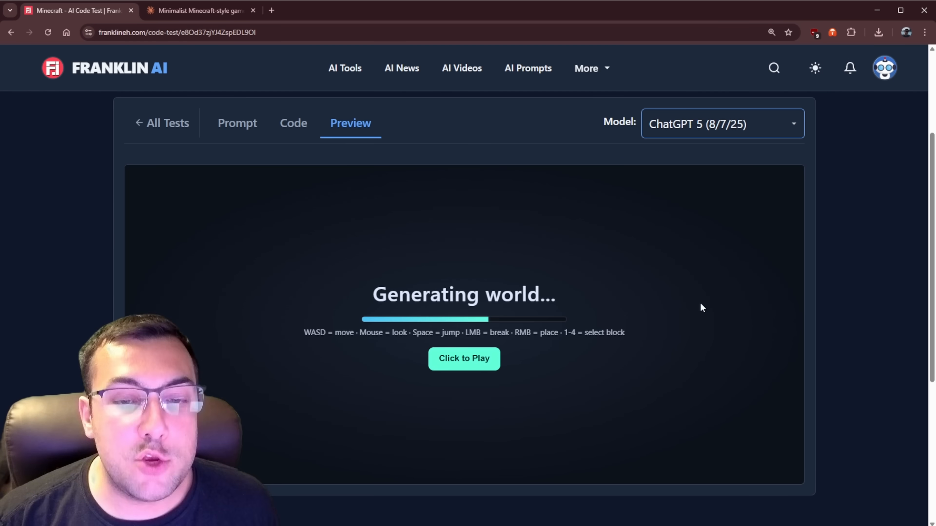
click(463, 359)
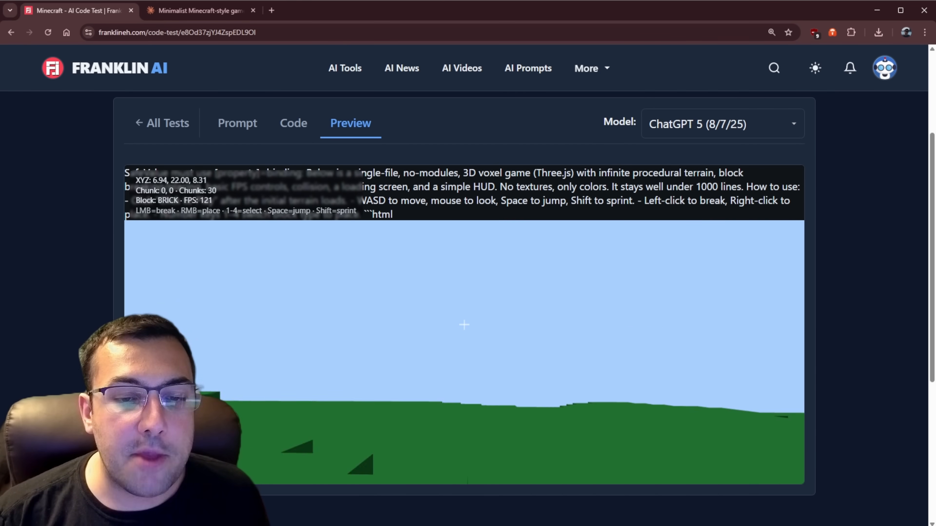
Step: Play Perplexity Labs' Minecraft game and pick another model's preview
click(721, 125)
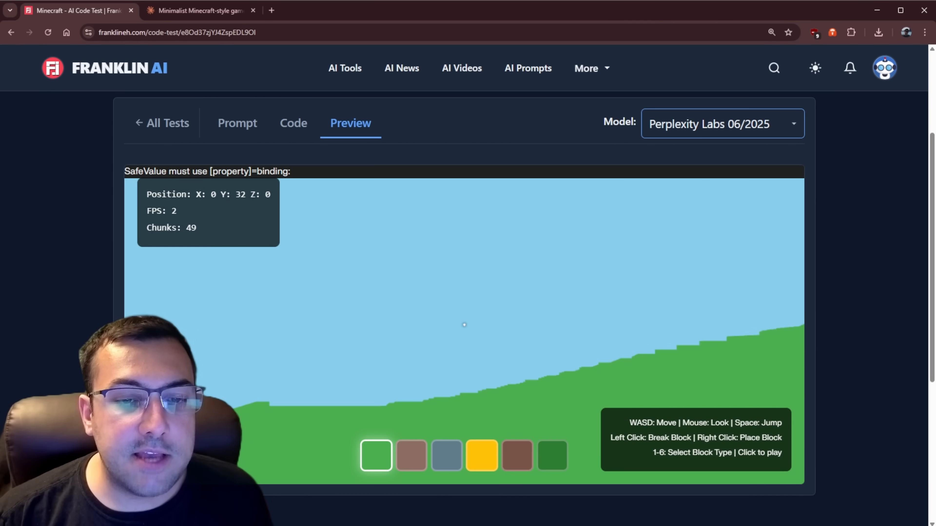
click(464, 325)
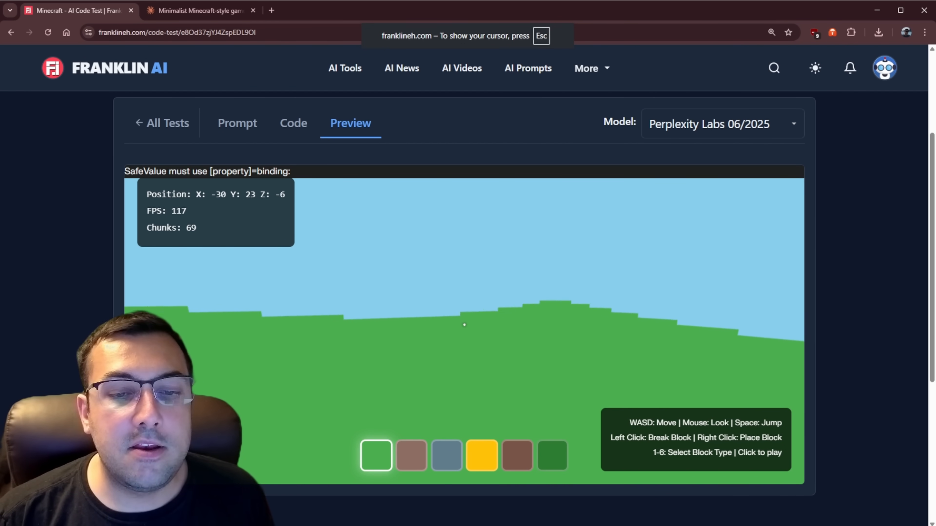
click(716, 124)
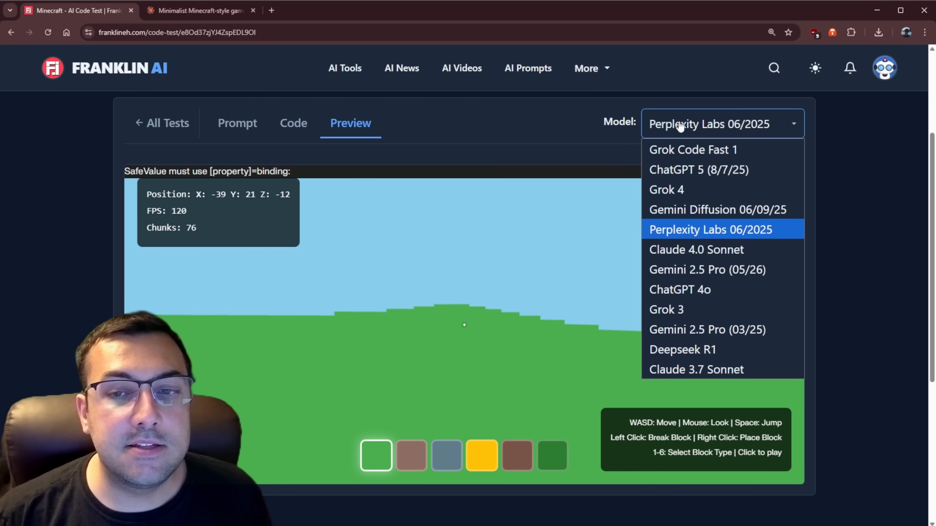
click(707, 330)
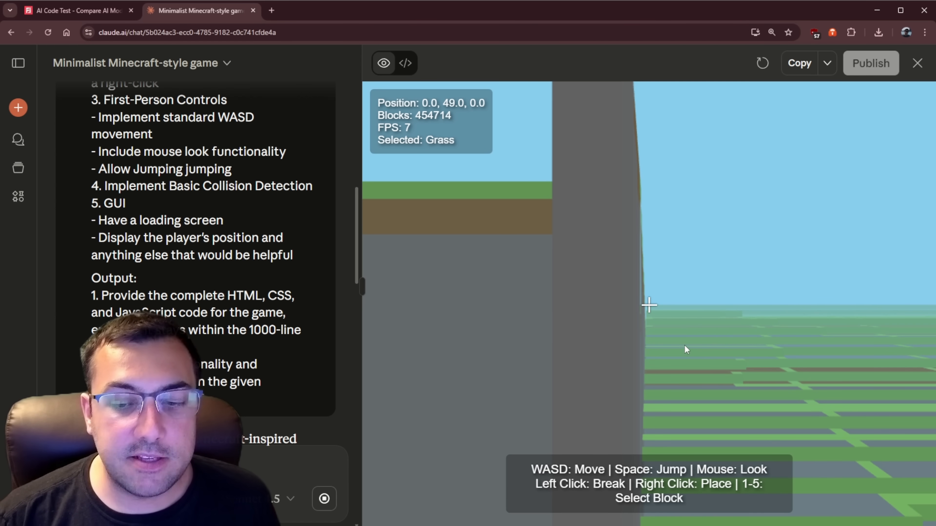
mouse_move(672, 377)
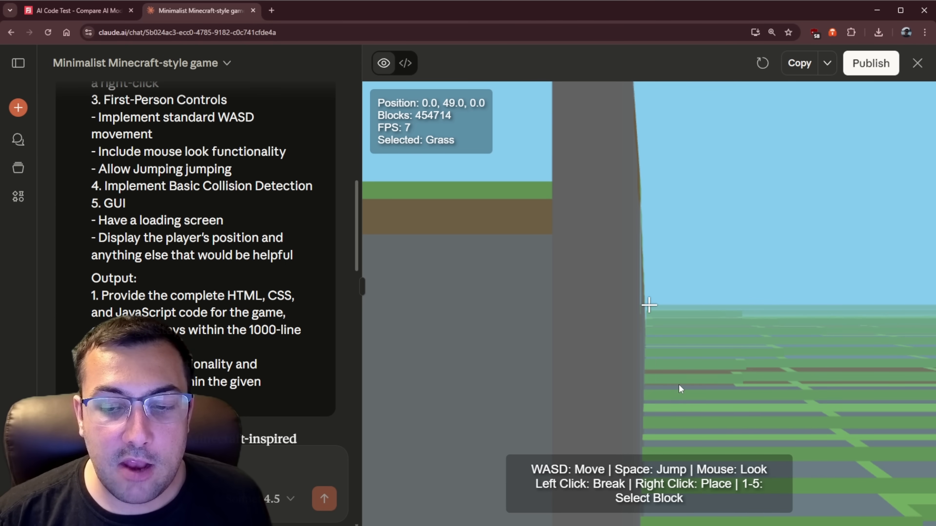
mouse_move(681, 354)
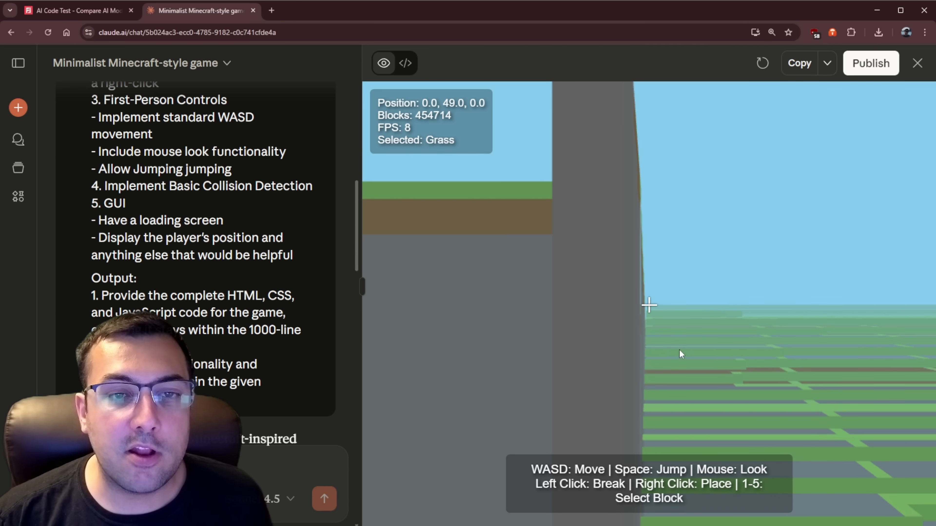
mouse_move(561, 315)
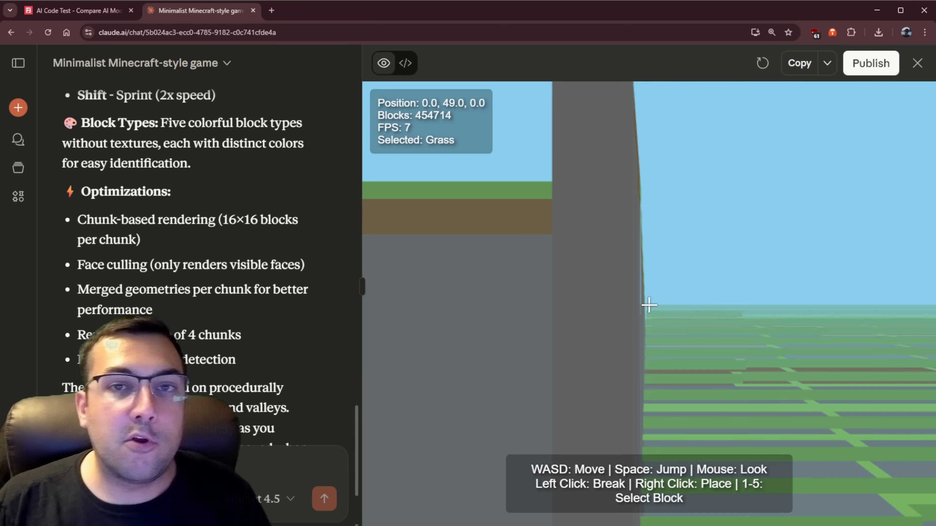
Step: Send Claude the request to use fewer blocks so the FPS improves and it is playable
click(324, 498)
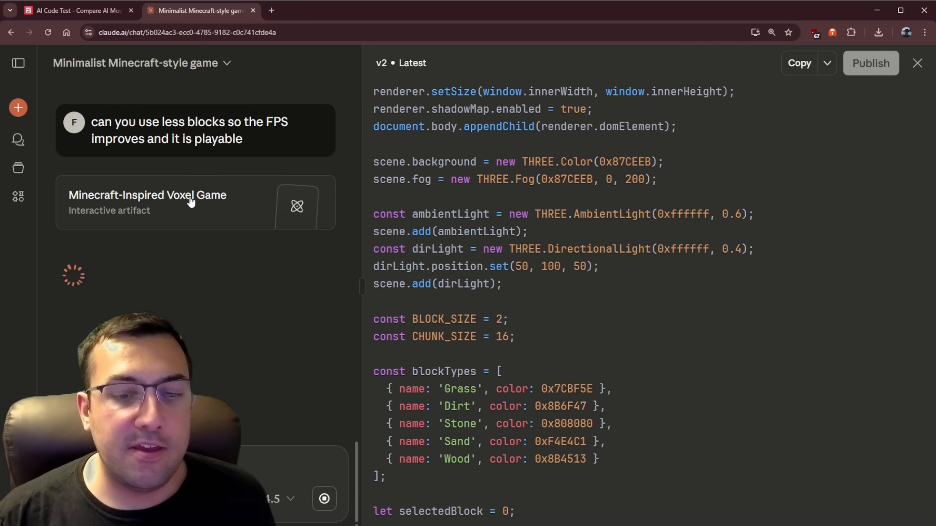
Step: Test version 2 of the voxel game and send the 'reduce it much much more' request
click(383, 63)
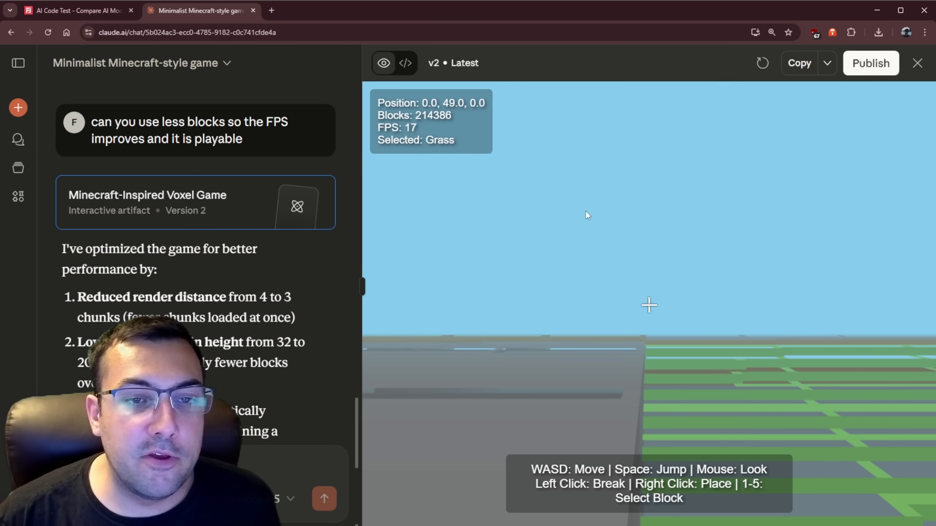
mouse_move(590, 333)
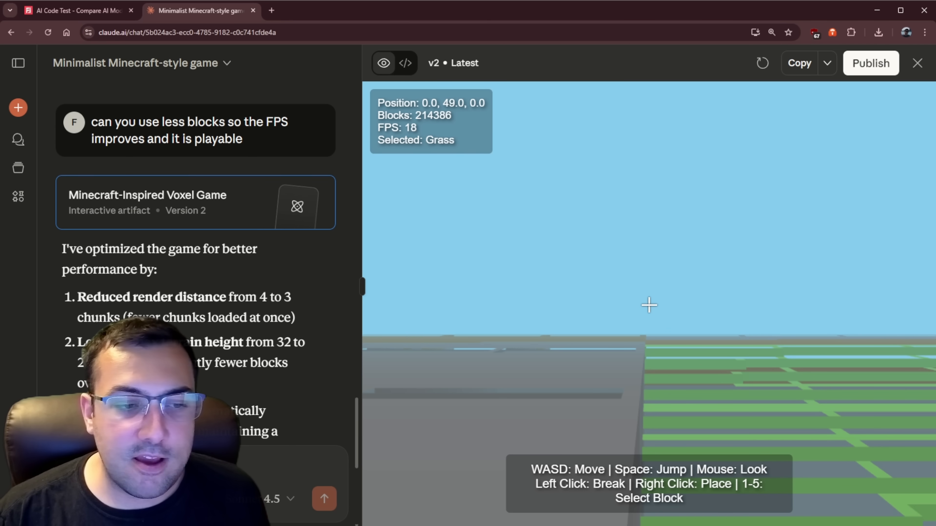
click(324, 498)
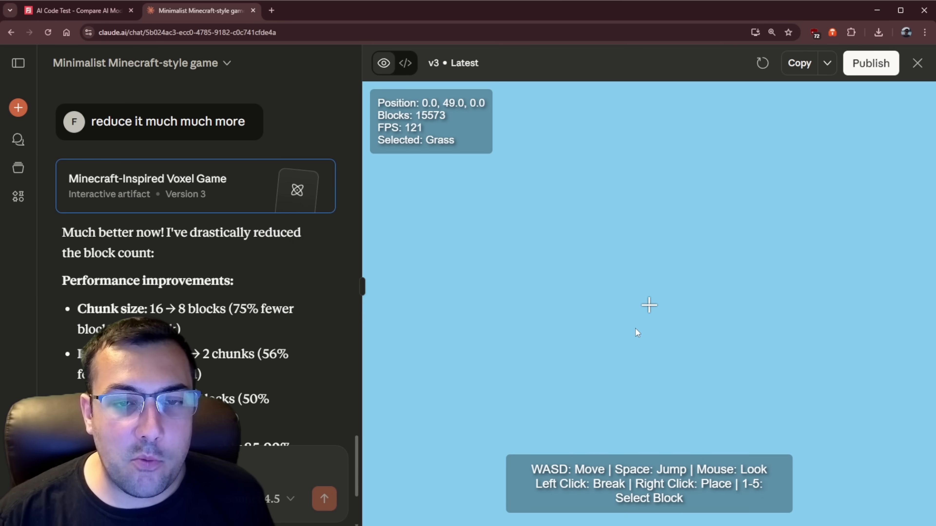
mouse_move(619, 322)
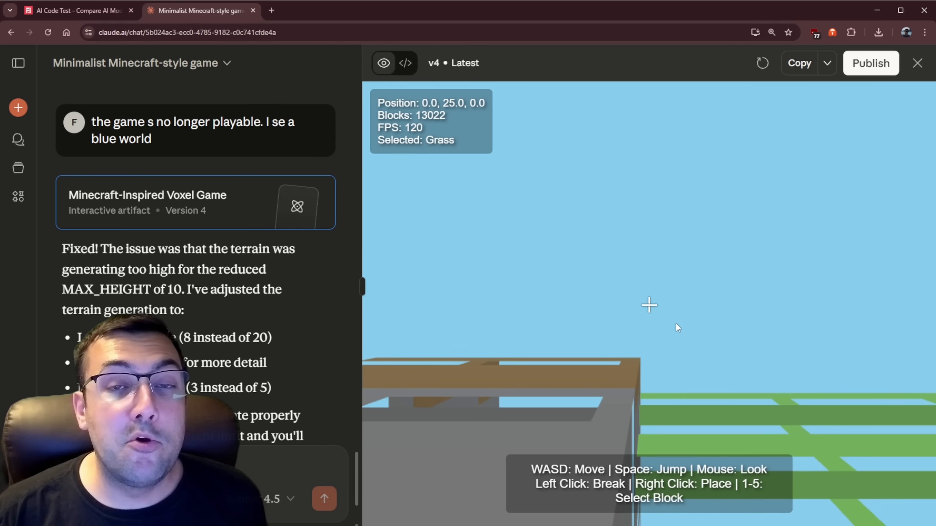
mouse_move(668, 326)
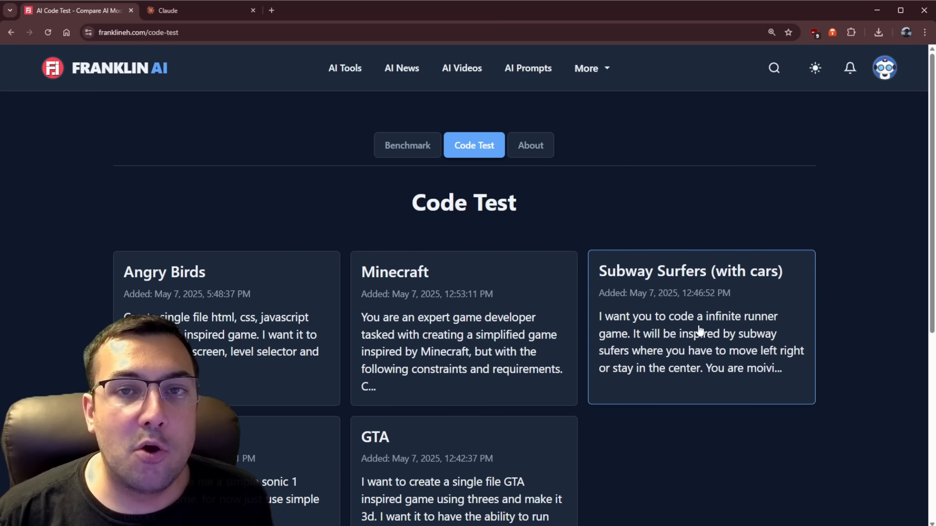
Step: Open the Subway Surfers (with cars) test and submit its prompt to a new Claude chat
click(700, 328)
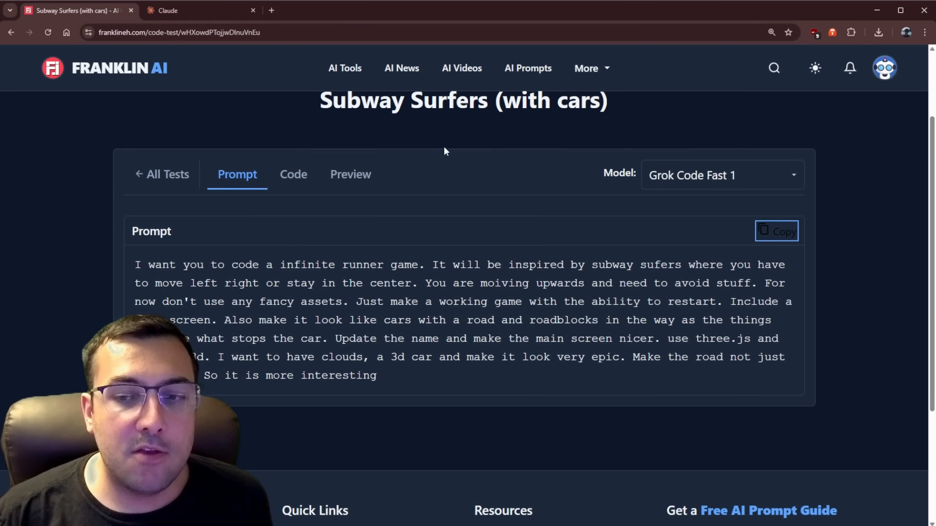
click(200, 10)
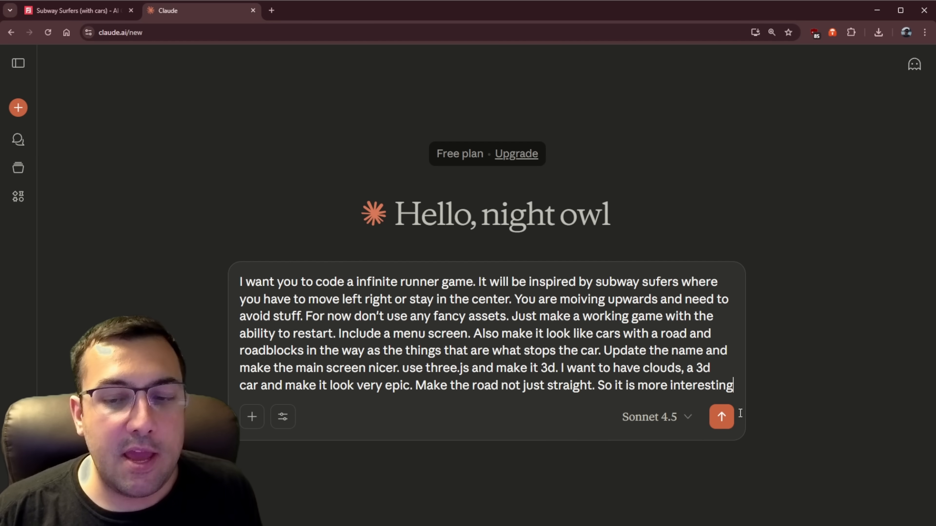
click(720, 416)
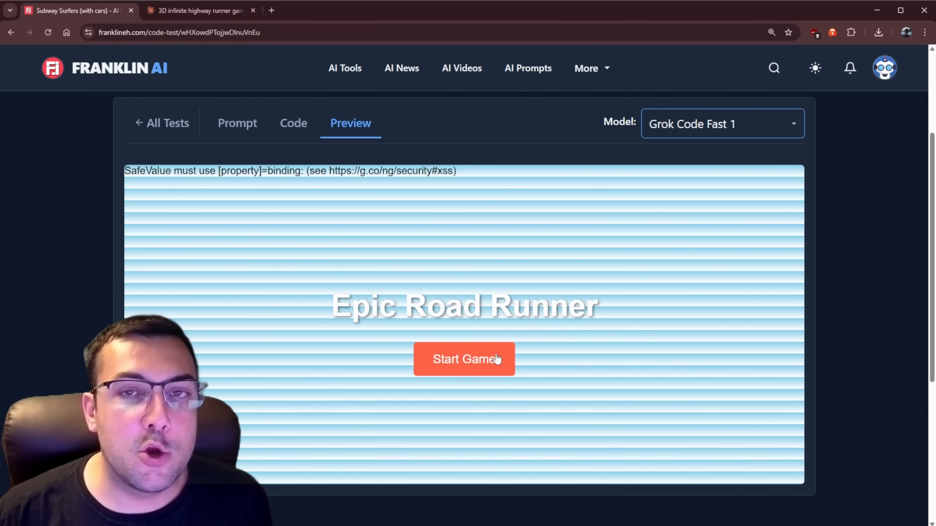
Step: Play the Grok Code Fast 1, ChatGPT 5 and Grok 4 runner games
click(463, 359)
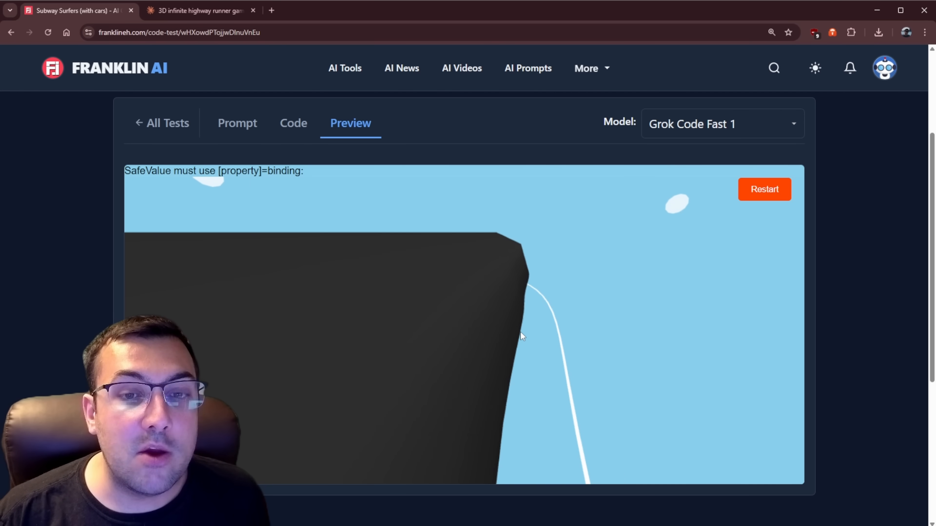
click(722, 123)
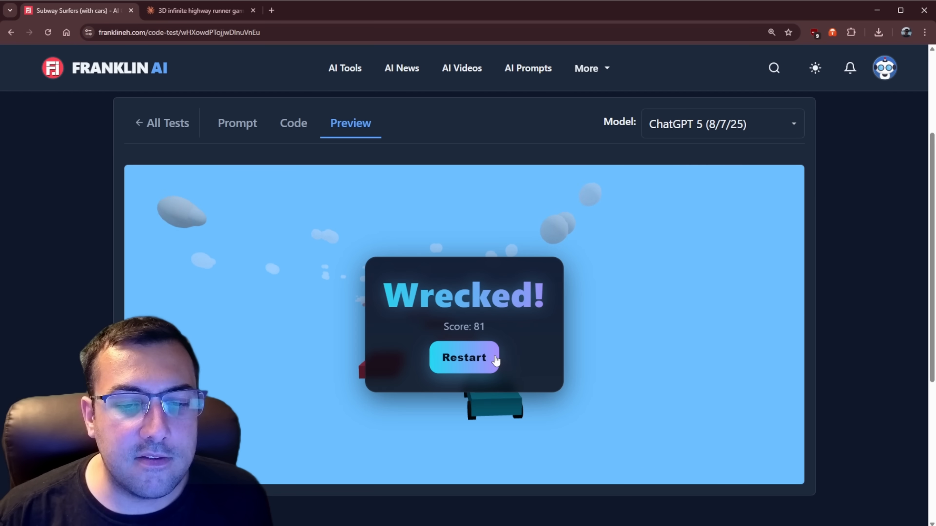
click(464, 357)
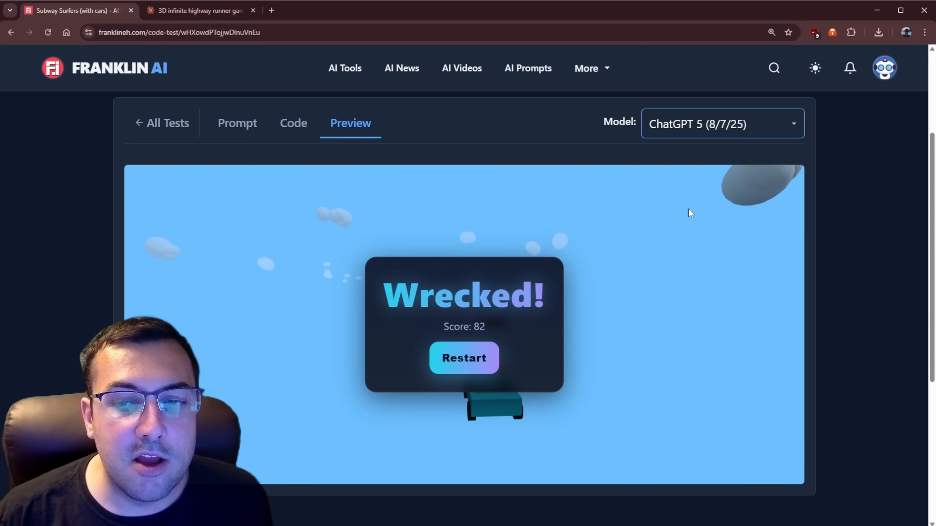
click(720, 123)
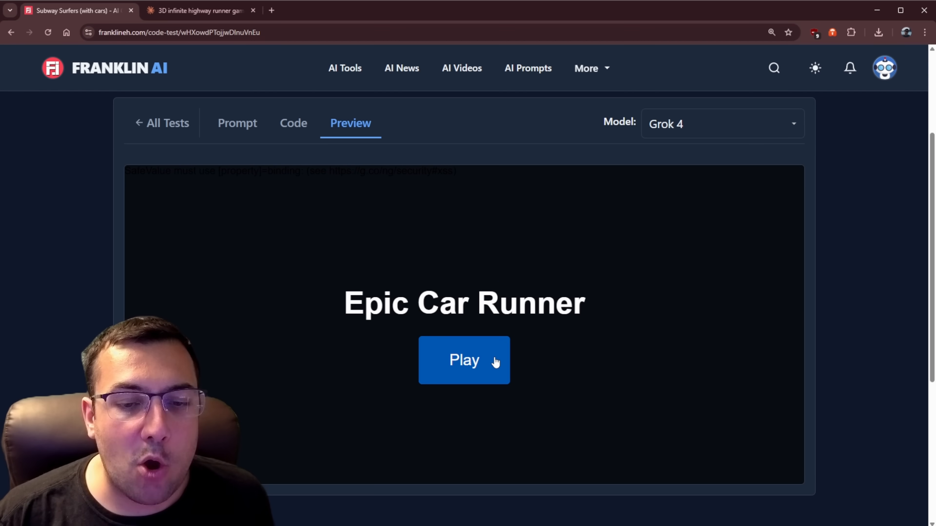
Step: Play Claude 4.0 Sonnet's Highway Rush 3D game until game over
click(721, 124)
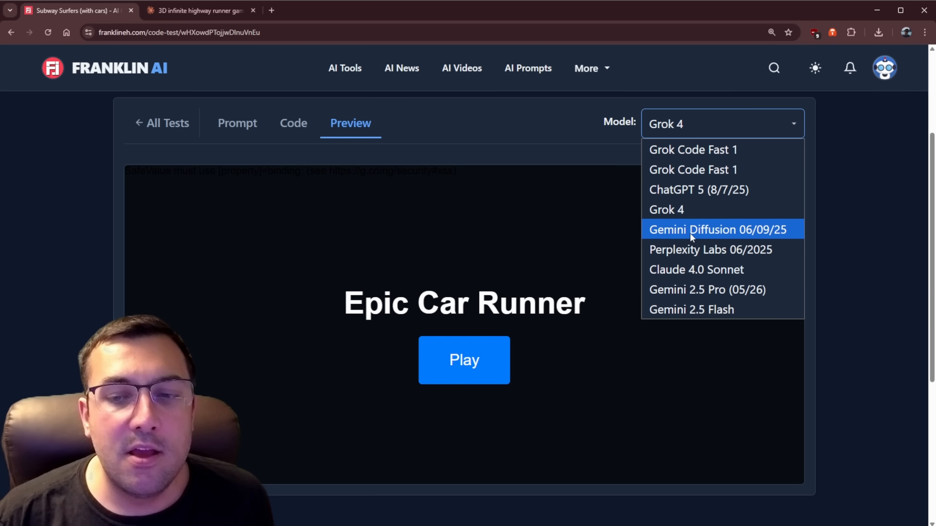
mouse_move(696, 269)
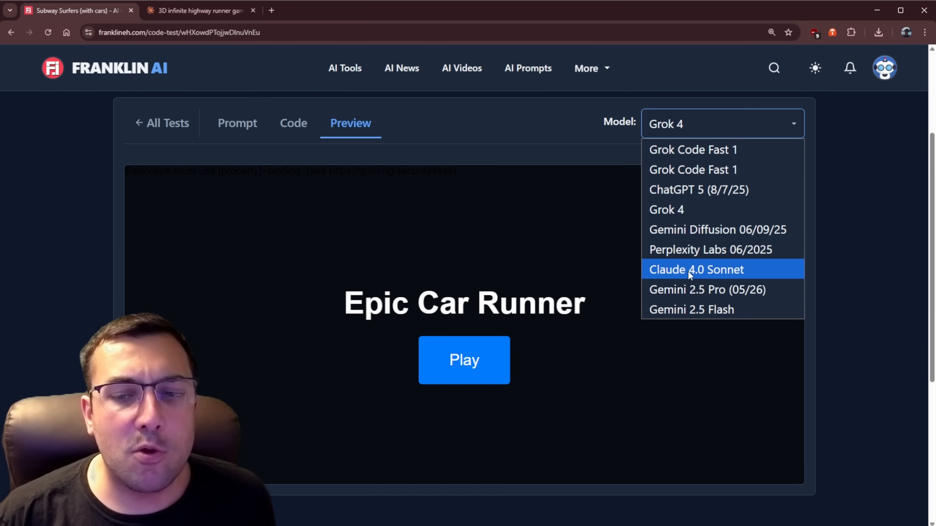
click(696, 269)
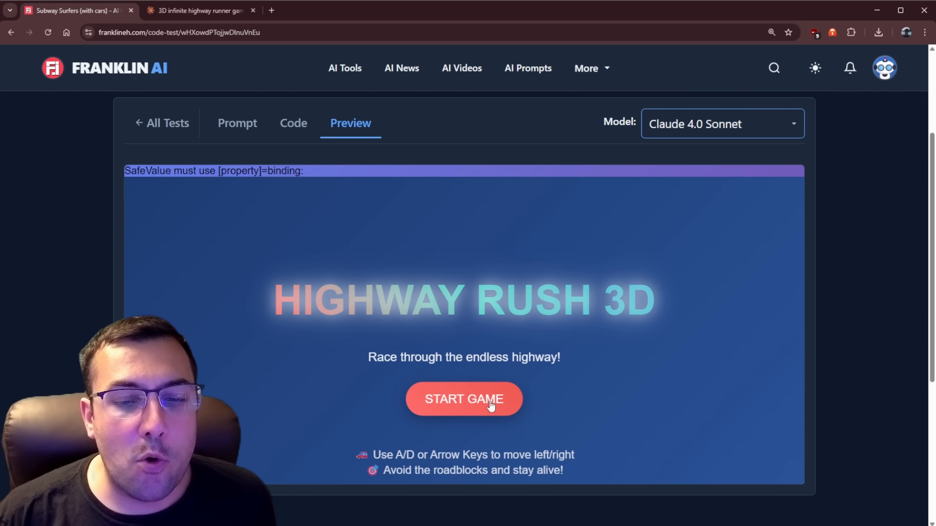
click(464, 398)
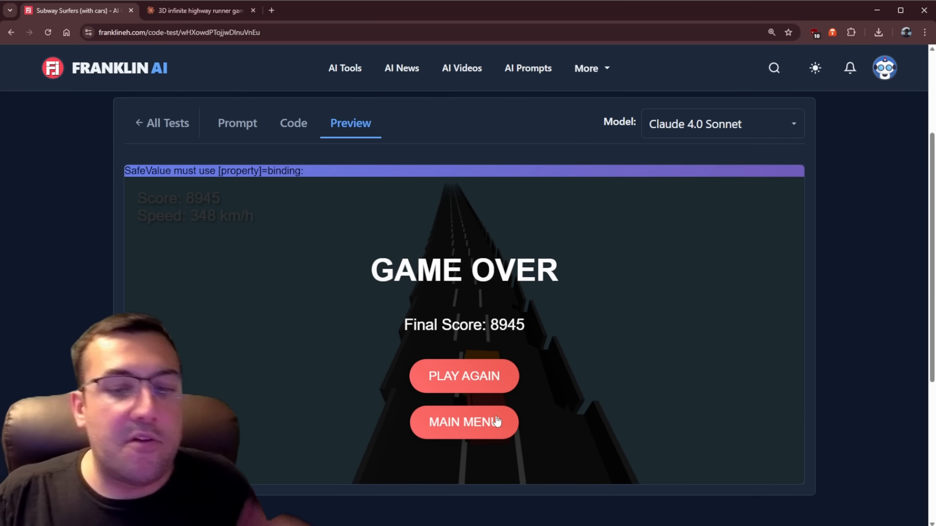
click(721, 123)
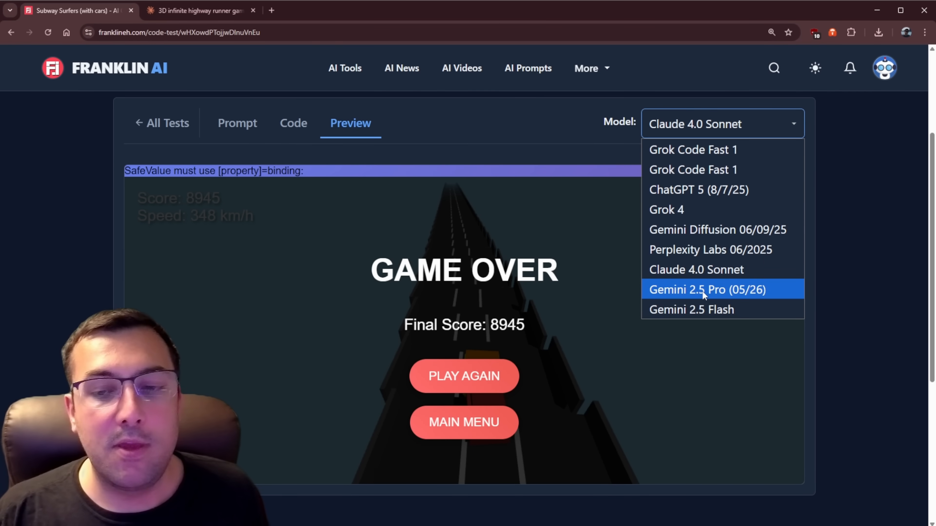
Step: Try the Gemini 2.5 Pro and Gemini 2.5 Flash runner games and view Flash's source code
click(707, 289)
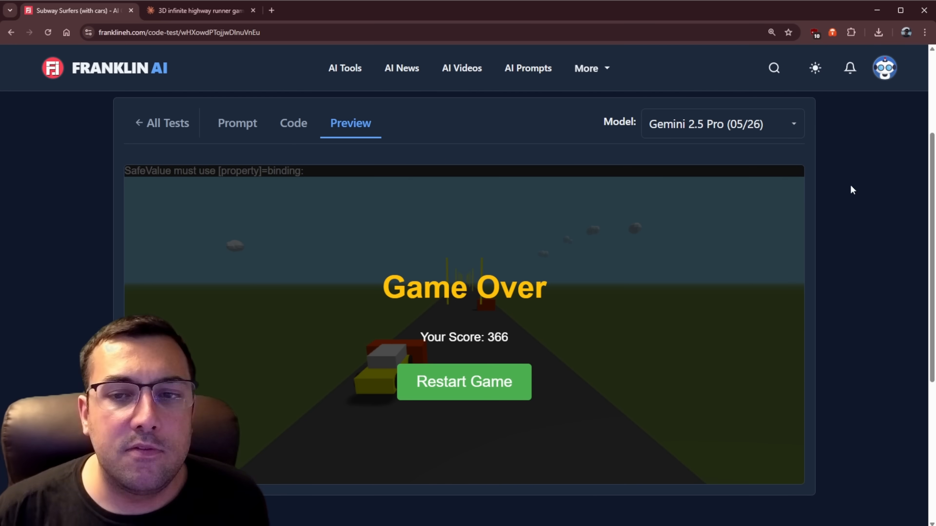
click(722, 125)
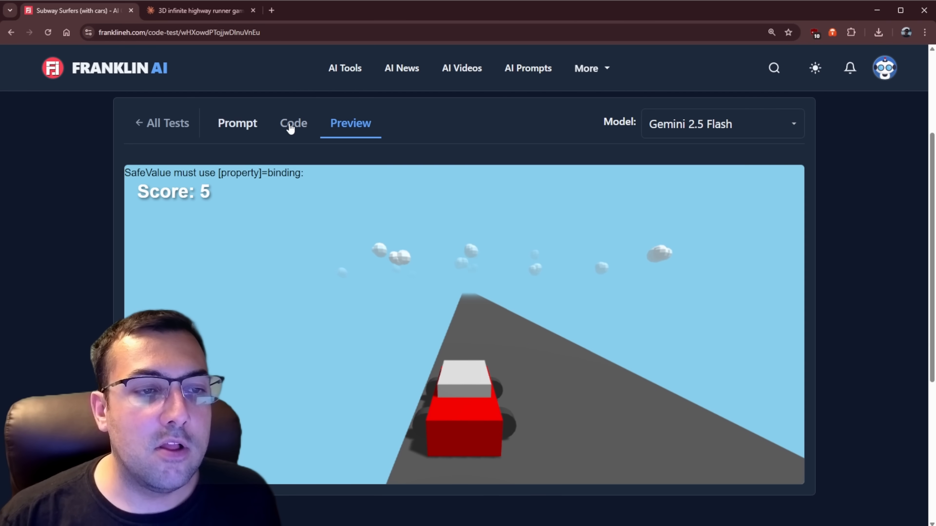
click(293, 123)
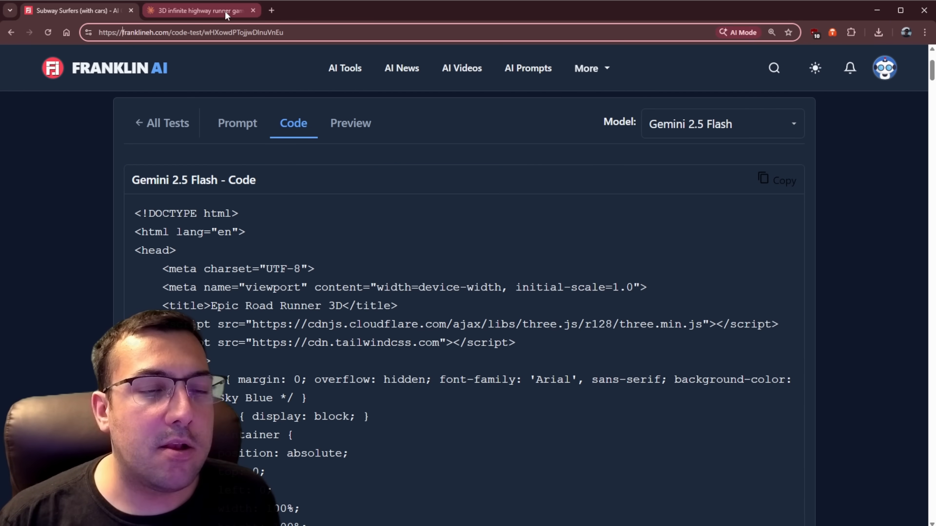
click(200, 10)
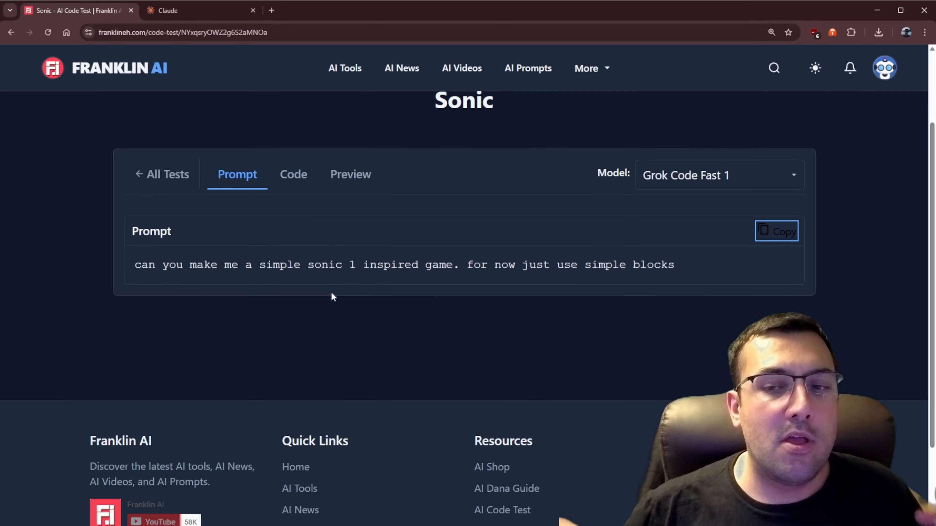
Step: Send Claude 'can you make me a simple sonic 1 inspired game. for now just use simple blocks'
click(200, 10)
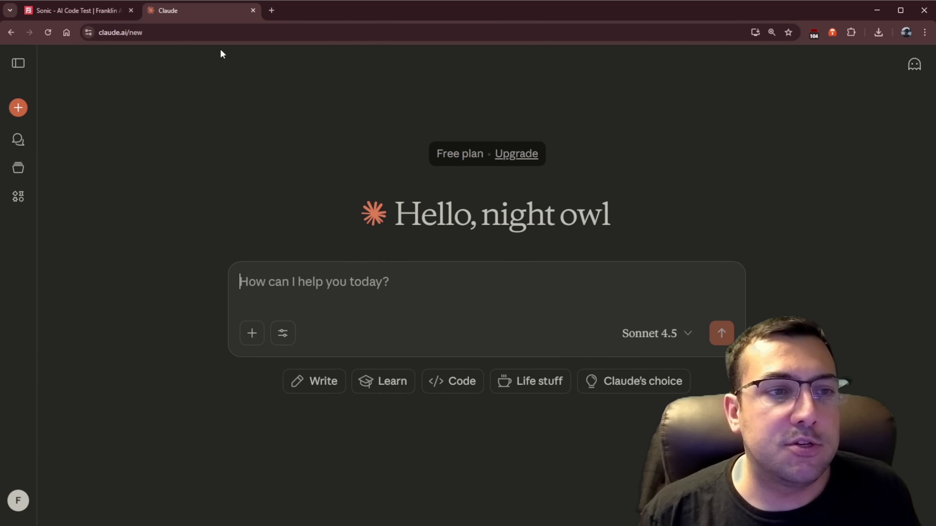
text(can you make me a simple sonic 1 inspired game. for now just use simple blocks)
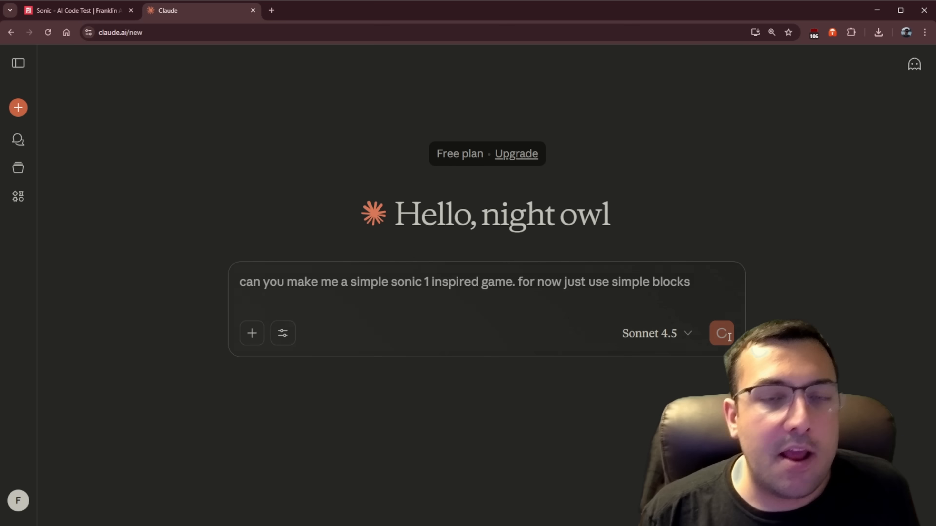
click(721, 333)
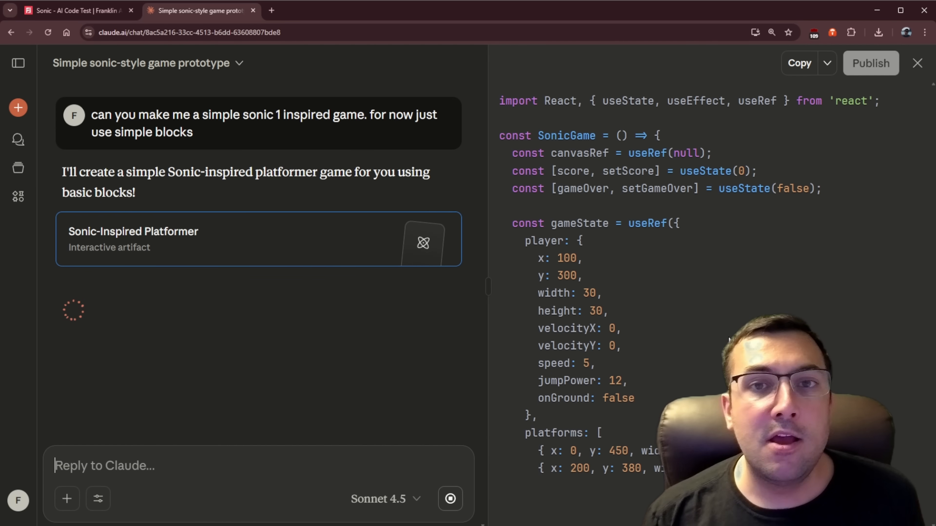
scroll(down, 3)
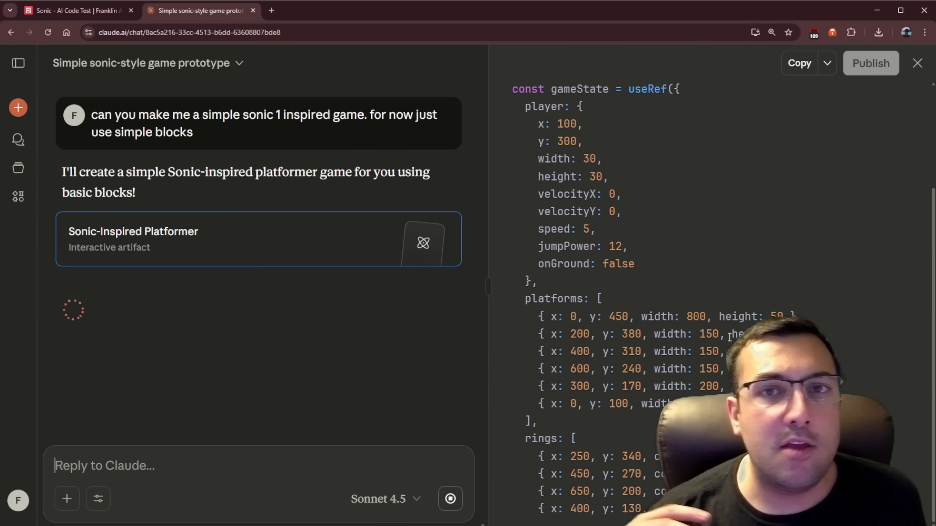
scroll(down, 3)
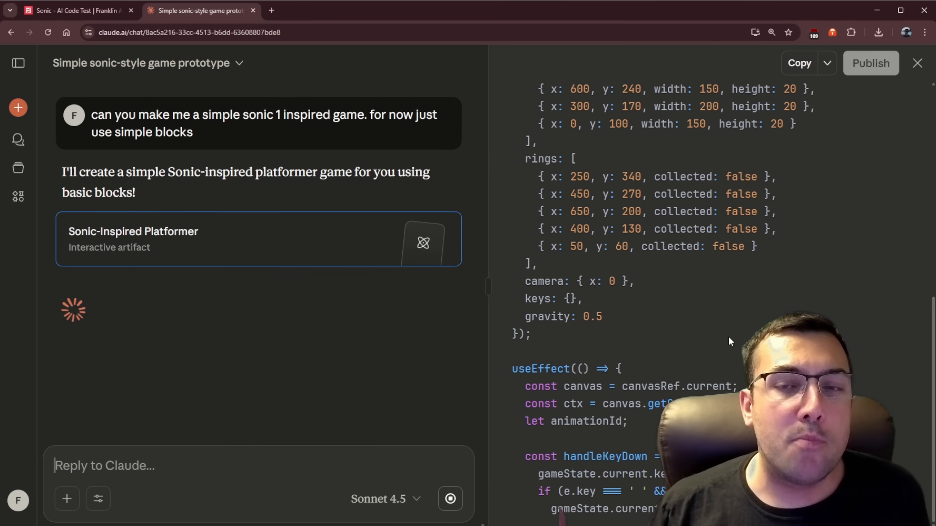
scroll(down, 3)
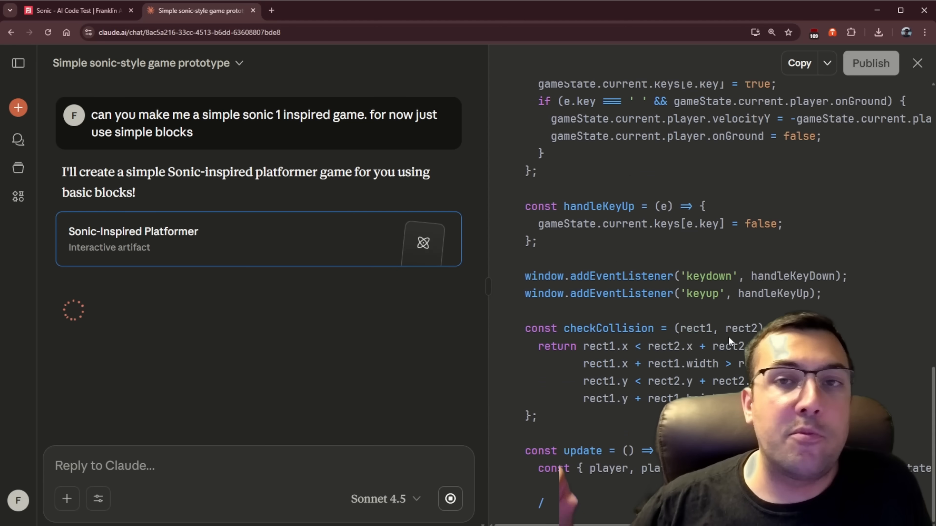
scroll(down, 3)
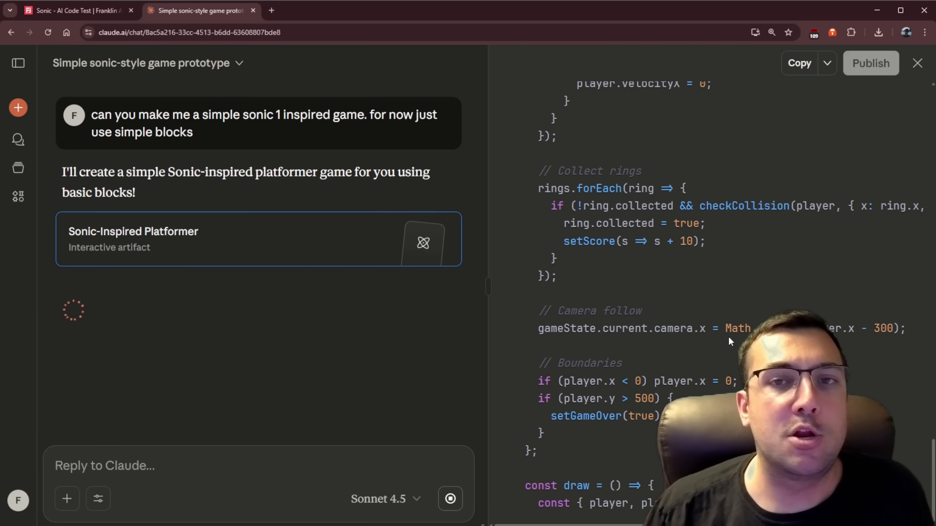
scroll(down, 3)
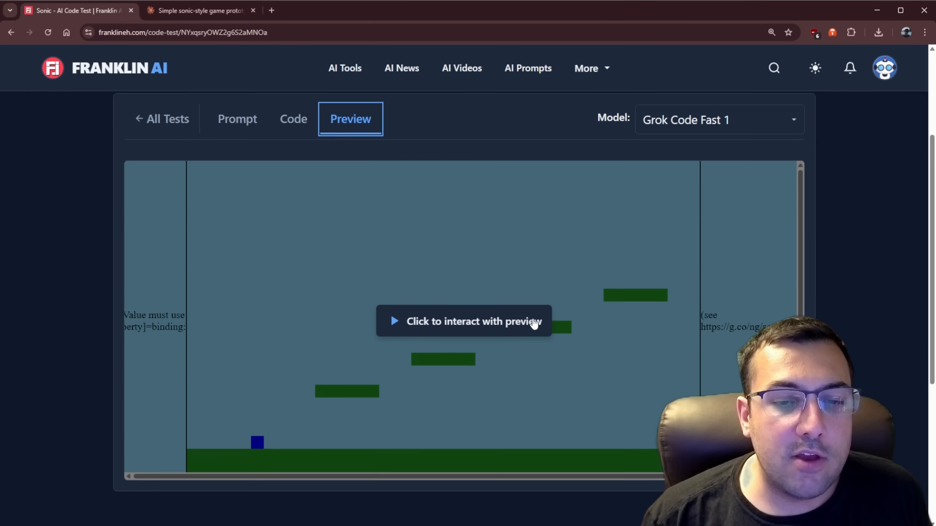
Step: Play the Grok Code Fast 1, ChatGPT 5, Gemini Diffusion and Perplexity Labs Sonic games
click(464, 321)
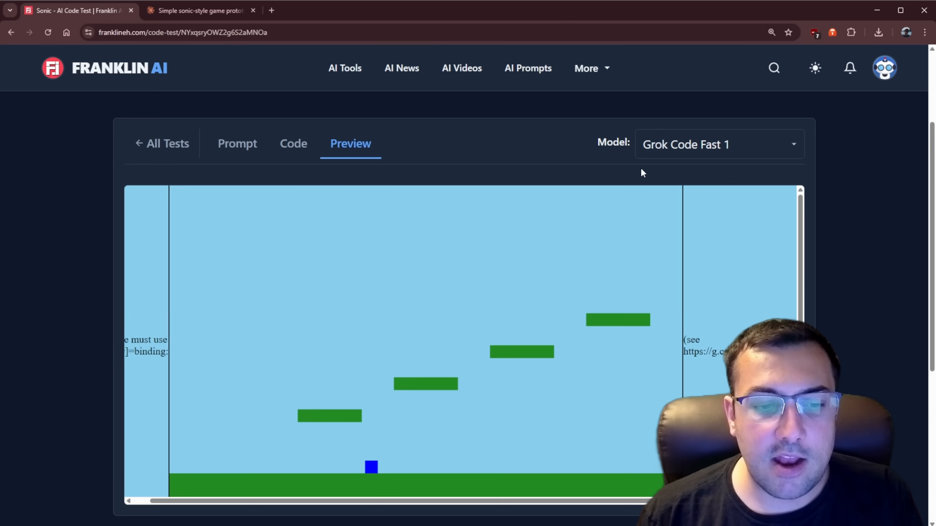
click(719, 144)
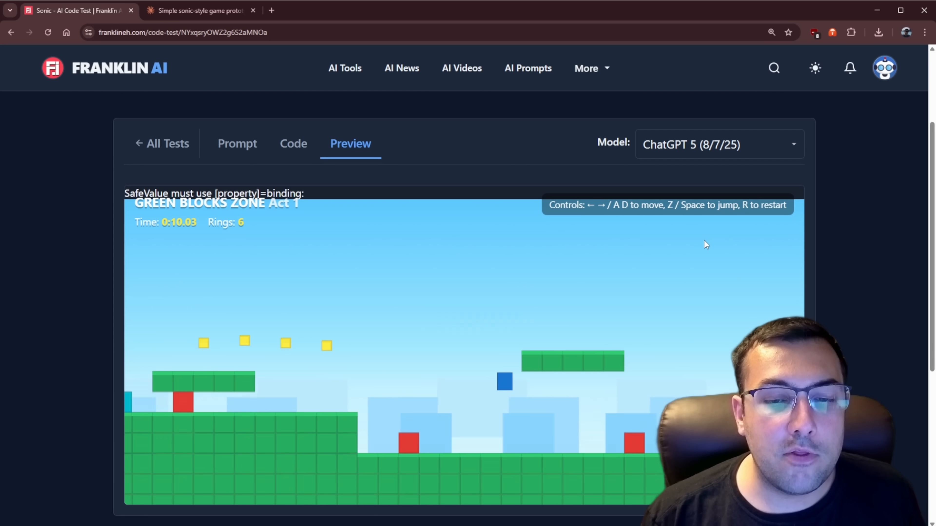
click(718, 144)
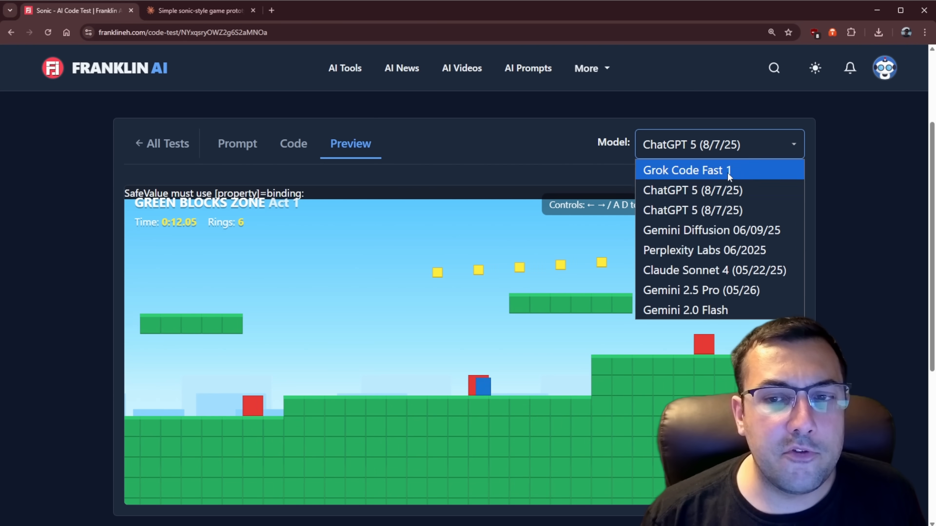
click(712, 231)
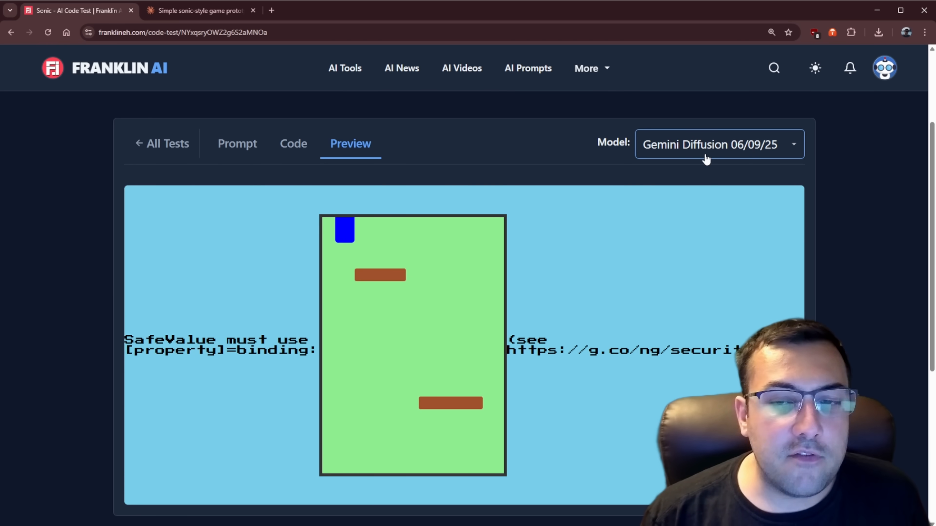
click(718, 144)
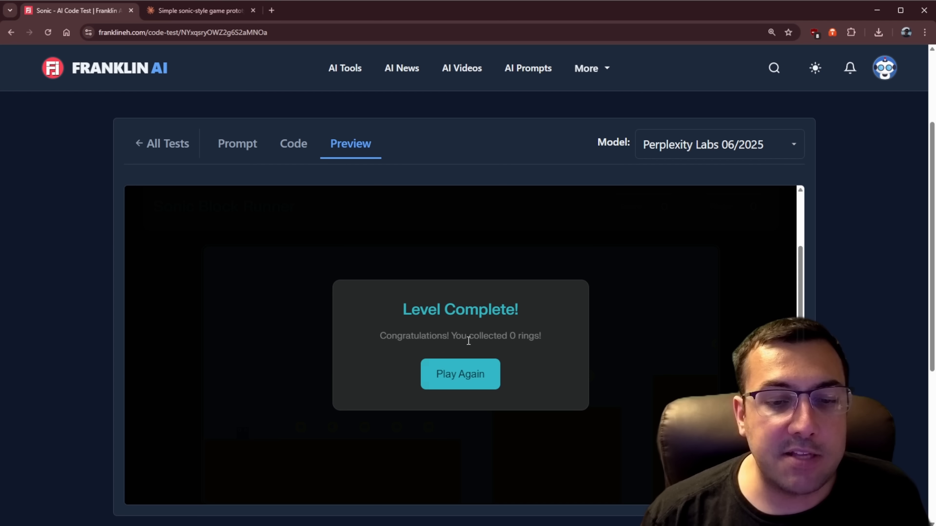
mouse_move(743, 165)
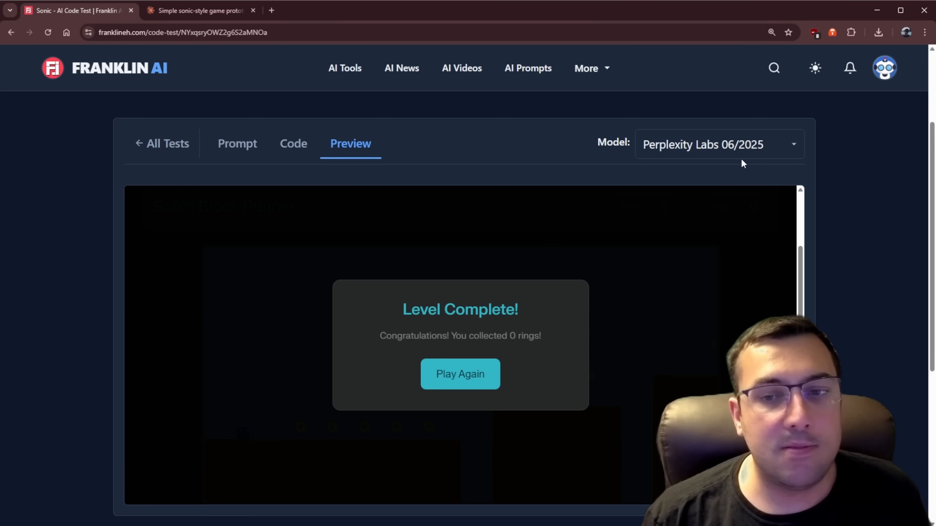
Step: Try the Claude Sonnet 4 and Gemini 2.5 Pro Sonic games, then go back to all tests
click(718, 145)
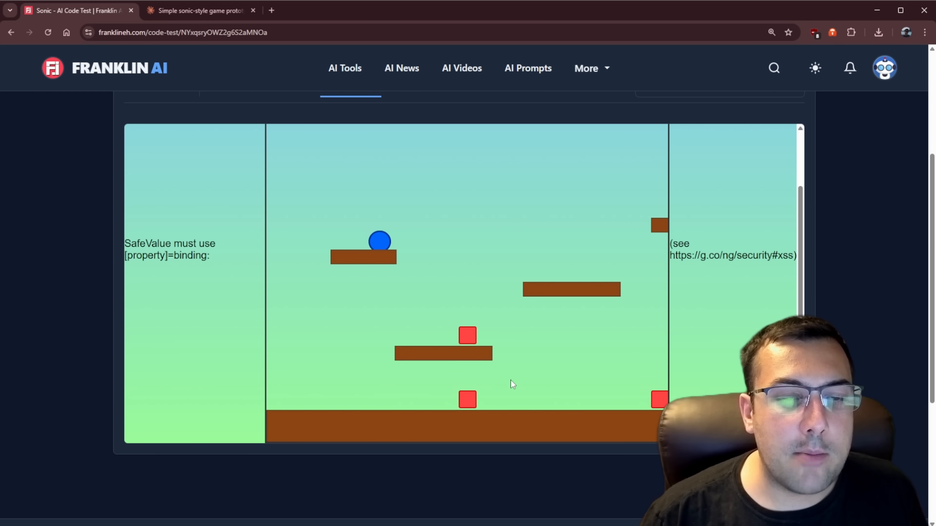
scroll(up, 3)
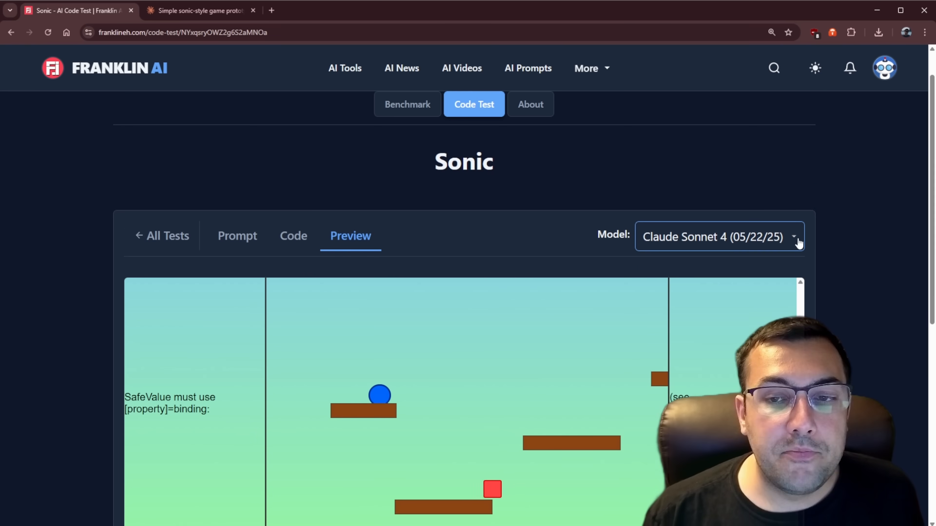
click(719, 237)
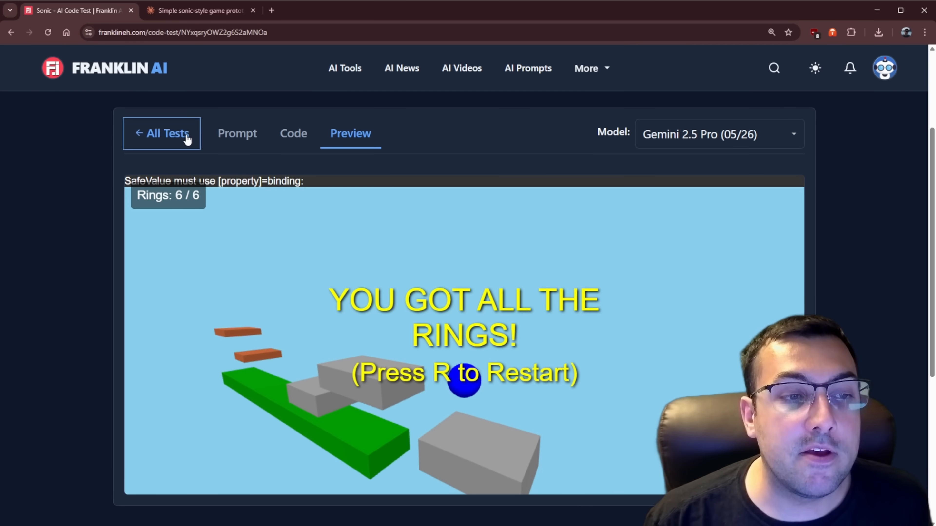
click(197, 11)
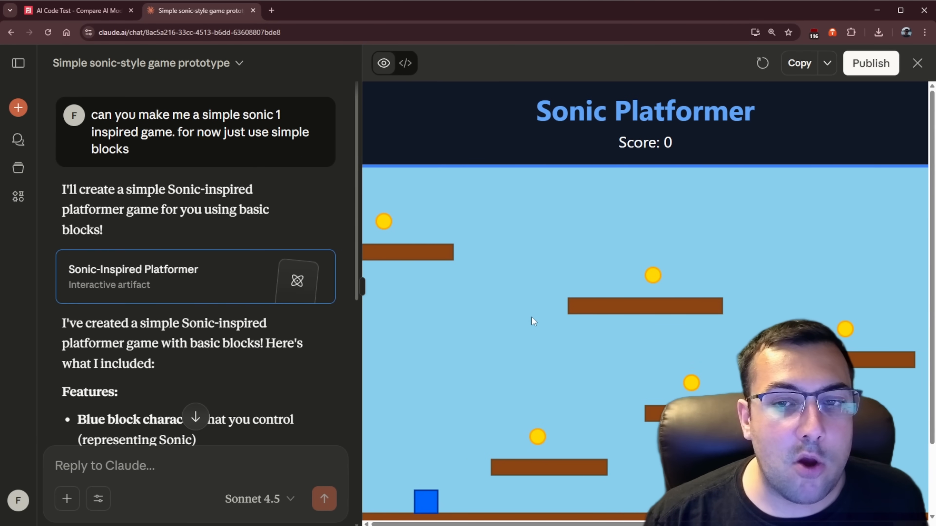
Step: Scroll within Claude's finished Sonic platformer artifact to play it
scroll(down, 3)
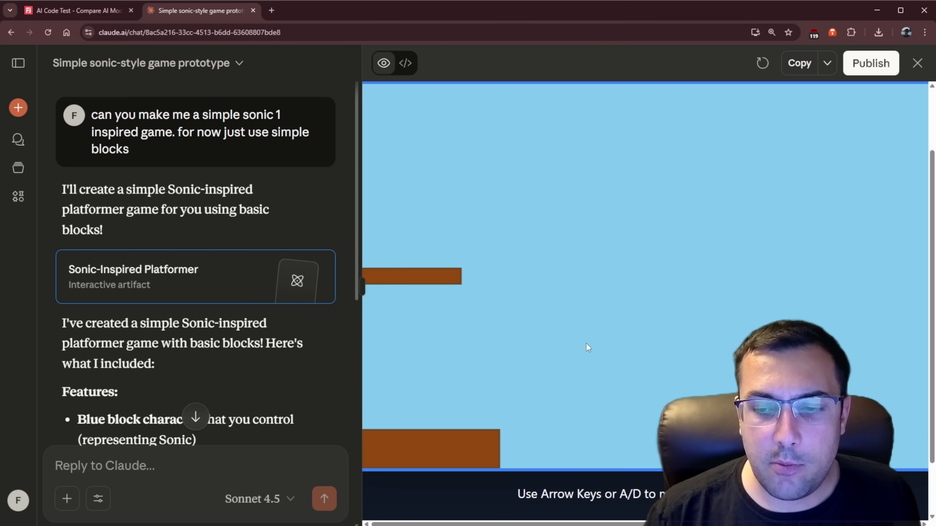
mouse_move(886, 53)
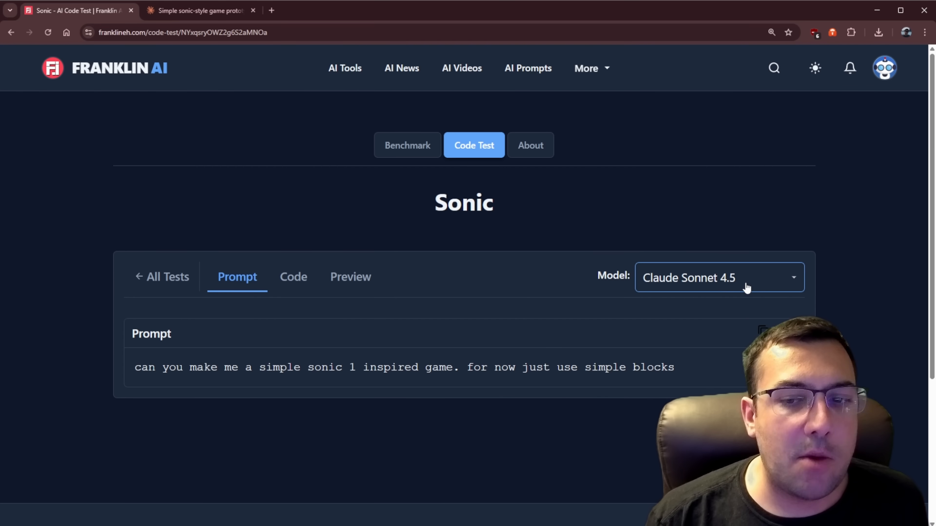
Step: Keep Claude Sonnet 4.5 selected on the Sonic test and switch to the GTA code test
click(718, 277)
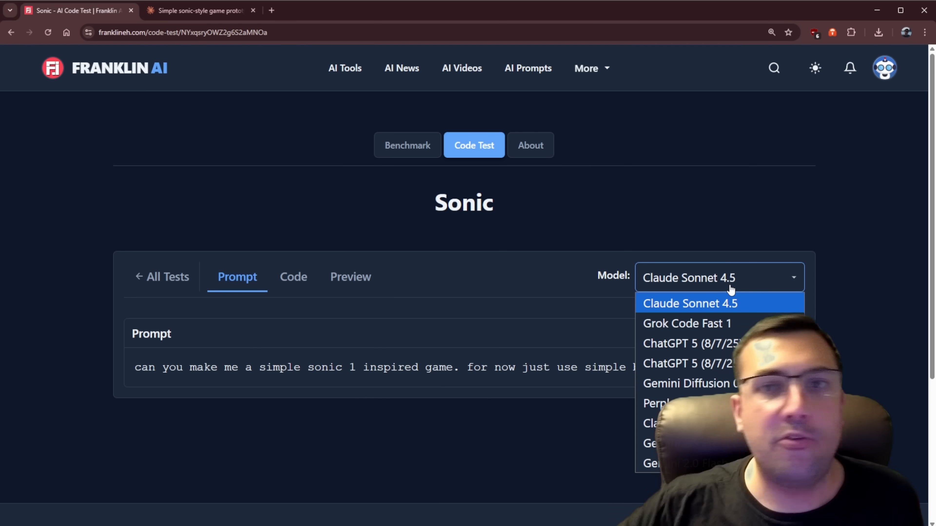
click(689, 303)
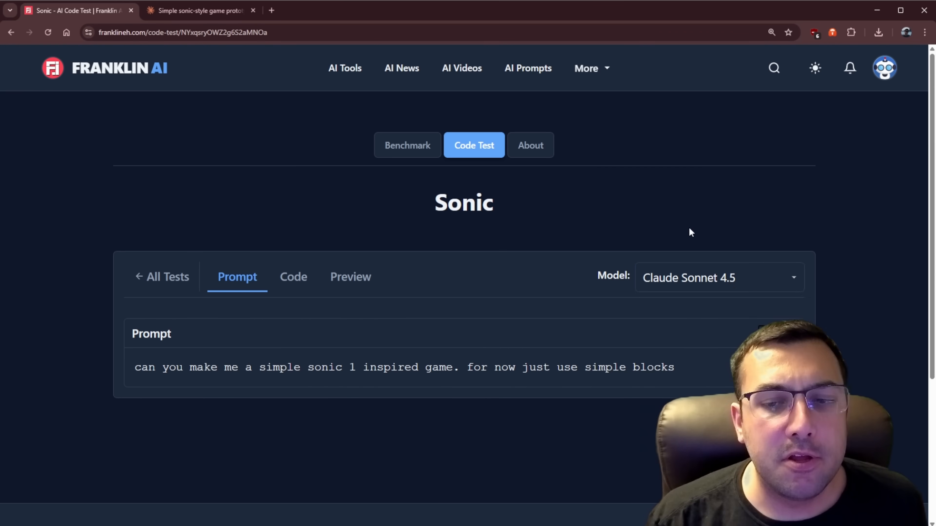
click(162, 277)
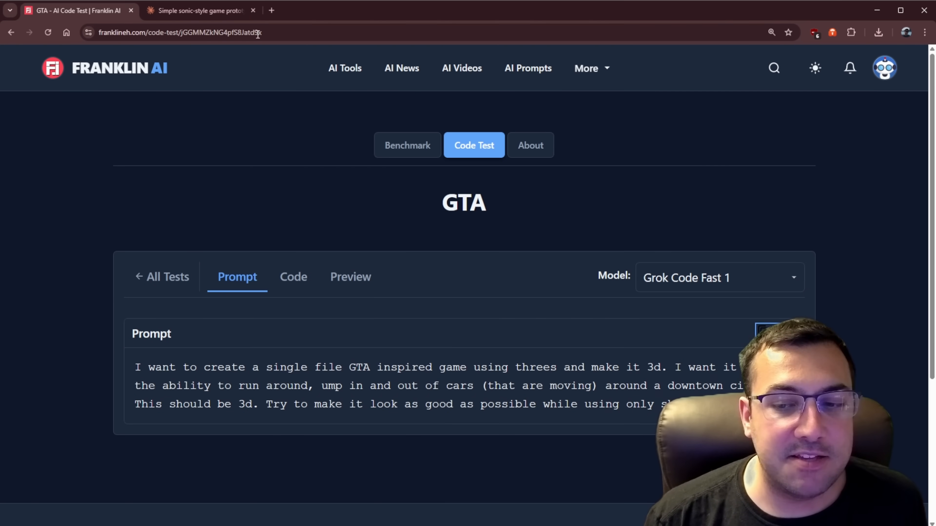
Step: Send Claude the single-file 3D GTA-inspired three.js game prompt and return to Franklin AI
click(200, 10)
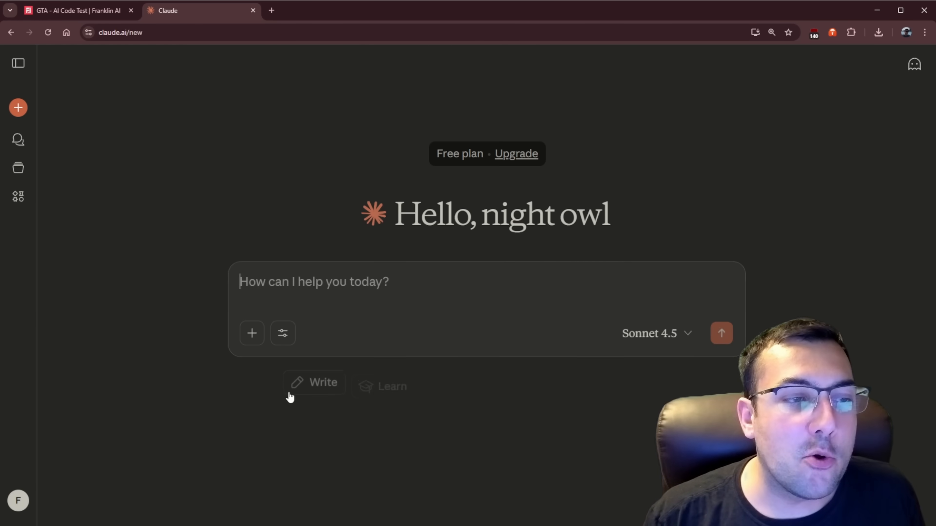
text(I want to create a single file GTA inspired game using threes and make it 3d. I want it to have the ability to run around, ump in and out of cars (that are moving) around a downtown city. This should be 3d. Try to make it look as good as possible while using only shapes.)
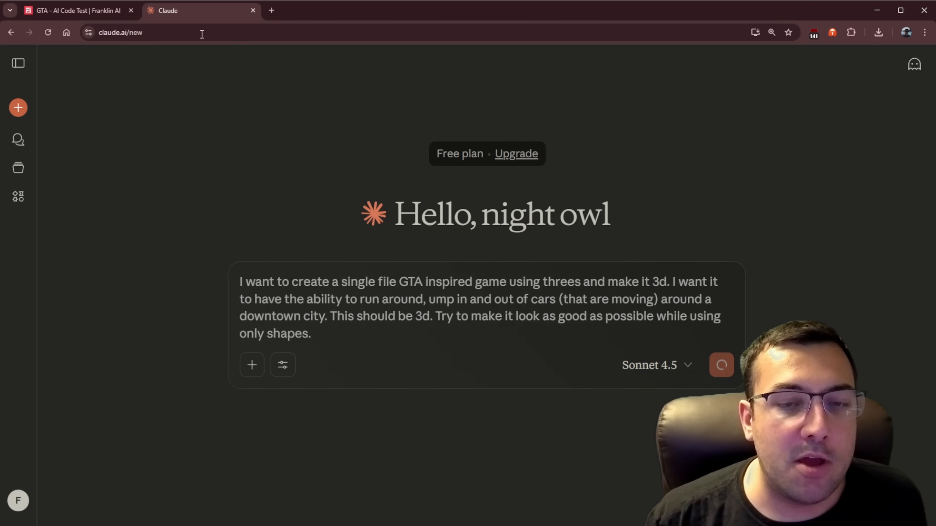
click(77, 11)
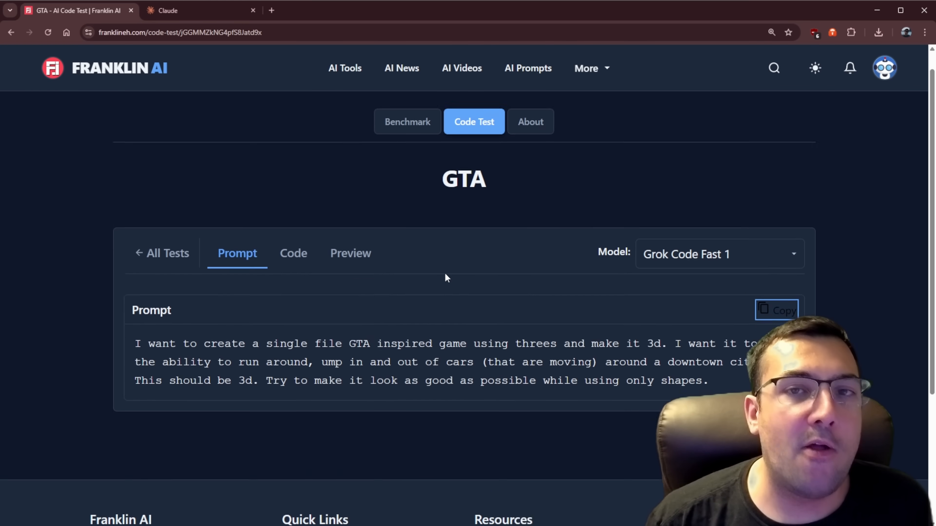
scroll(down, 3)
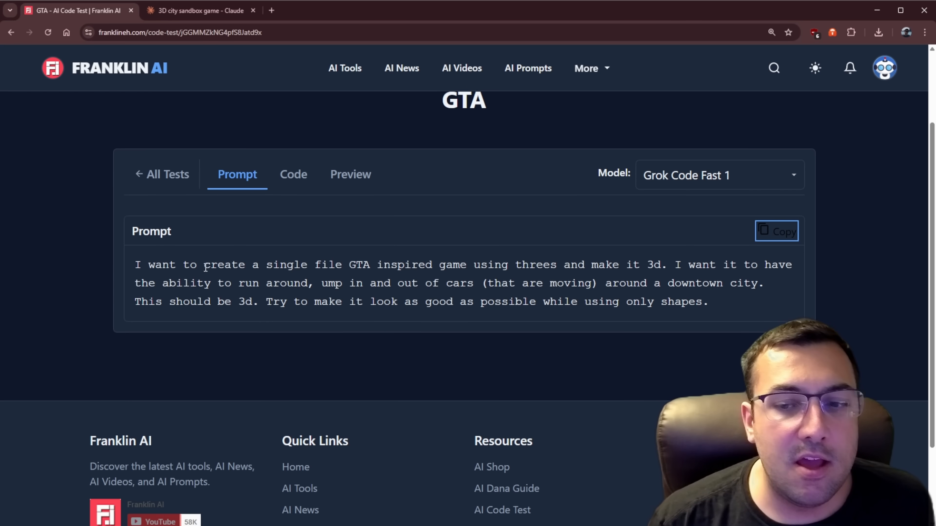
mouse_move(353, 295)
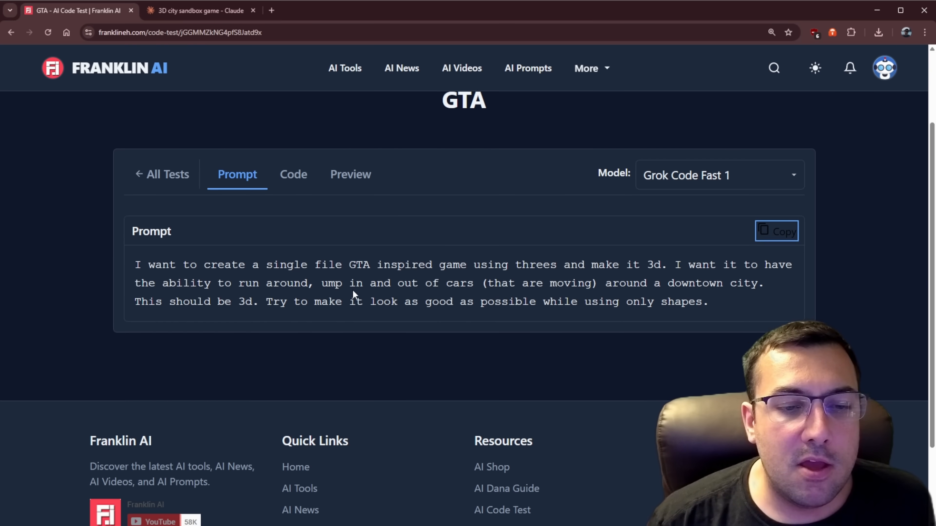
scroll(up, 3)
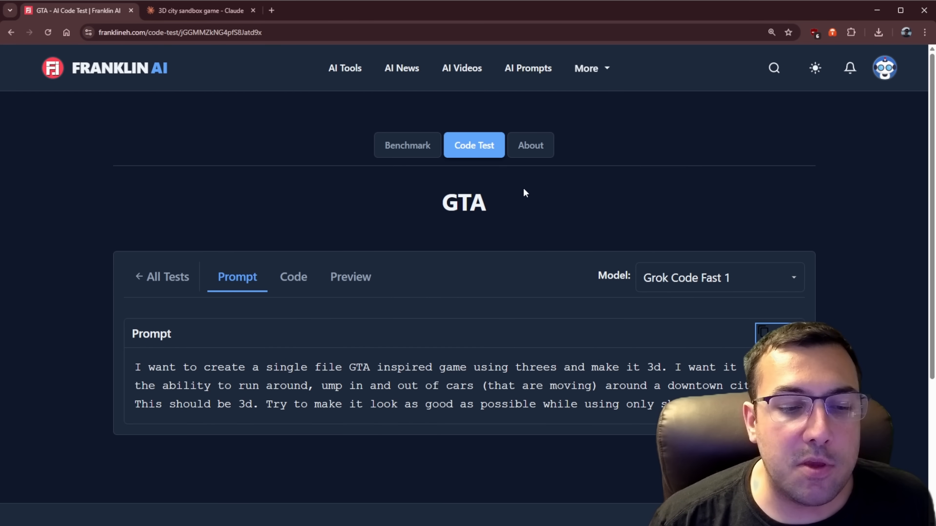
mouse_move(523, 161)
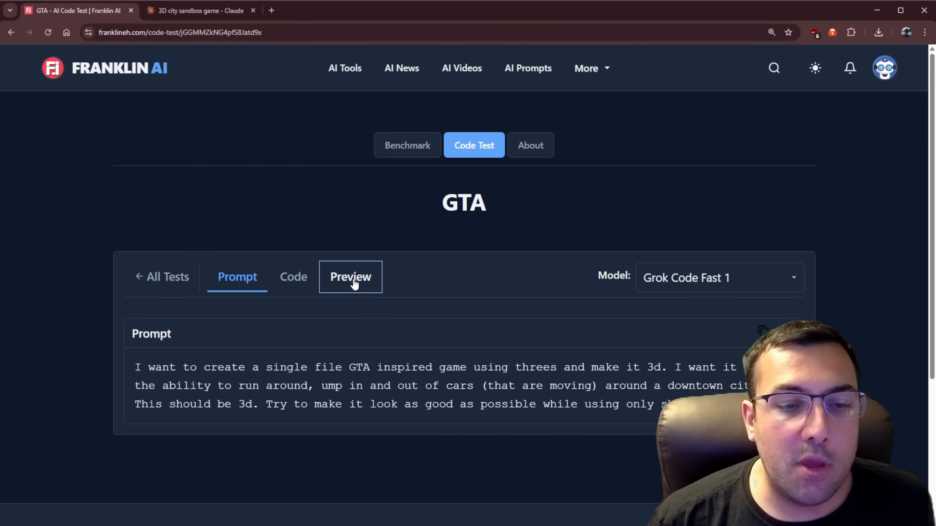
Step: Preview the GTA game and start ChatGPT 5's version
click(350, 276)
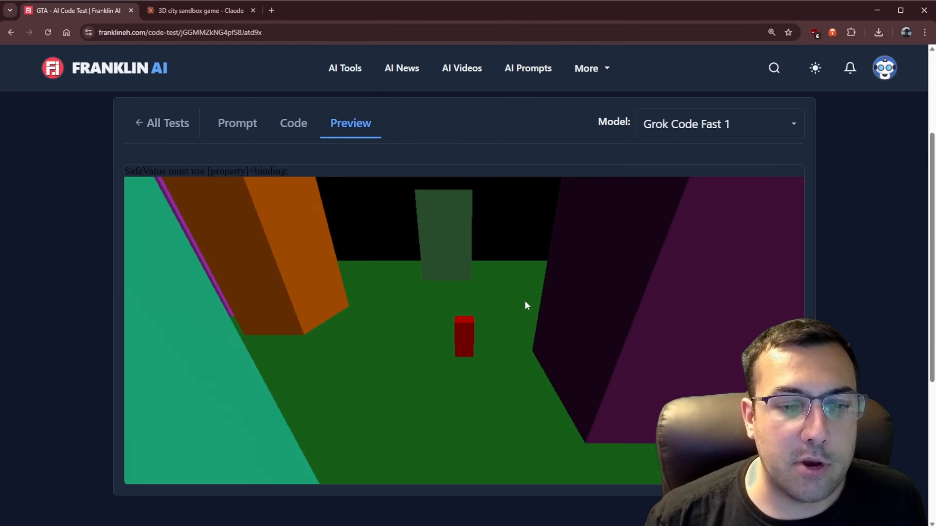
click(718, 123)
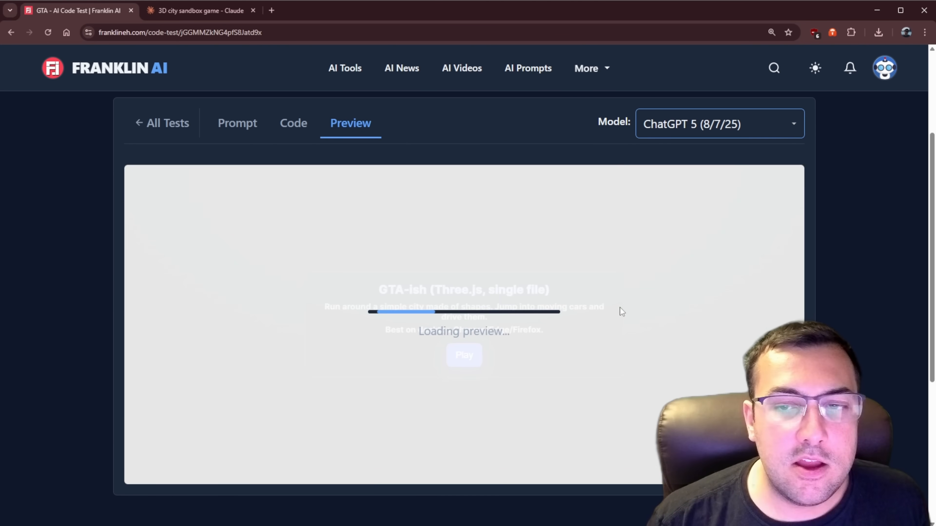
click(464, 355)
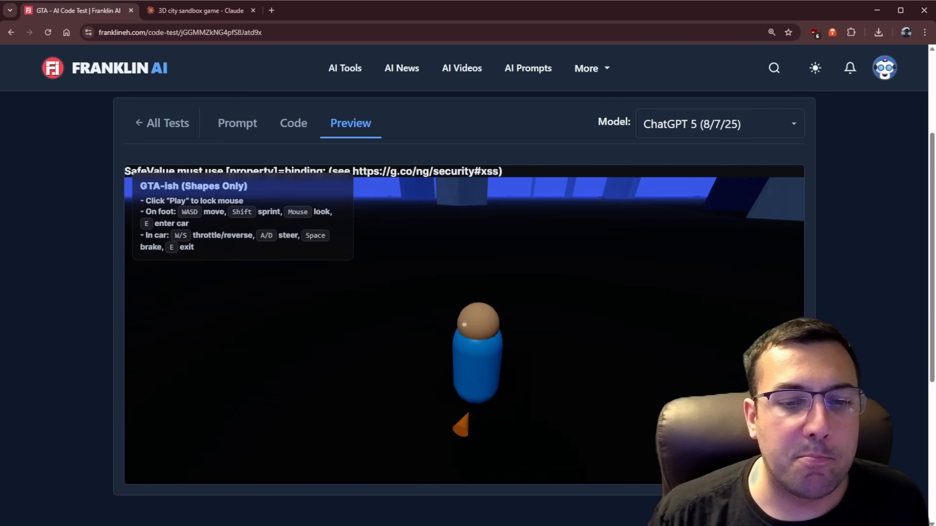
Step: Switch through Grok 4 to MiniMax Agent's GTA game and walk the character through the city with W
click(716, 124)
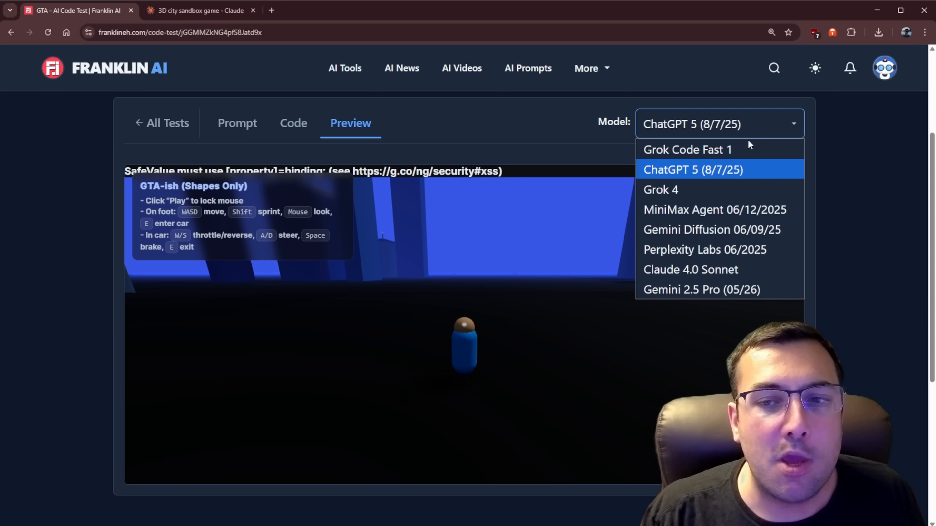
click(660, 189)
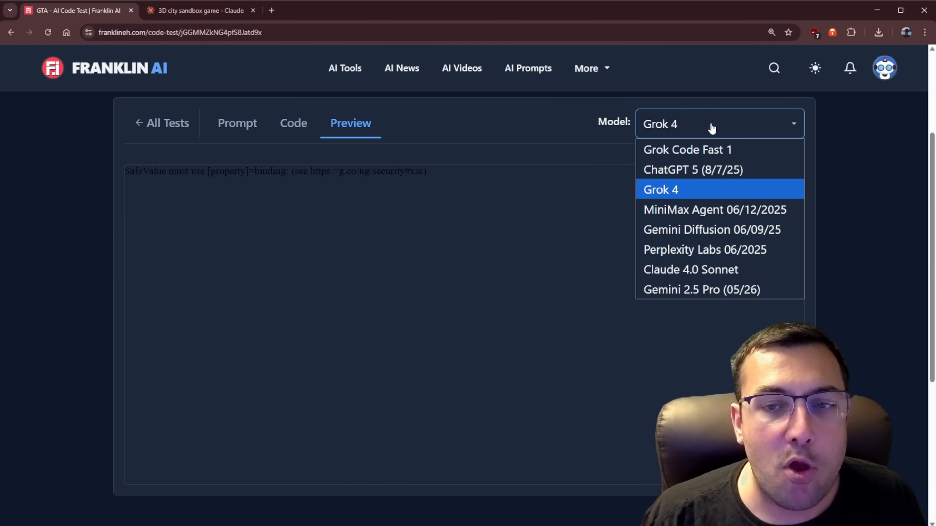
click(714, 210)
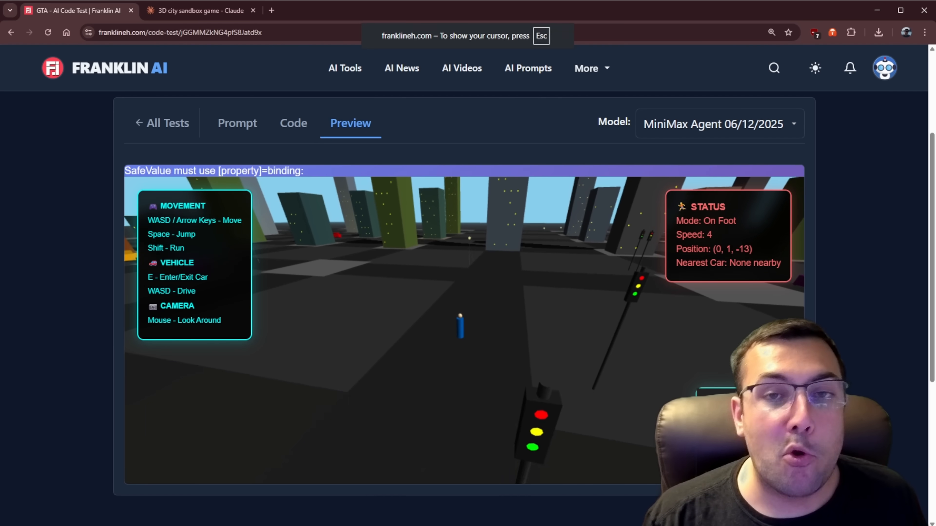
key(w)
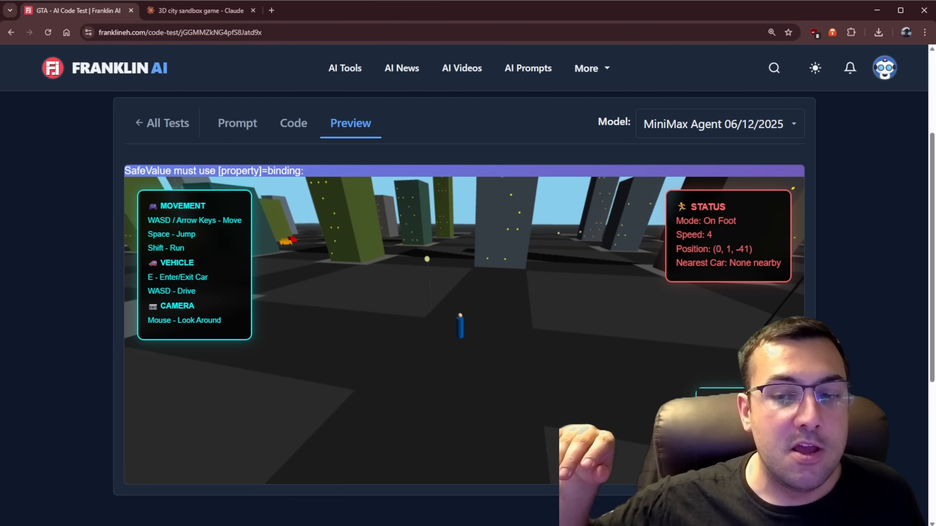
key(w)
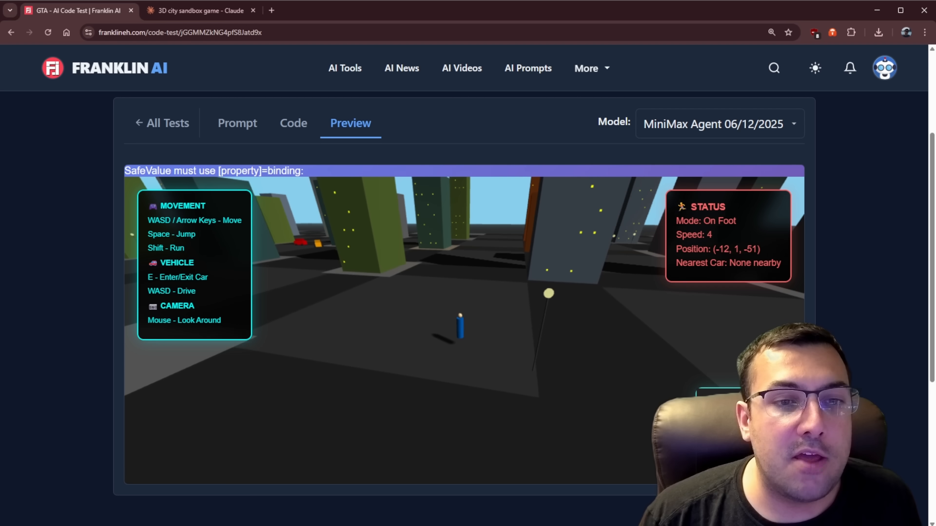
key(w)
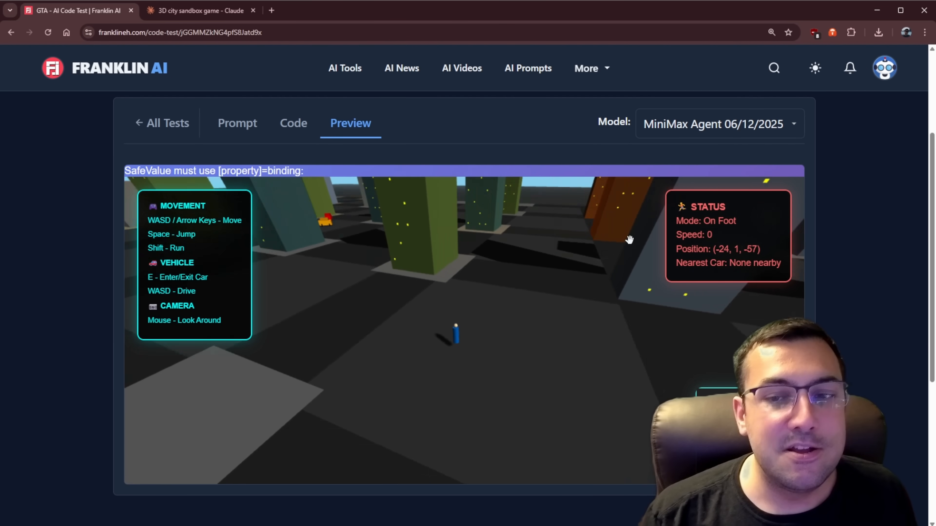
Step: Load Perplexity Labs' GTA City 3D version from the model list
click(718, 124)
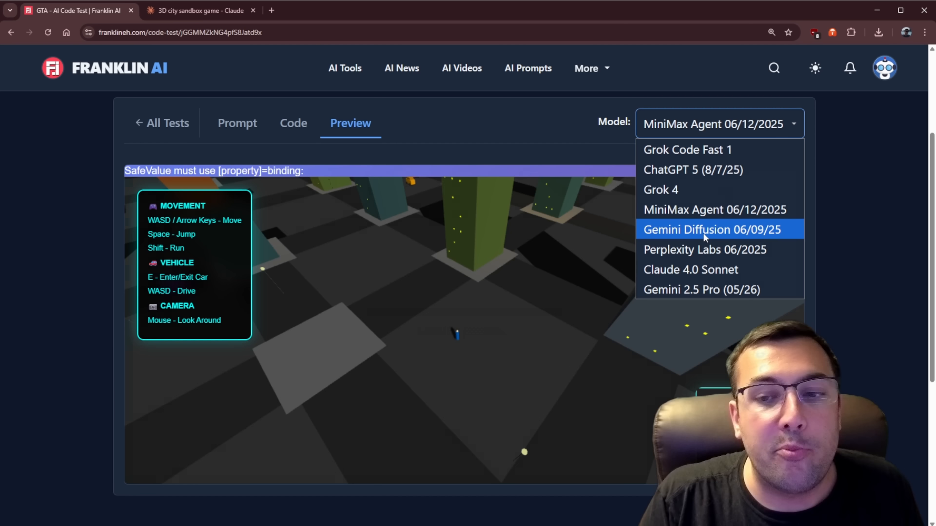
click(705, 250)
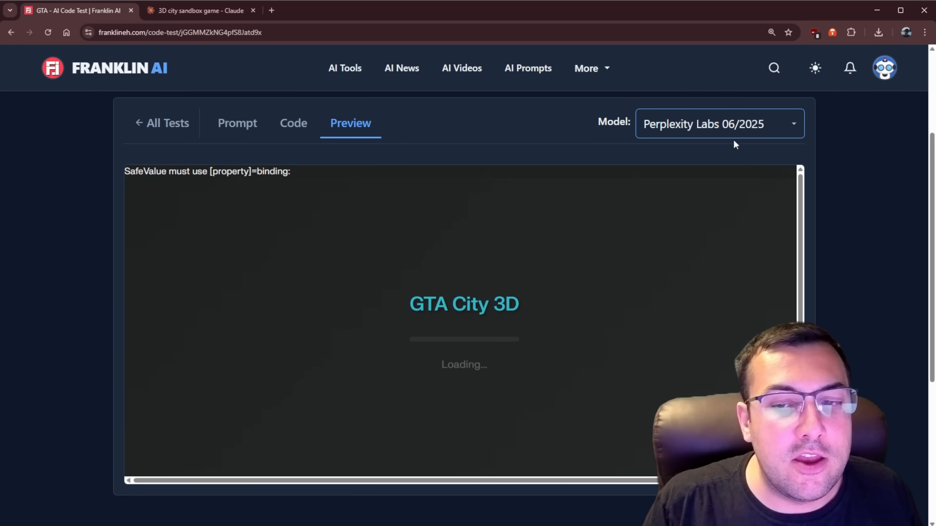
mouse_move(510, 329)
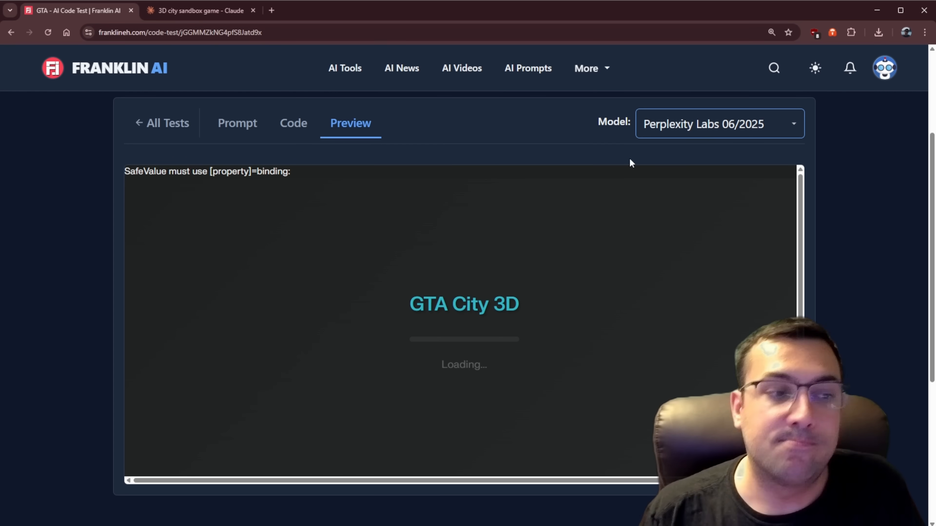
Step: Try Claude 4.0 Sonnet's black-screen GTA game, then preview another model's 3D street scene
click(718, 123)
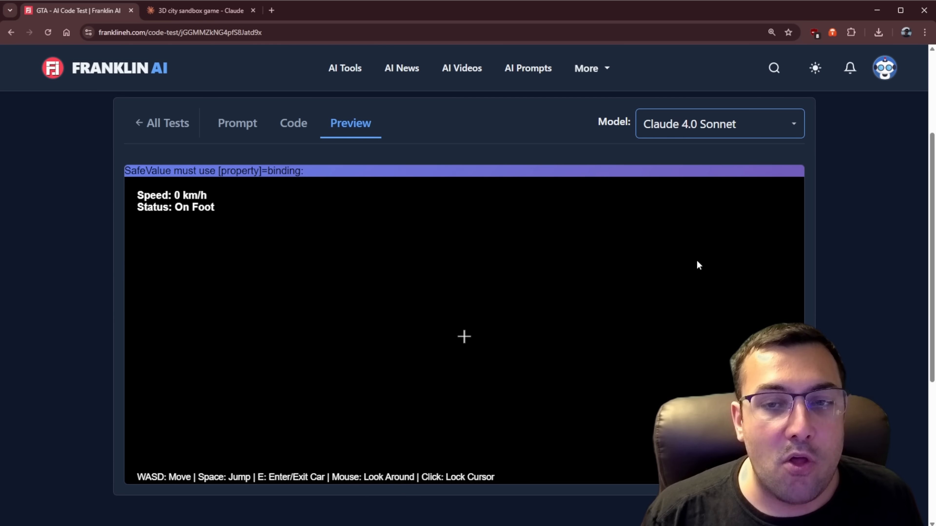
mouse_move(614, 266)
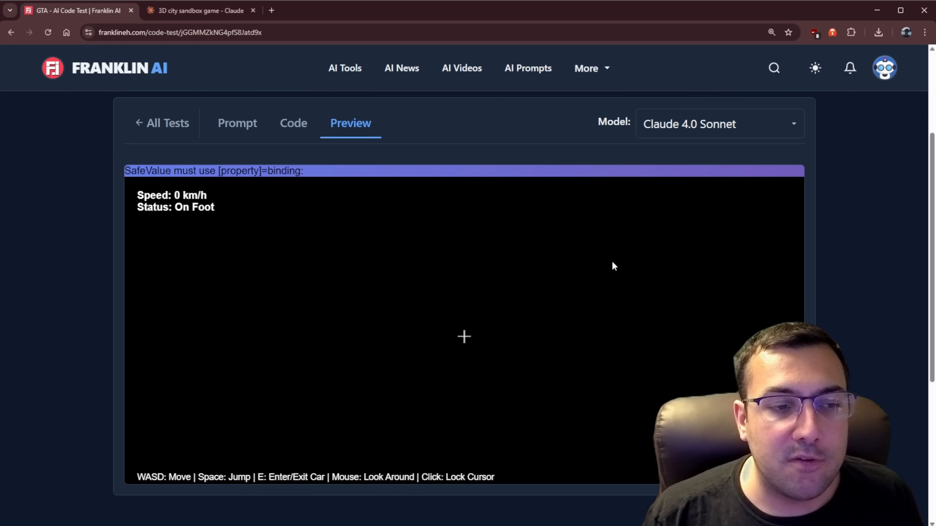
click(718, 125)
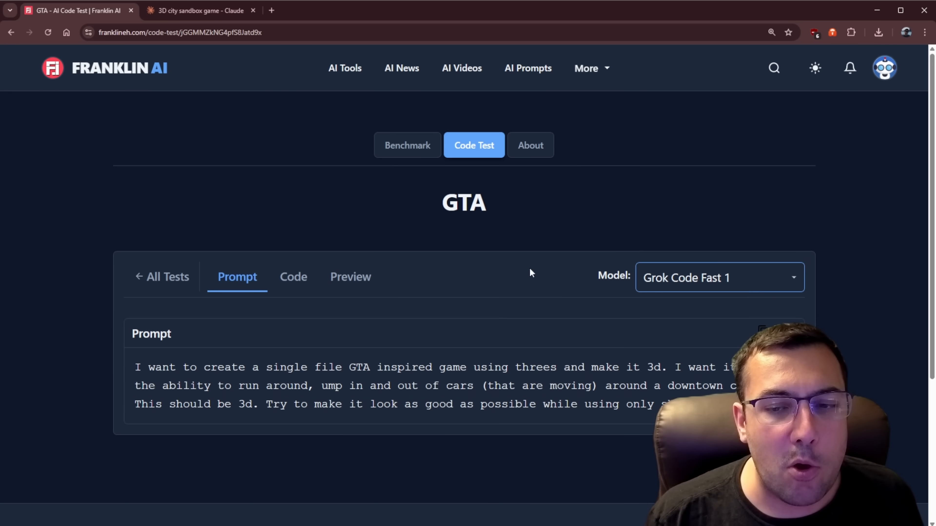
click(350, 276)
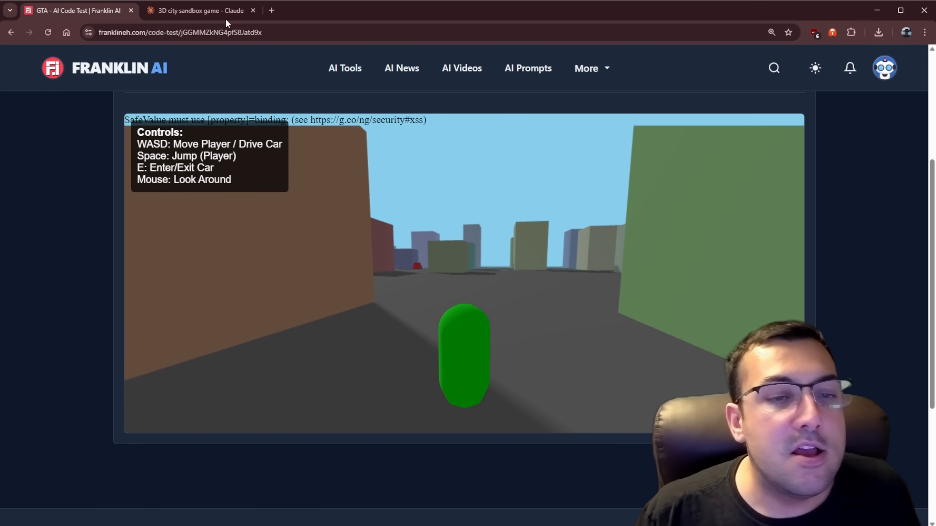
Step: In Claude's City Driver game, enter the green car with E, accelerate with W and drive along the street
click(200, 10)
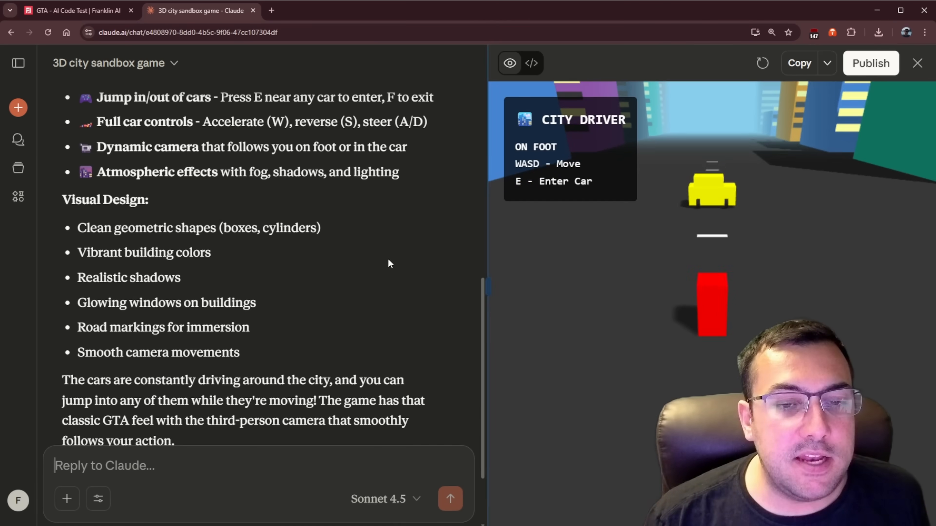
scroll(up, 3)
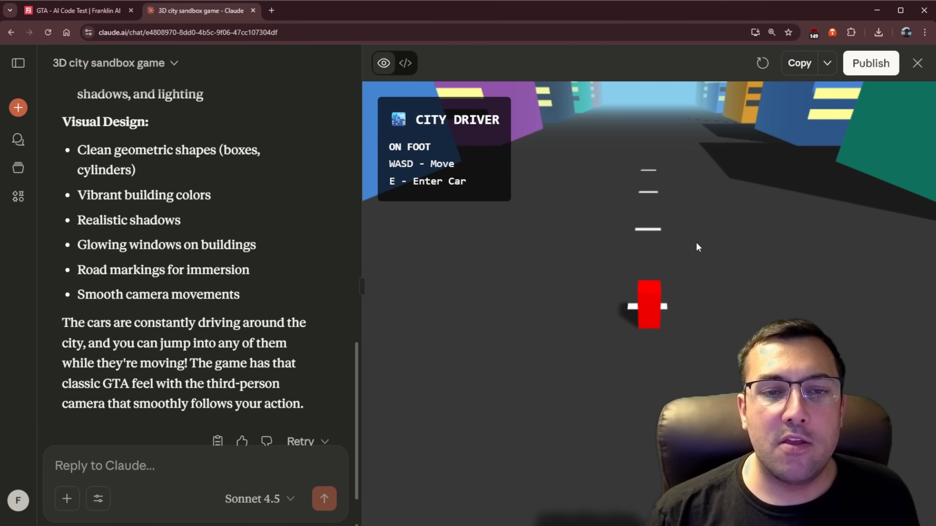
key(e)
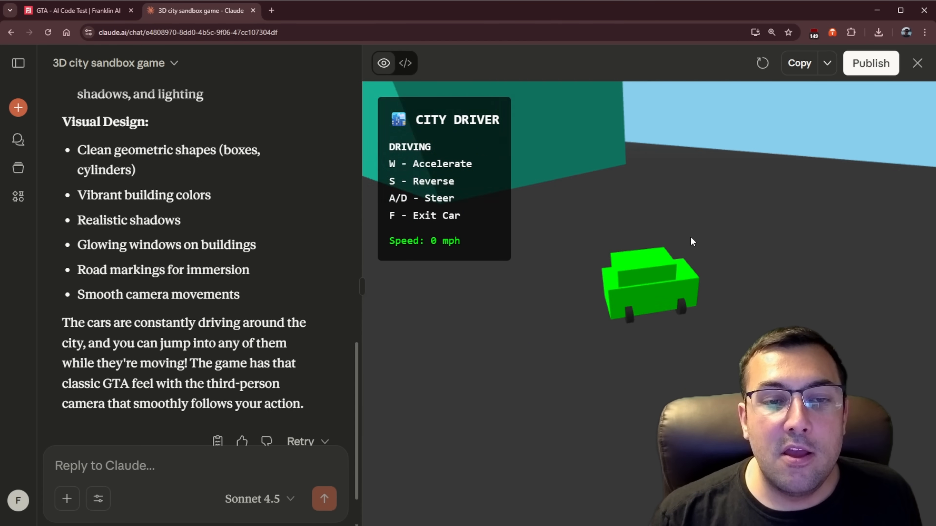
key(w)
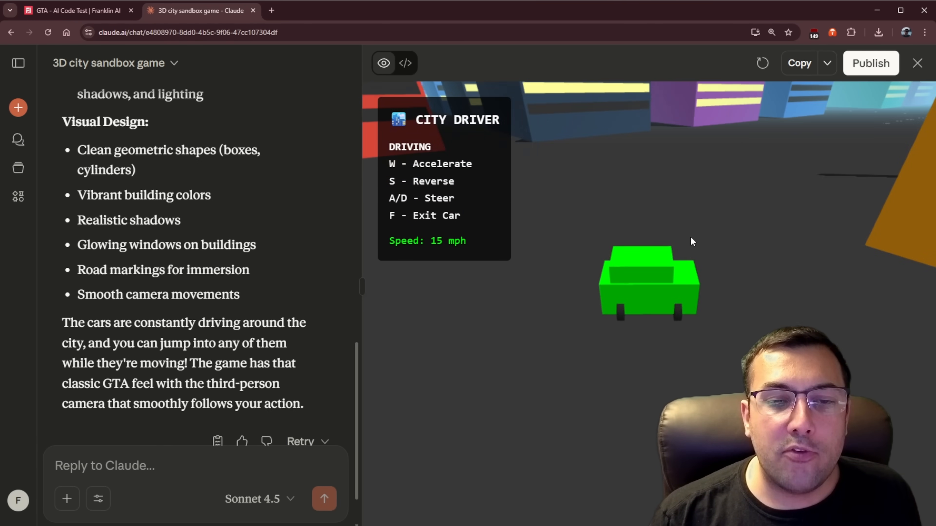
key(w)
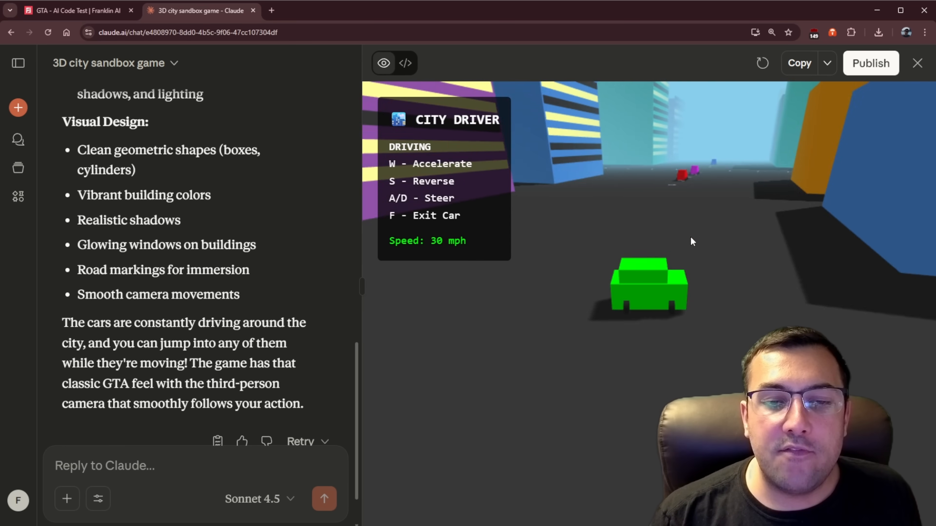
key(f)
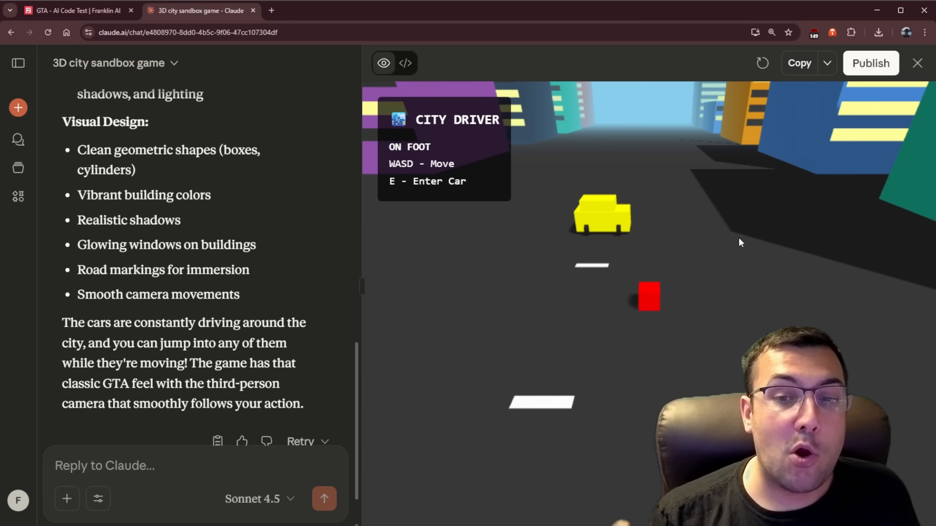
Step: Jump into the yellow car and then get back out on foot
key(e)
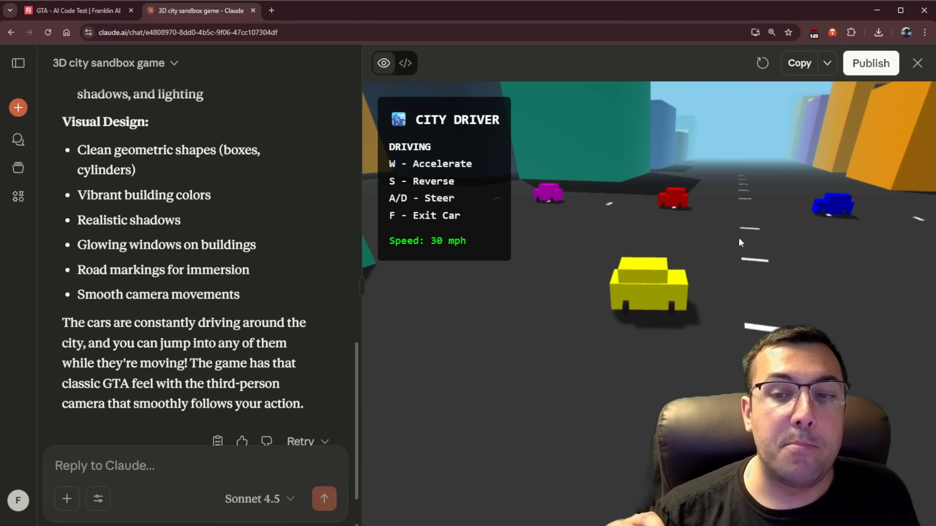
key(f)
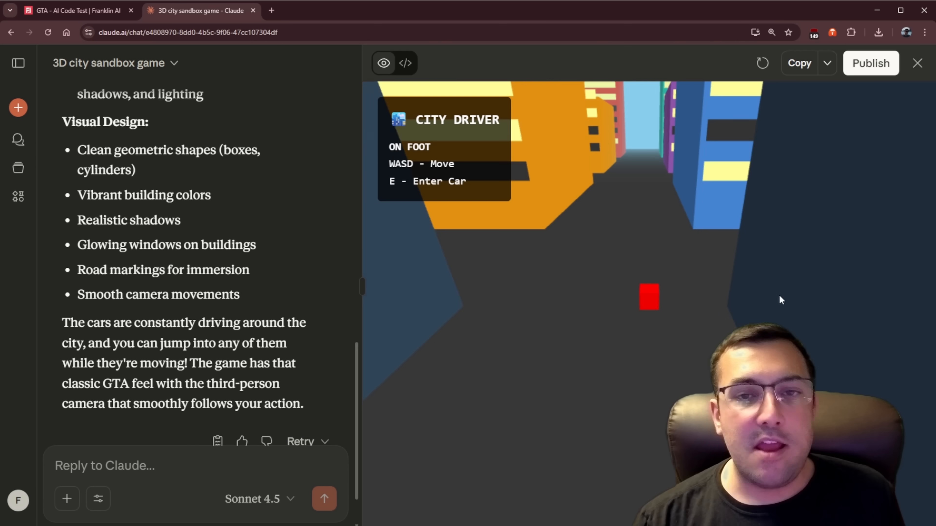